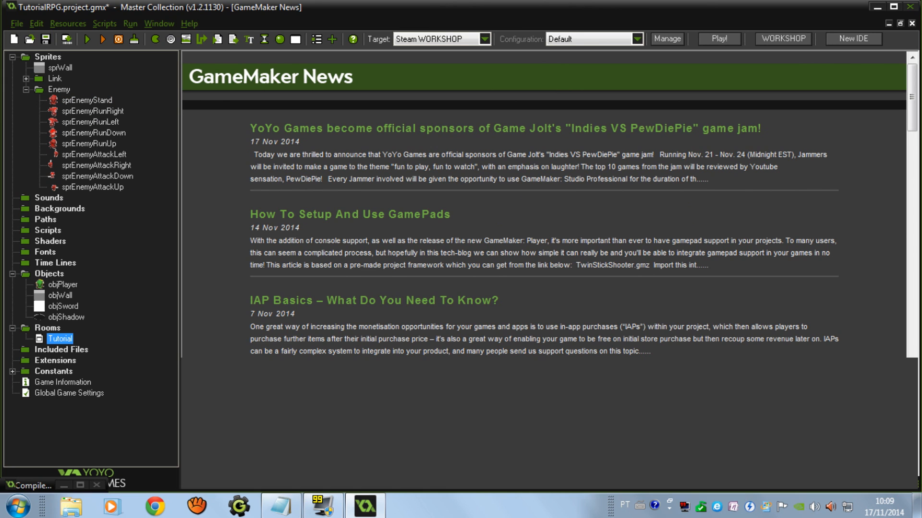
{"action": "mouse_move", "coordinate": [119, 38]}
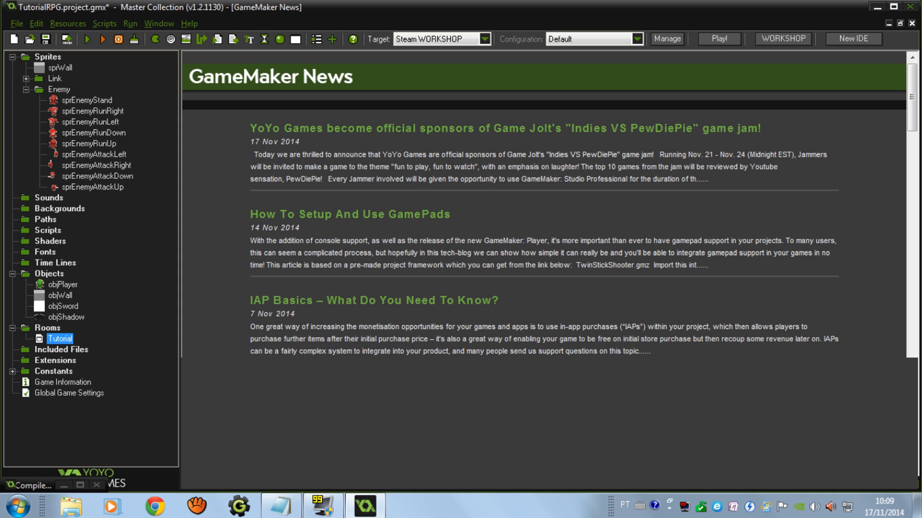
{"action": "mouse_move", "coordinate": [543, 227]}
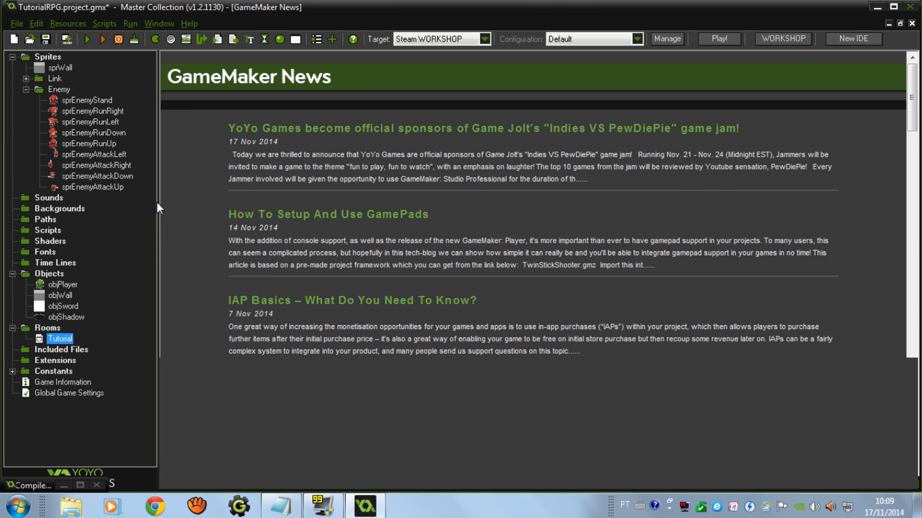
{"action": "mouse_move", "coordinate": [132, 202]}
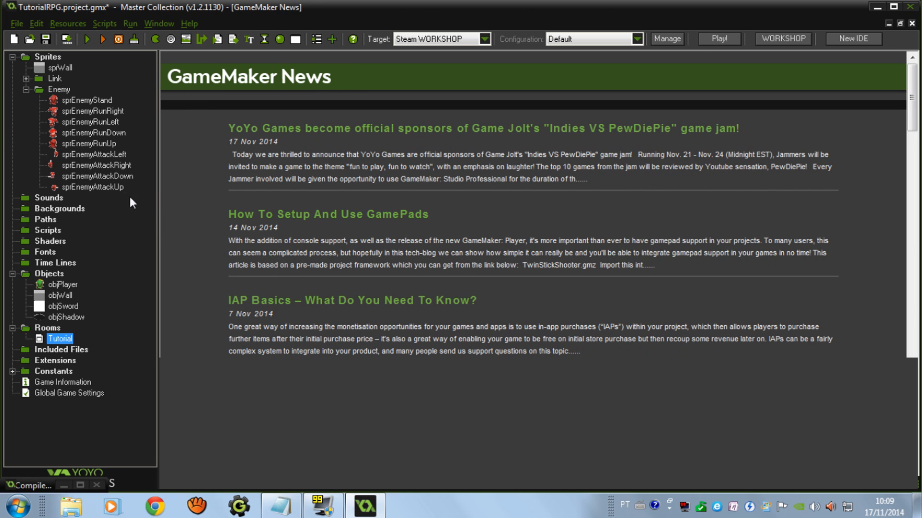
Inspect the frames of the sprEnemyStand sprite and close its properties.
{"action": "left_click", "coordinate": [86, 100]}
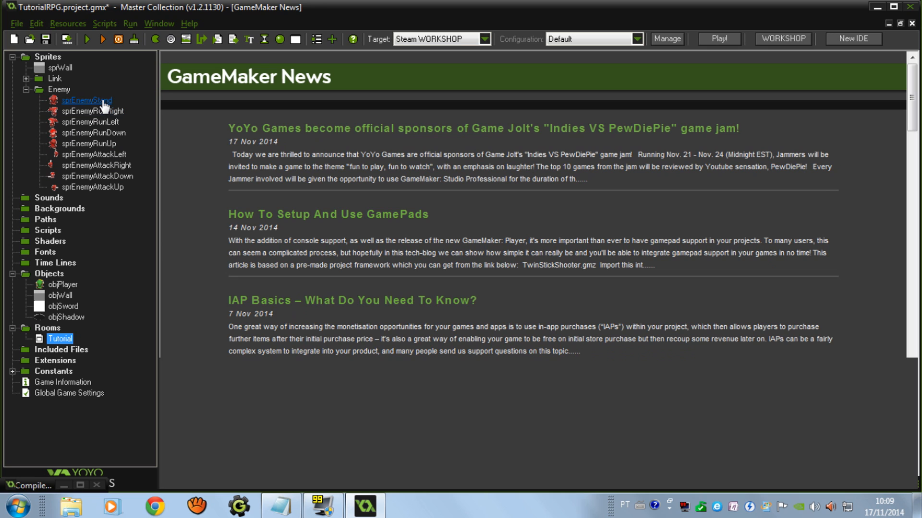
{"action": "double_click", "coordinate": [87, 100]}
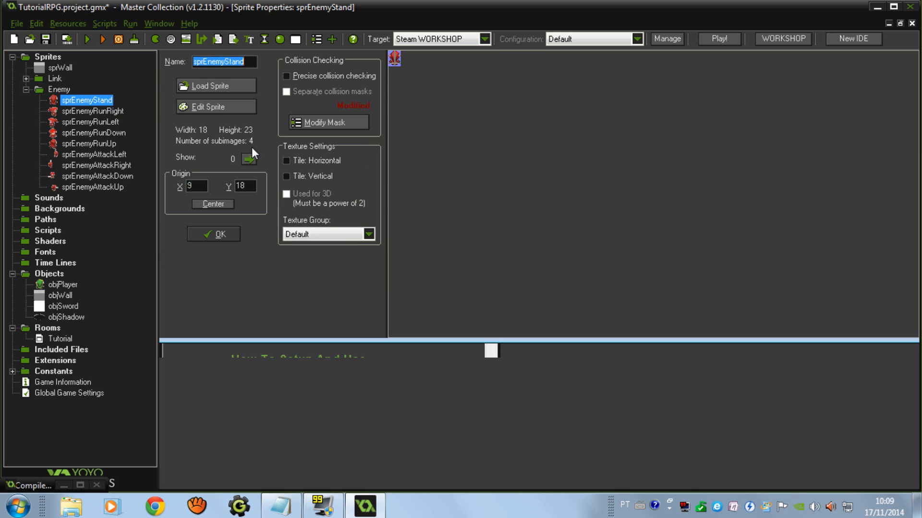
{"action": "left_click", "coordinate": [209, 107]}
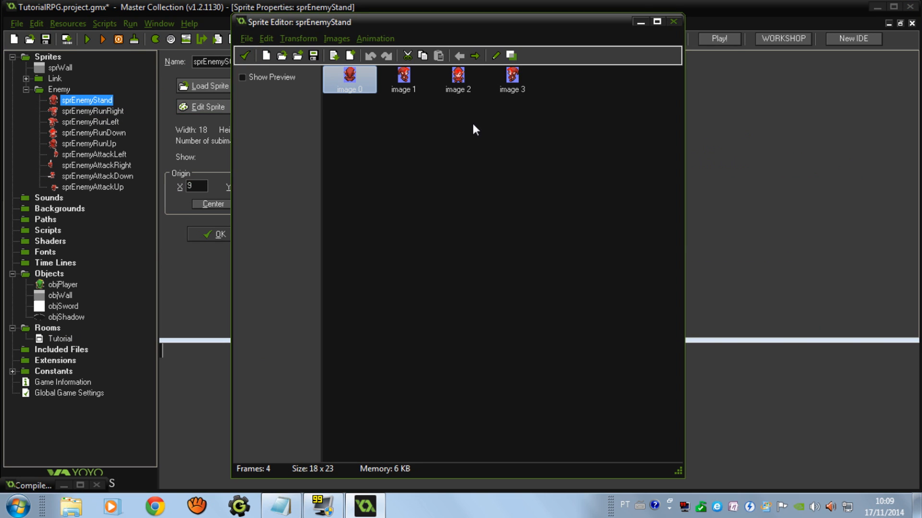
{"action": "mouse_move", "coordinate": [363, 112]}
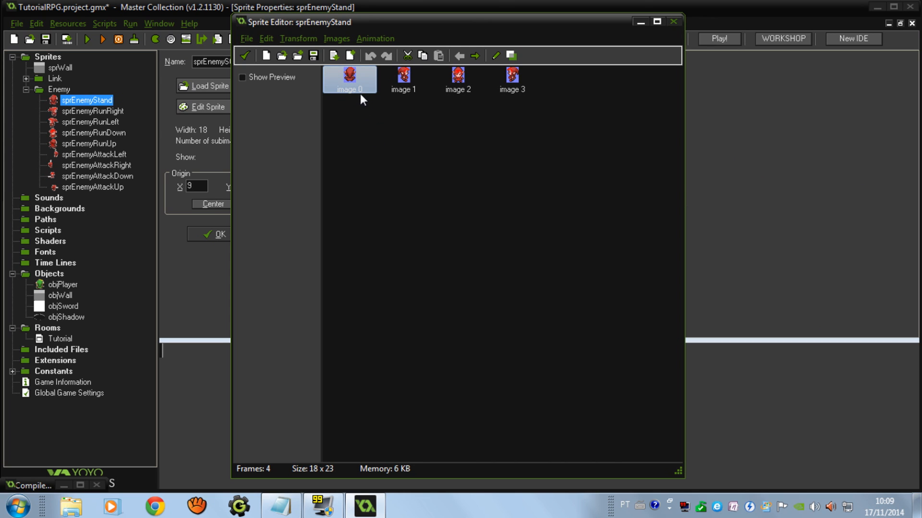
{"action": "left_click", "coordinate": [402, 79]}
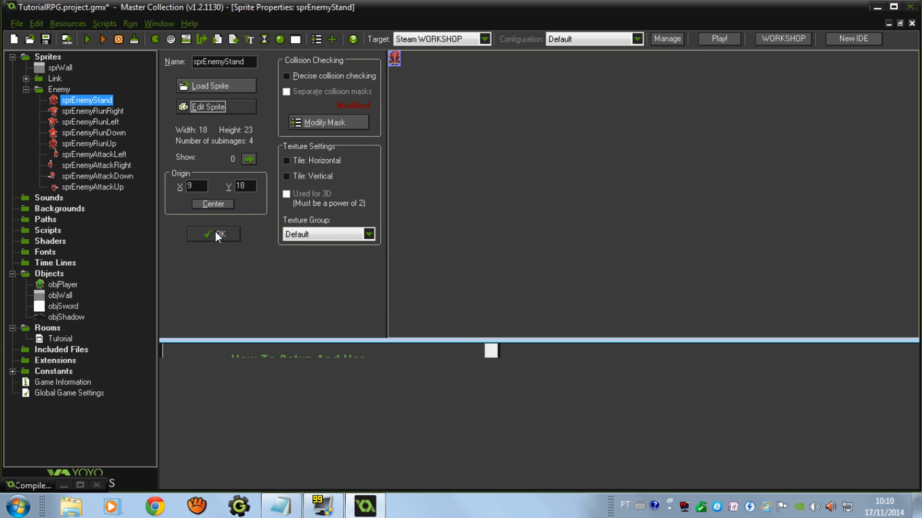
{"action": "left_click", "coordinate": [213, 234]}
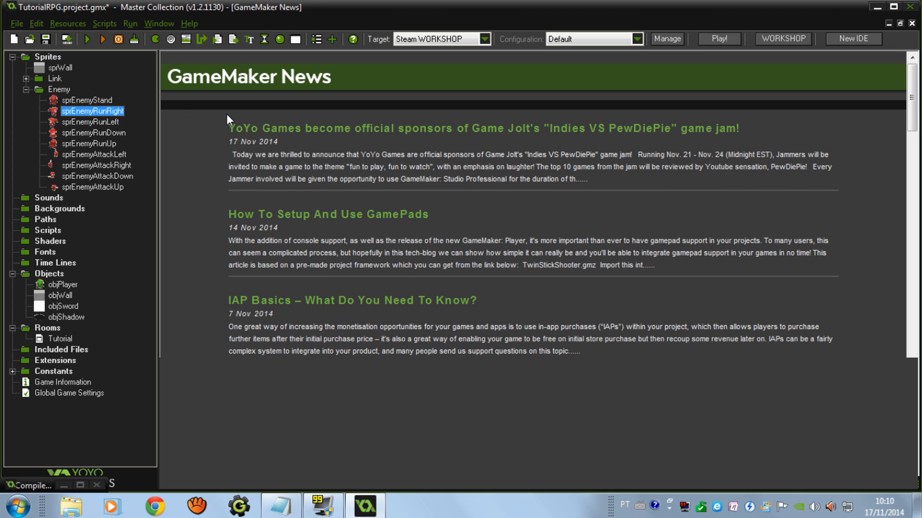
Create a new object objEnemy and assign sprEnemyStand as its sprite.
{"action": "left_click", "coordinate": [48, 198]}
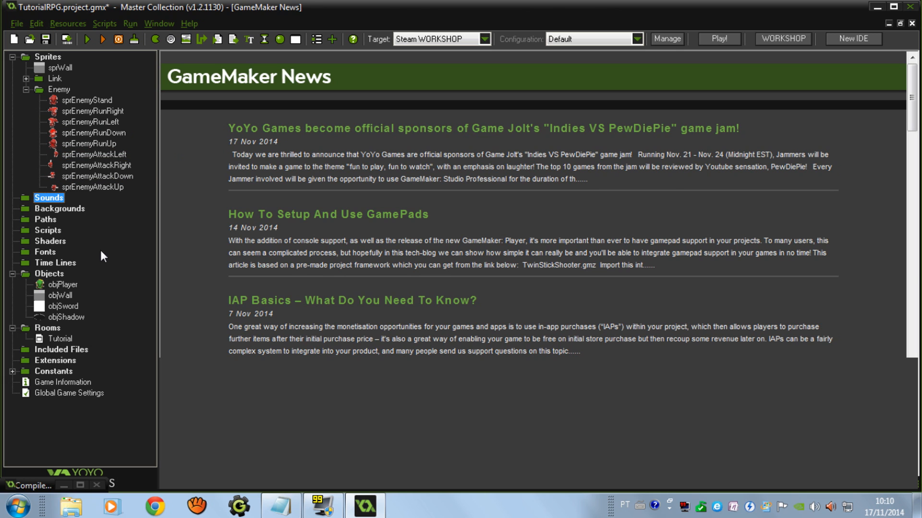
{"action": "right_click", "coordinate": [50, 274]}
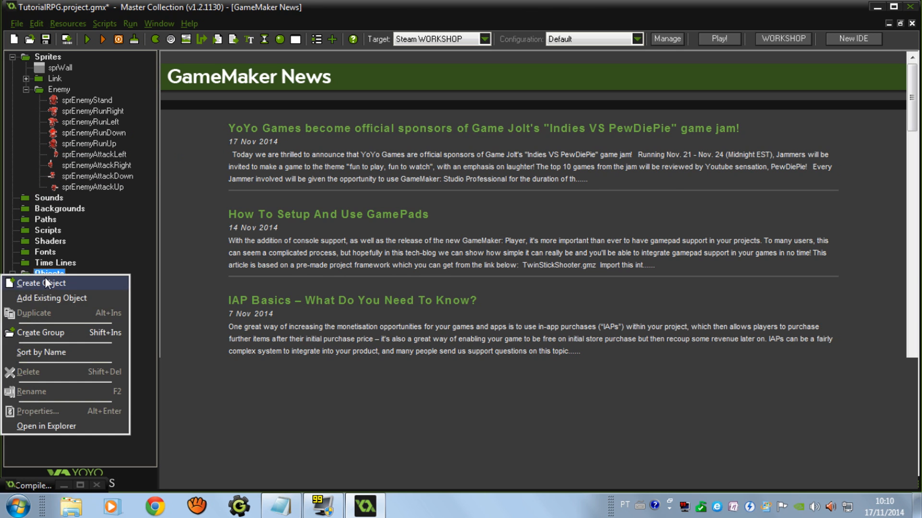
{"action": "left_click", "coordinate": [39, 282]}
{"action": "type", "text": "objEnemy"}
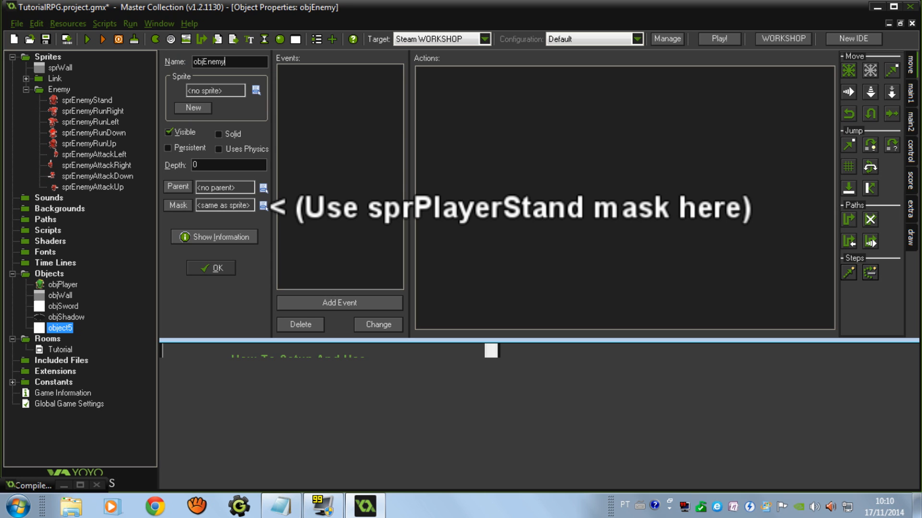
{"action": "left_click", "coordinate": [255, 90]}
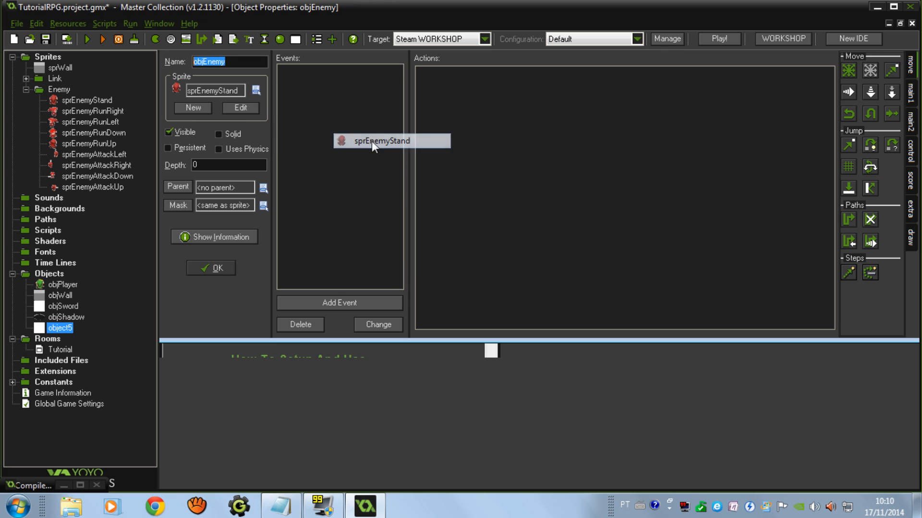
{"action": "left_click", "coordinate": [339, 302]}
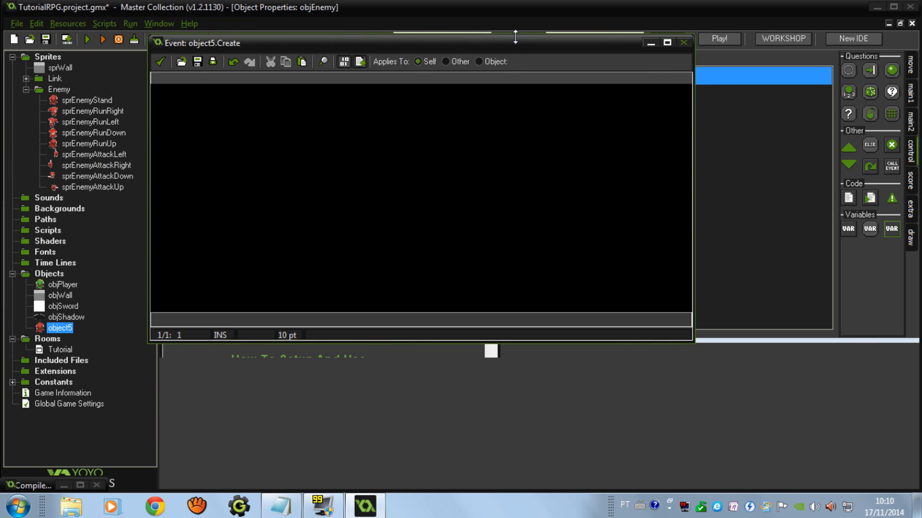
Write the Variables code block declaring move, movetime = 60 and attack = 0.
{"action": "type", "text": "/// Variables"}
{"action": "type", "text": "move = 0"}
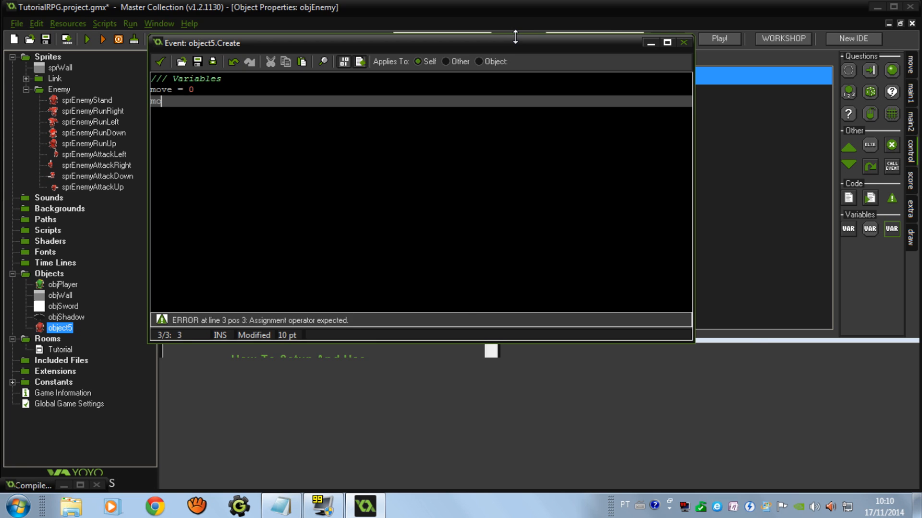
{"action": "type", "text": "ovetime = 60"}
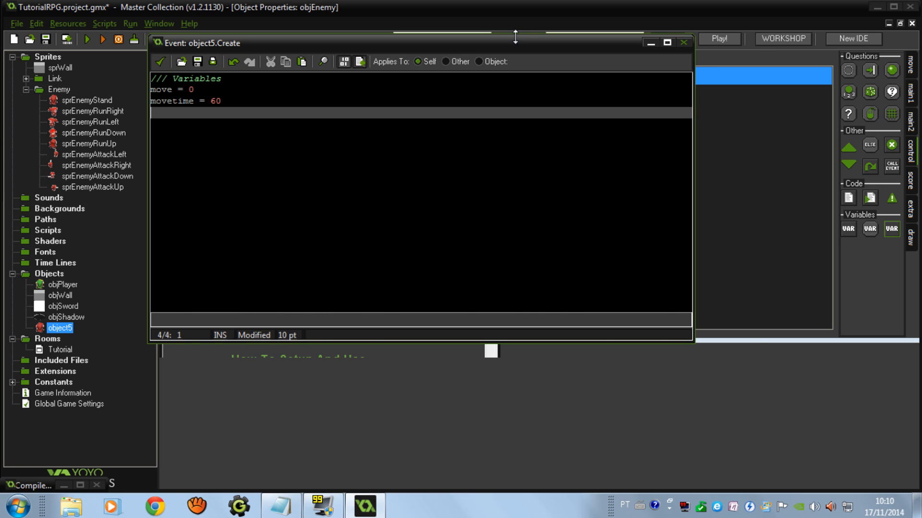
{"action": "type", "text": "attack = 0"}
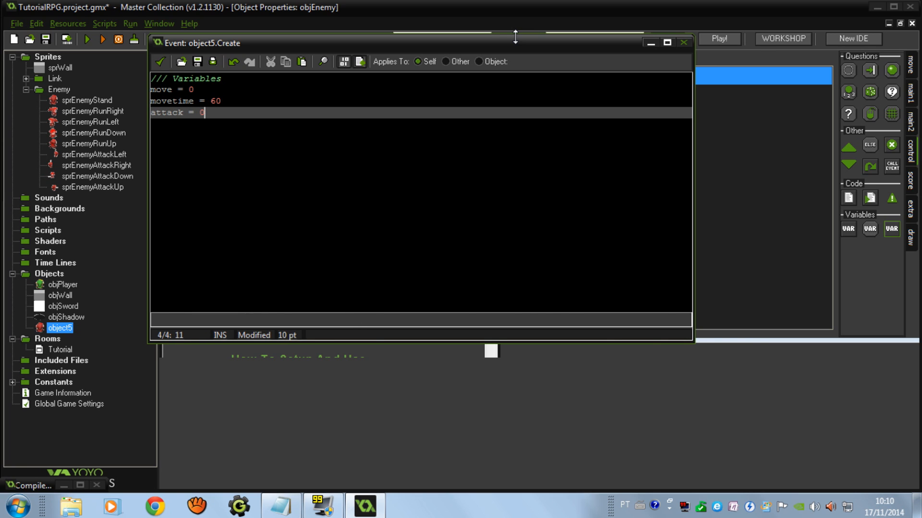
Annotate the move line with direction values 0 stand, 1 up, 2 right, 3 down, 4 left.
{"action": "left_click", "coordinate": [194, 89]}
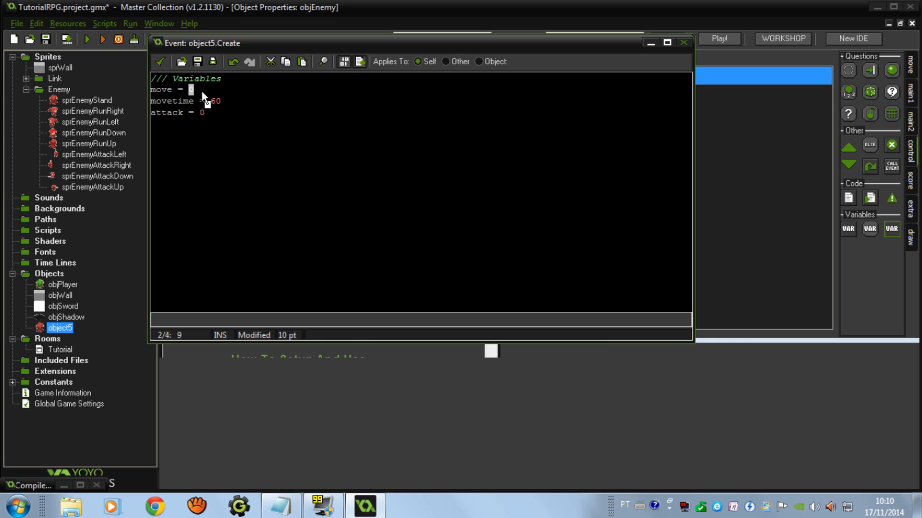
{"action": "mouse_move", "coordinate": [221, 92]}
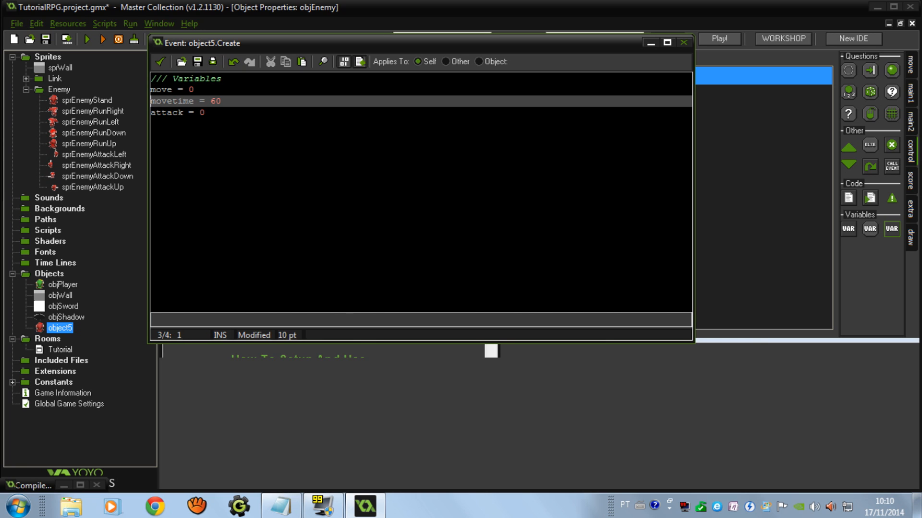
{"action": "type", "text": "//"}
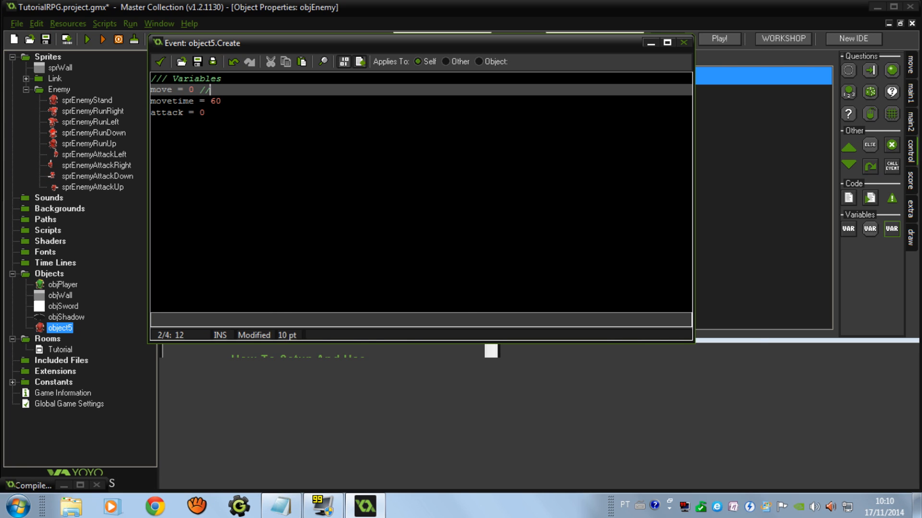
{"action": "type", "text": "0st , 1u,"}
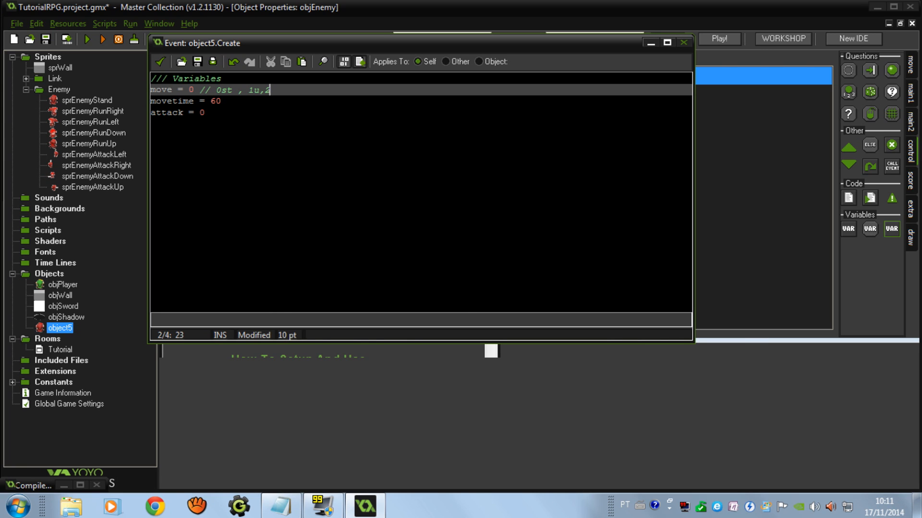
{"action": "type", "text": "2r,3d,4"}
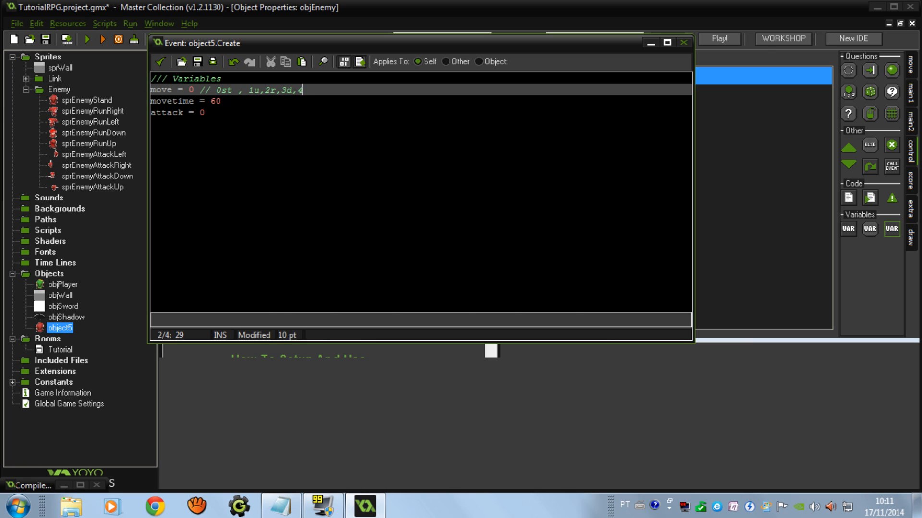
{"action": "type", "text": "l"}
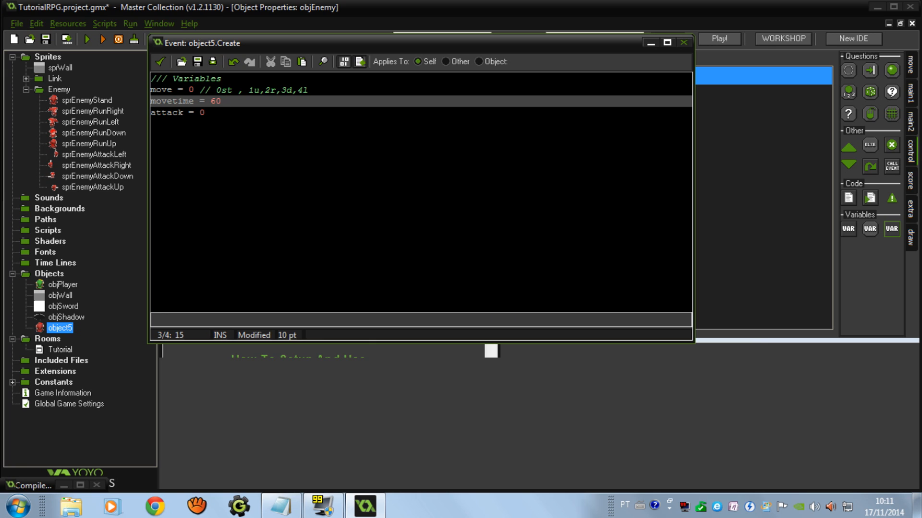
Add a comment that 30 steps means 1 second and a movetime countdown.
{"action": "type", "text": "// 30"}
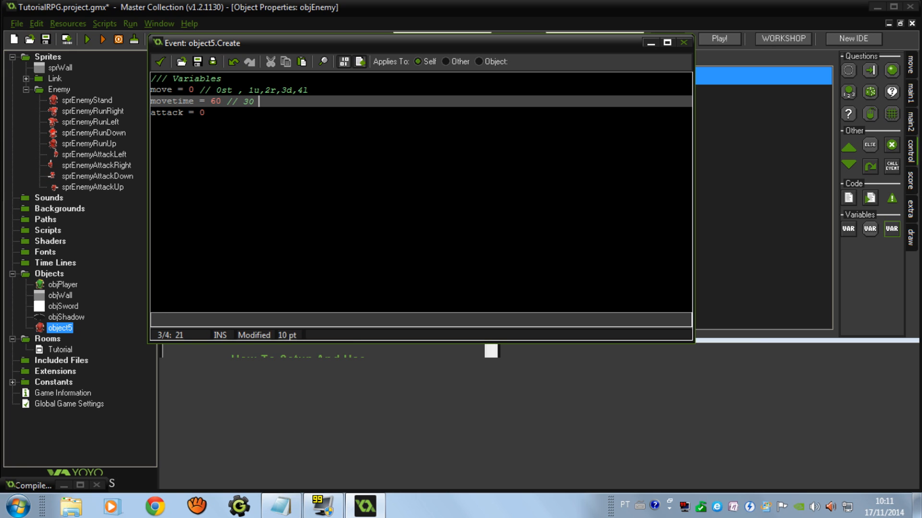
{"action": "type", "text": "steps means"}
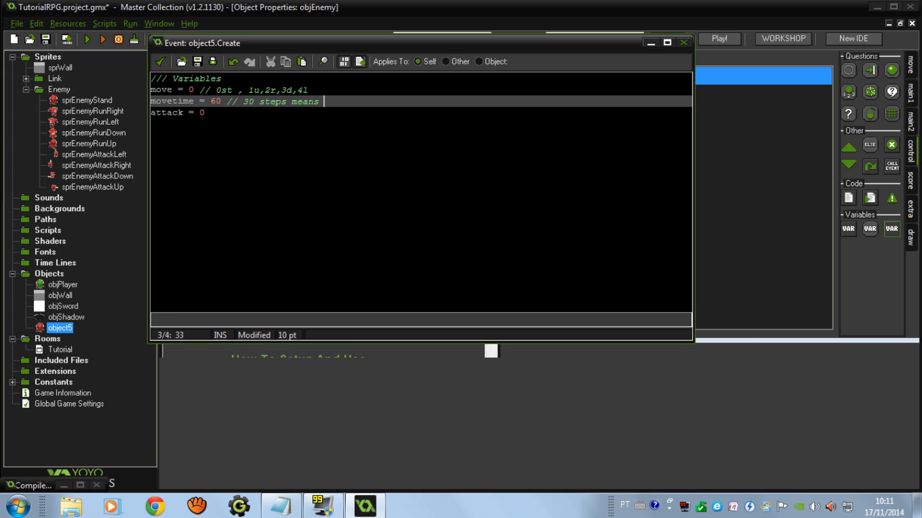
{"action": "type", "text": "1 second"}
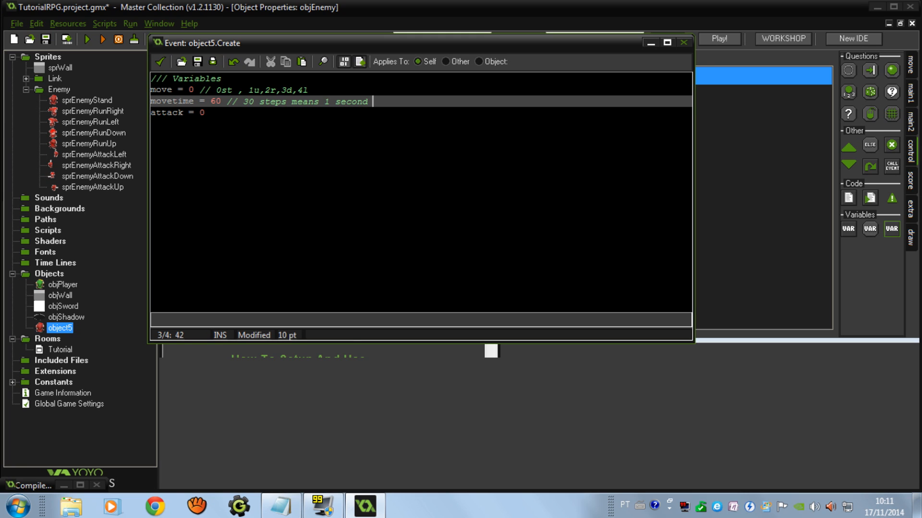
{"action": "type", "text": "\" .\""}
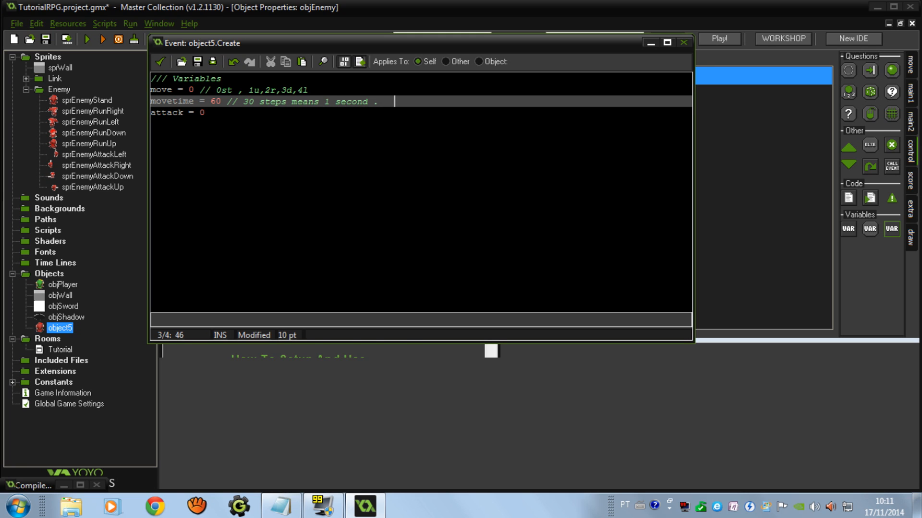
{"action": "type", "text": "-=1"}
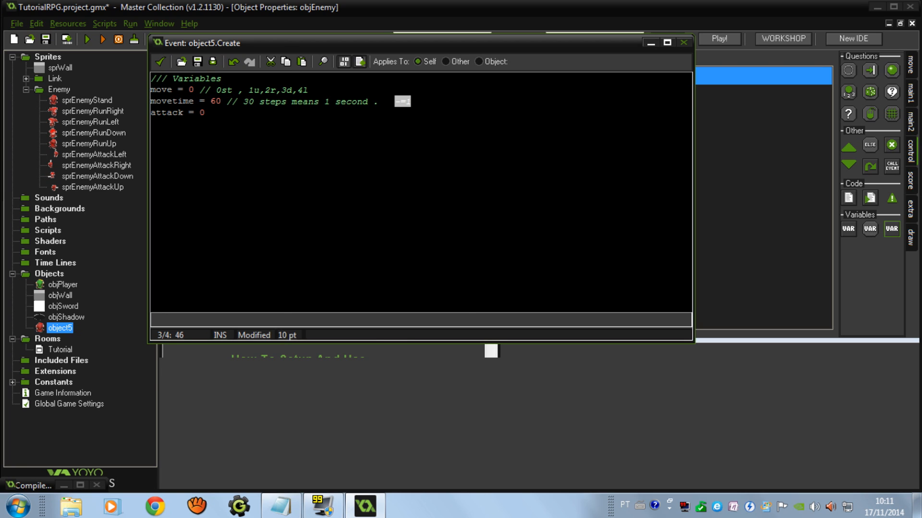
{"action": "mouse_move", "coordinate": [478, 110]}
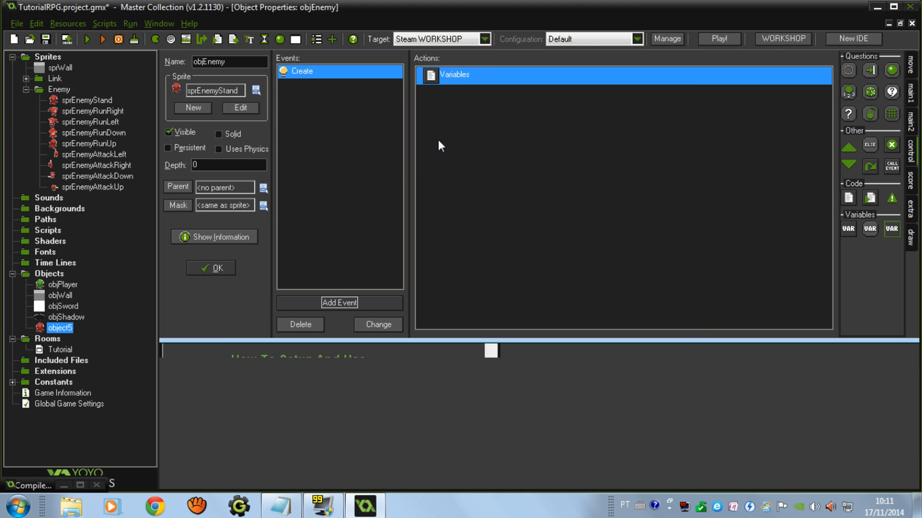
Add a Step event code block titled Random movement with movetime counting down by 1.
{"action": "left_click", "coordinate": [339, 303]}
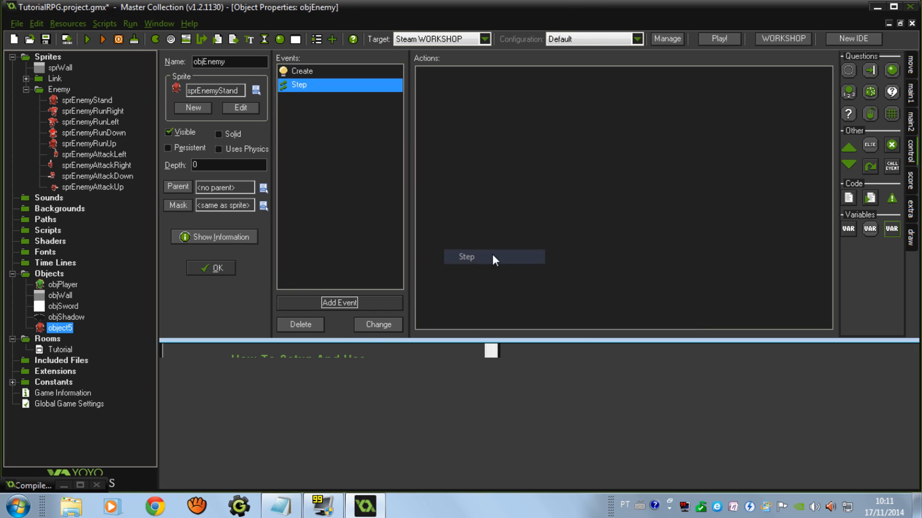
{"action": "double_click", "coordinate": [494, 257]}
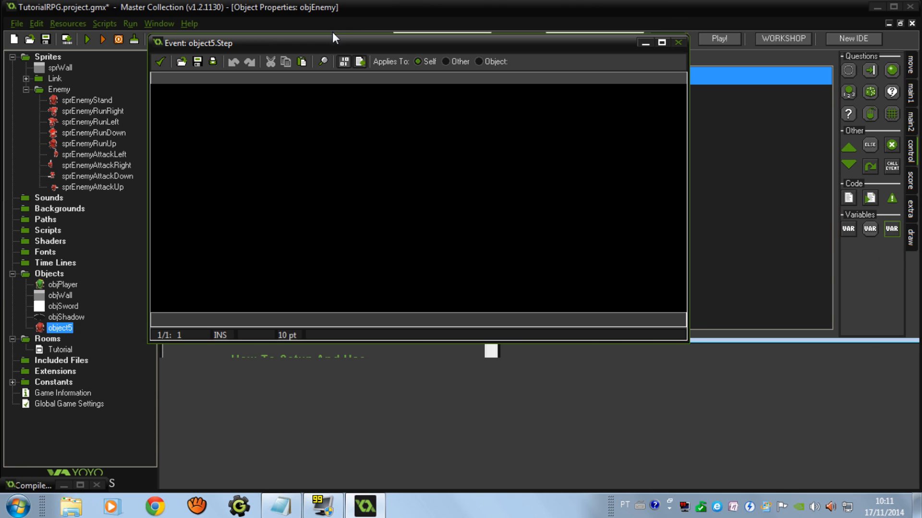
{"action": "type", "text": "////"}
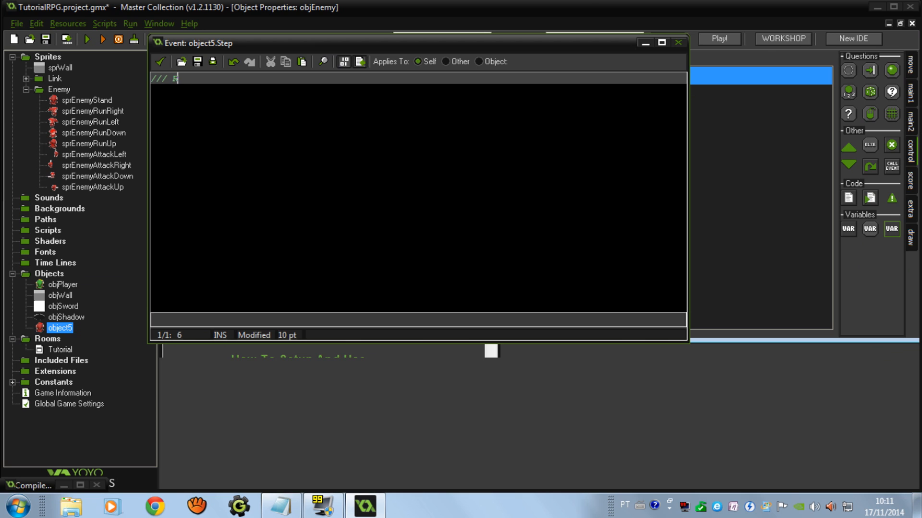
{"action": "type", "text": "Random movement"}
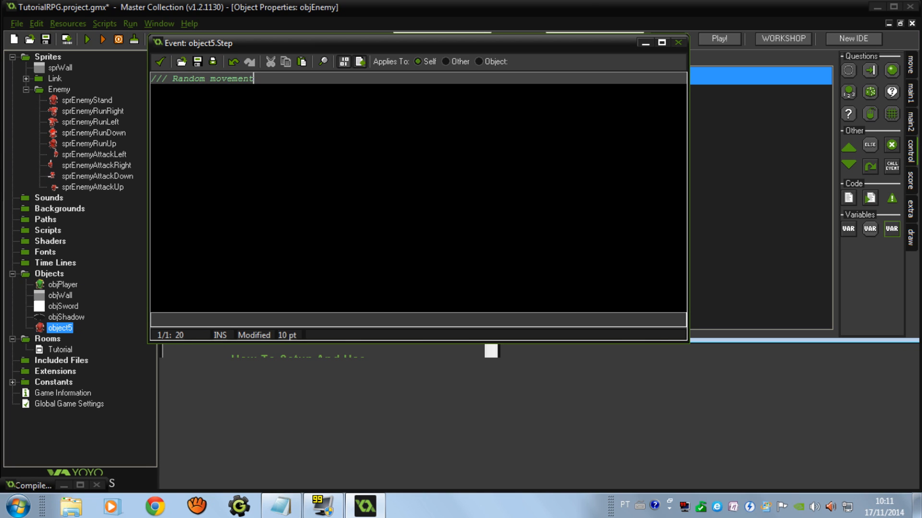
{"action": "key", "text": "Return"}
{"action": "type", "text": "movetime - ="}
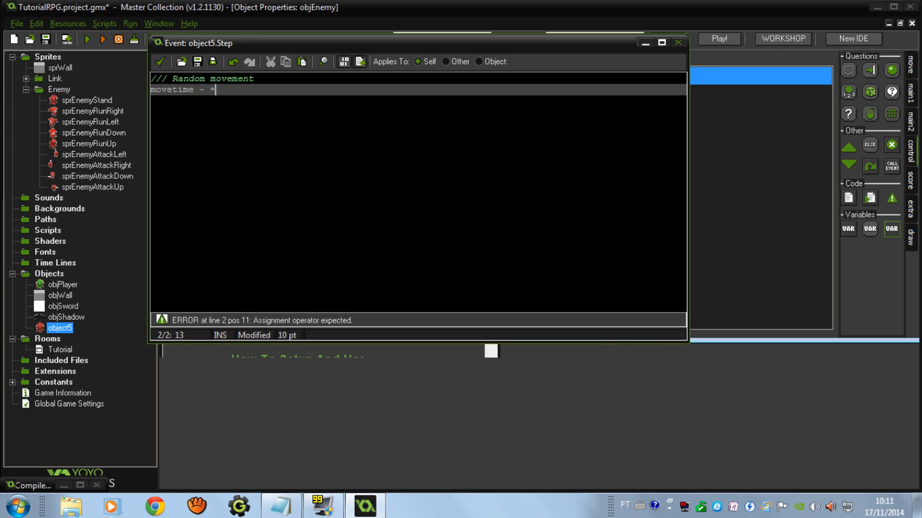
{"action": "type", "text": "1"}
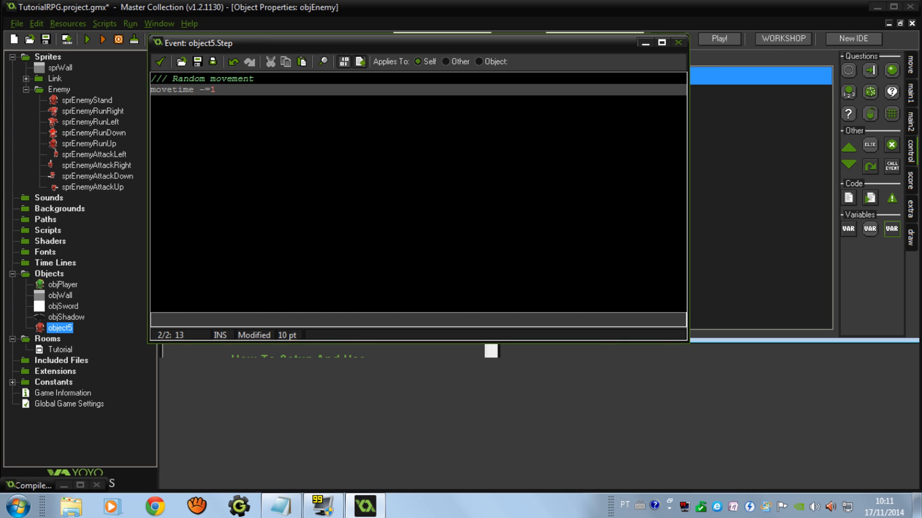
{"action": "key", "text": "Return"}
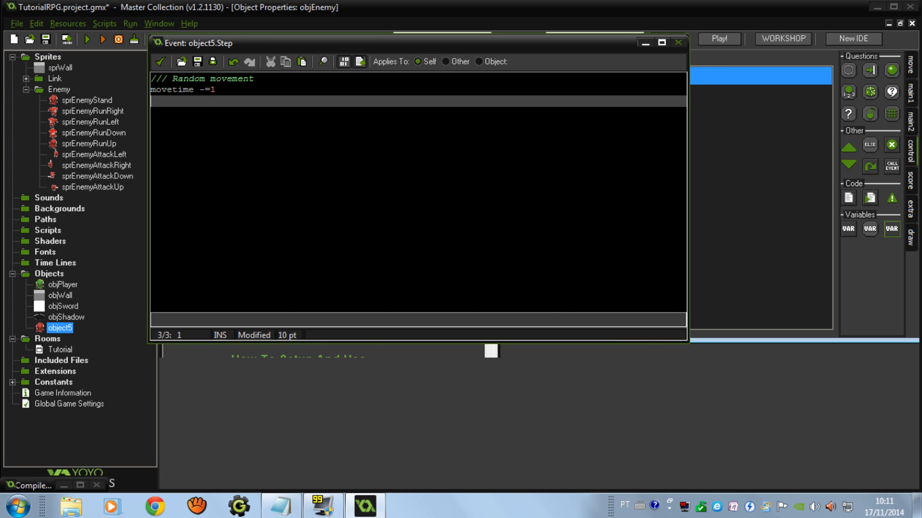
When movetime reaches 0, set move = choose(0,1,2,3,4) and reset movetime to 60.
{"action": "type", "text": "if movetime="}
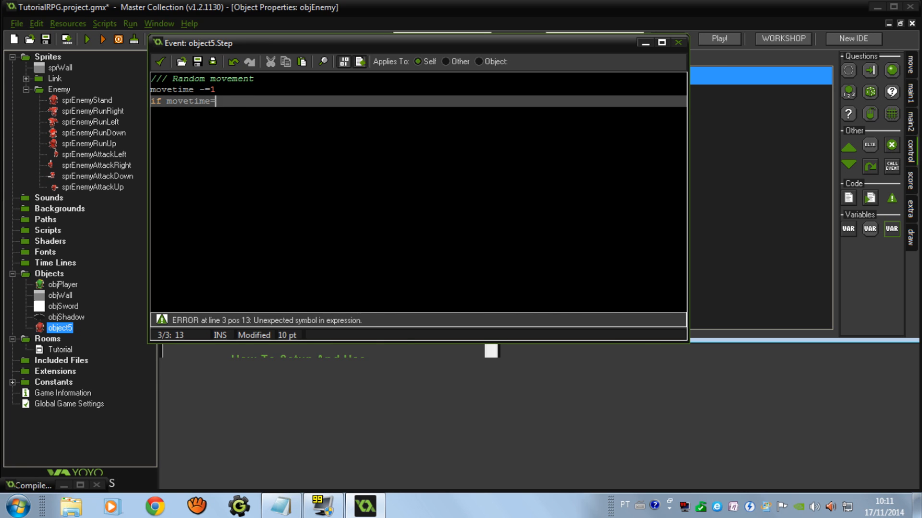
{"action": "type", "text": "0 { move"}
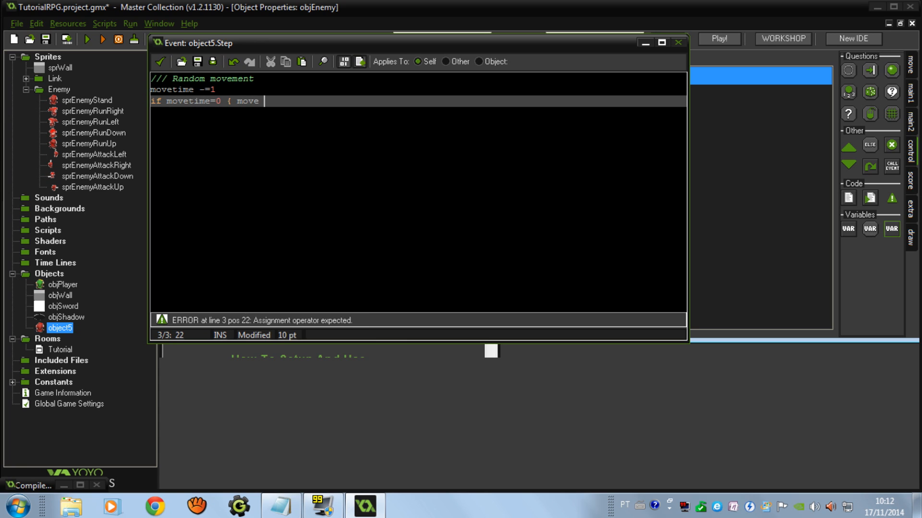
{"action": "type", "text": "= choose ("}
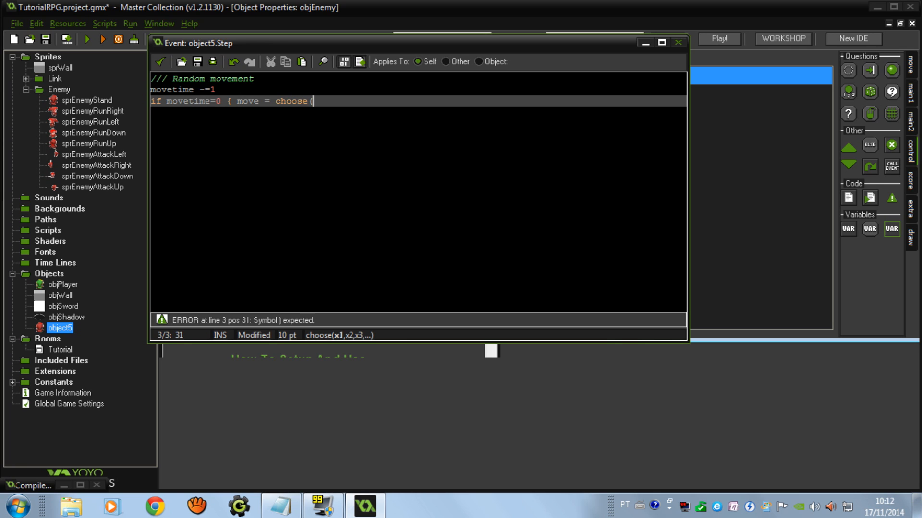
{"action": "type", "text": "0,1"}
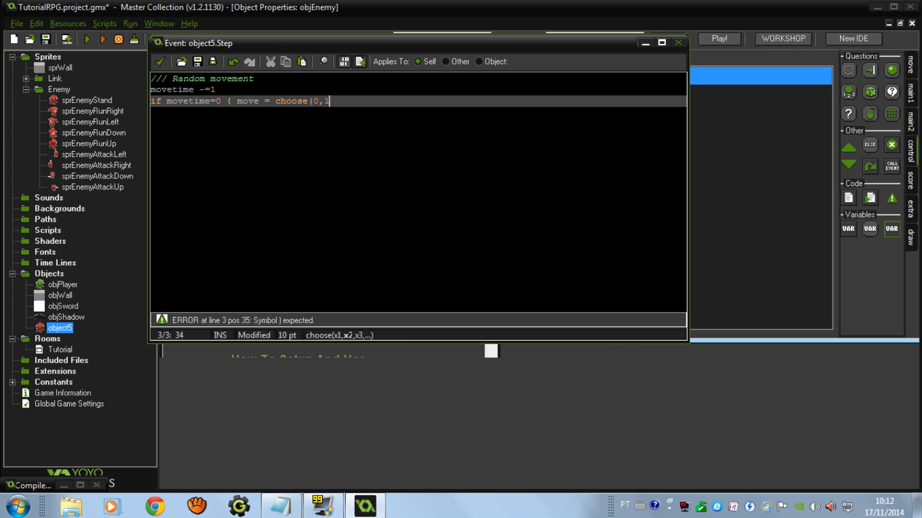
{"action": "type", "text": ",2,3,4)"}
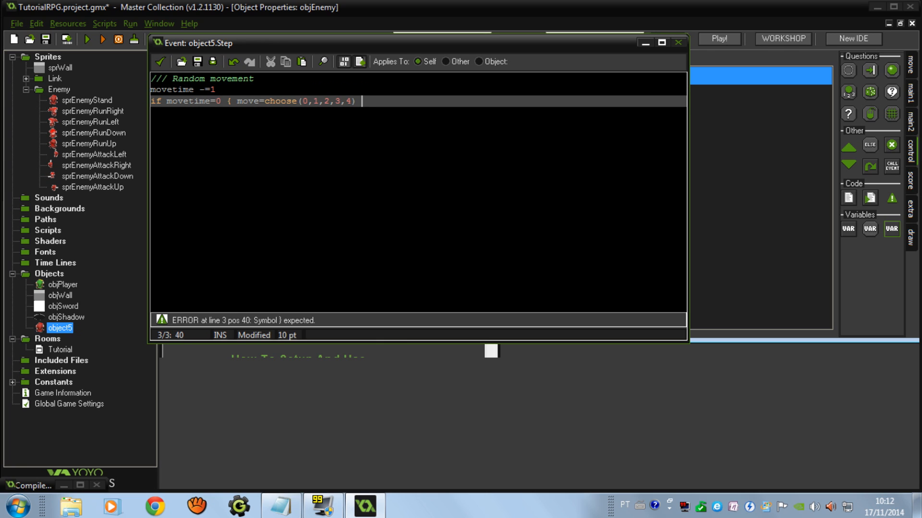
{"action": "type", "text": "; movetime"}
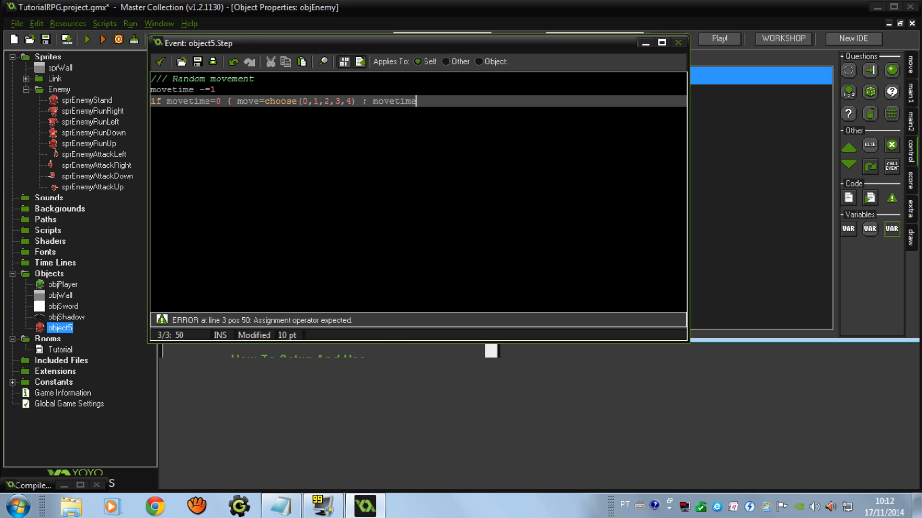
{"action": "type", "text": "= 60"}
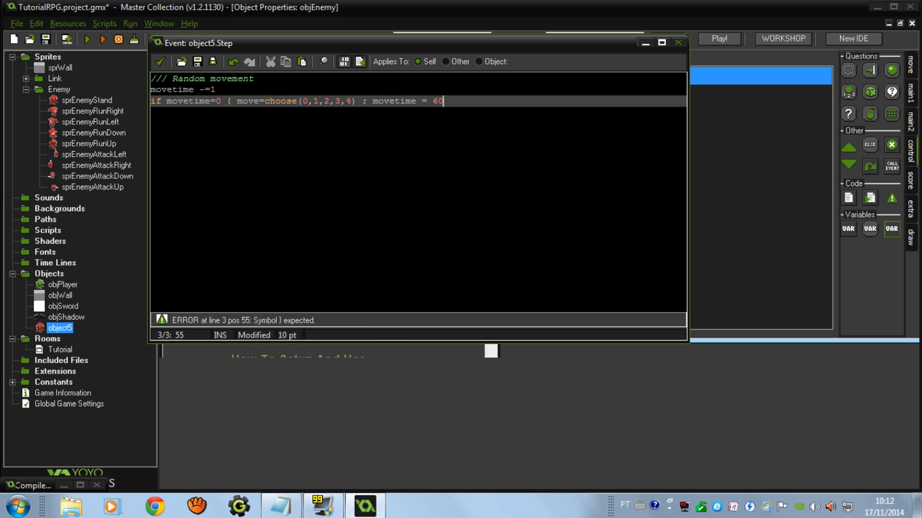
{"action": "type", "text": "}"}
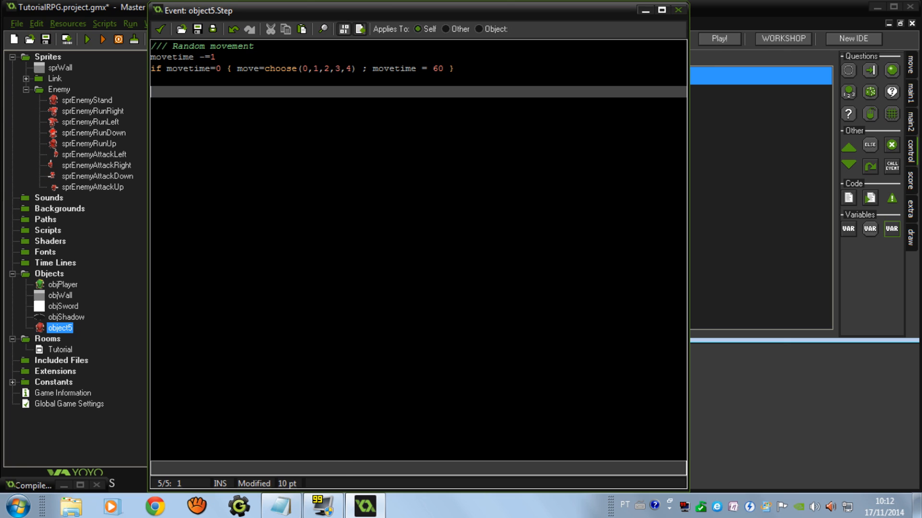
Set image_speed to 1 whenever move is not 0.
{"action": "type", "text": "if move"}
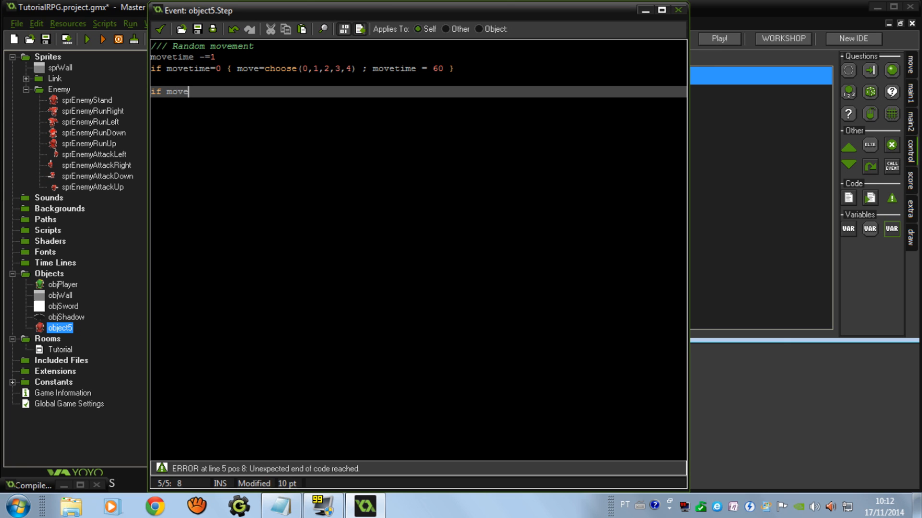
{"action": "type", "text": "!=0"}
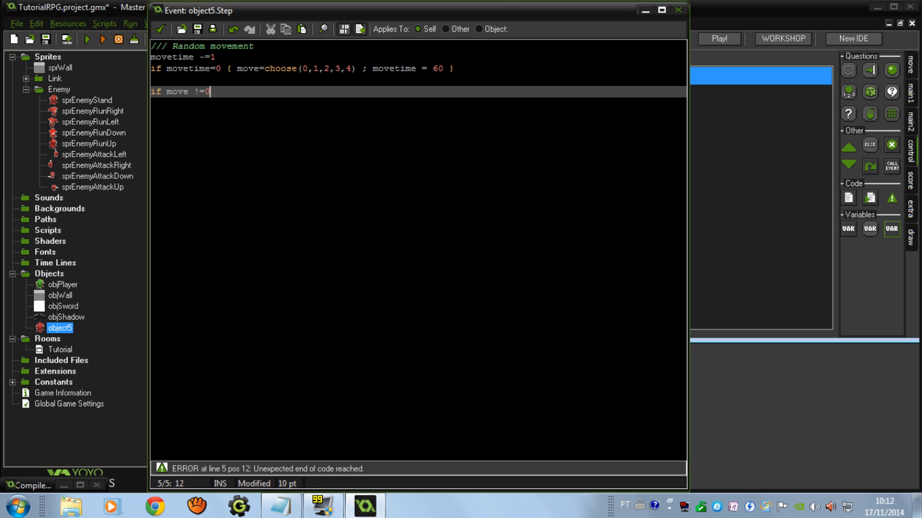
{"action": "left_click", "coordinate": [323, 69]}
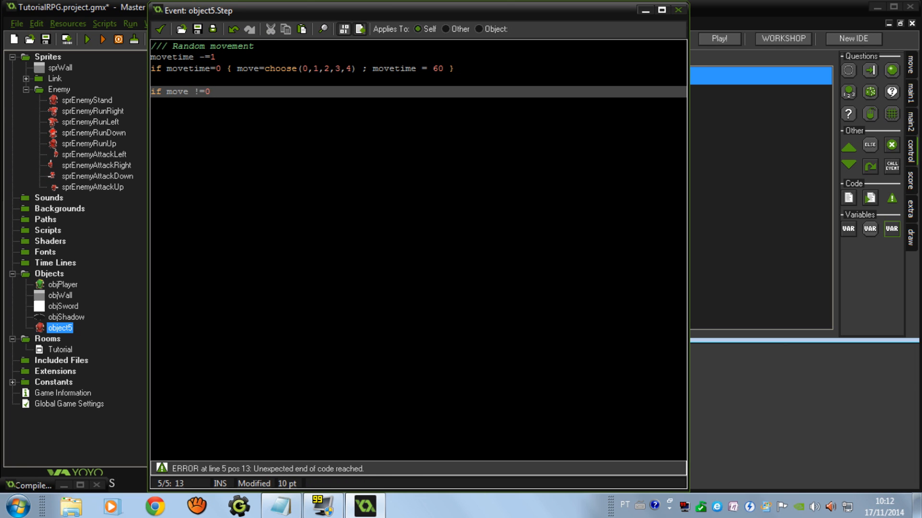
{"action": "type", "text": "image"}
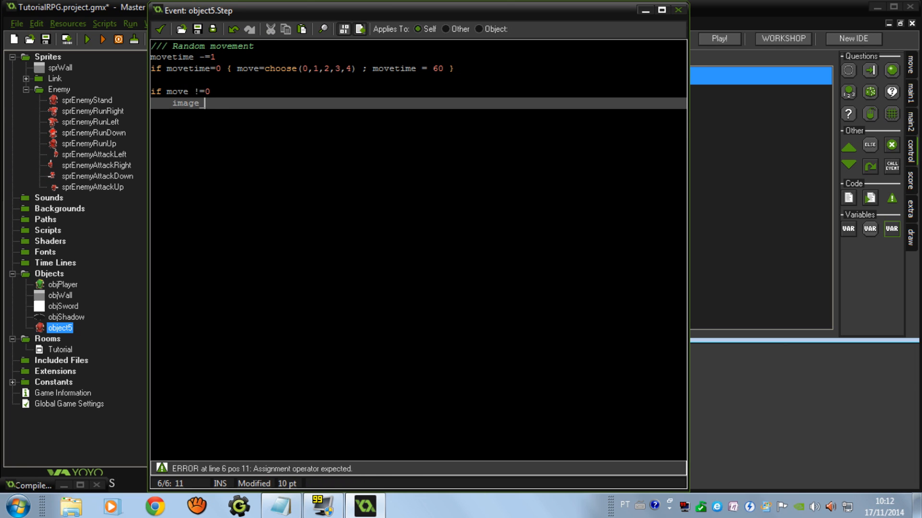
{"action": "type", "text": "_speed = 1"}
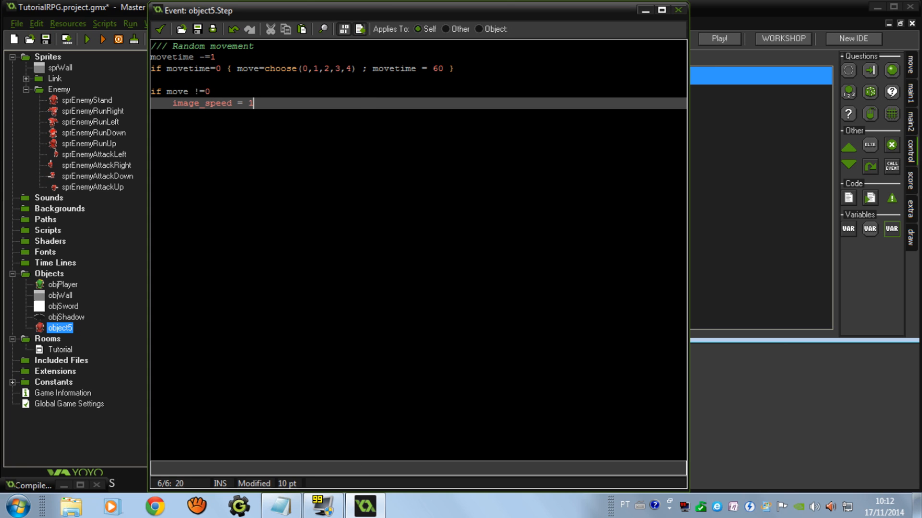
{"action": "key", "text": "Enter"}
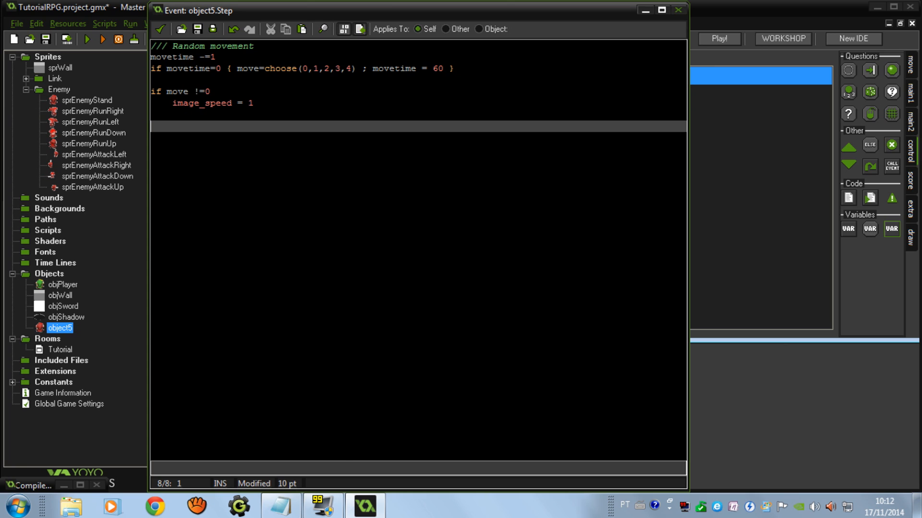
When move = 0, reset image_index 0–3 per run sprite, starting with sprEnemyRunUp = 0.
{"action": "type", "text": "if move = 0 {"}
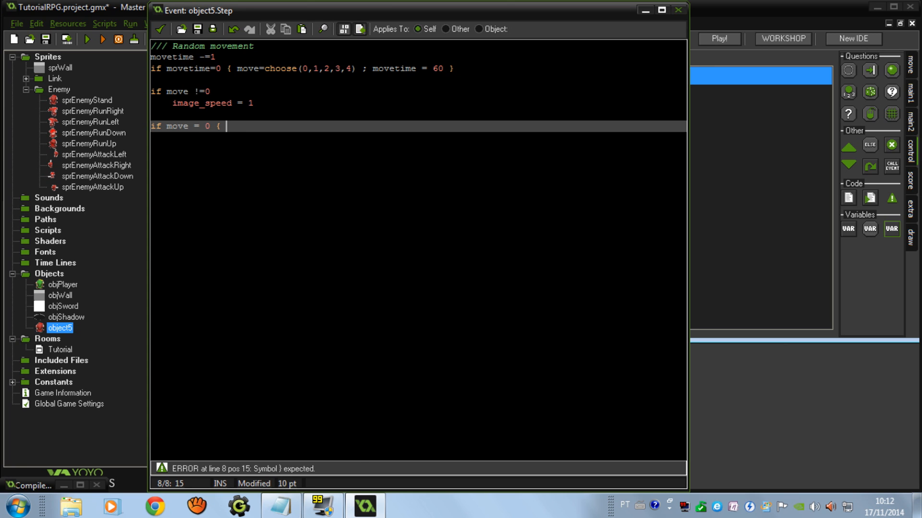
{"action": "type", "text": "sprite_index"}
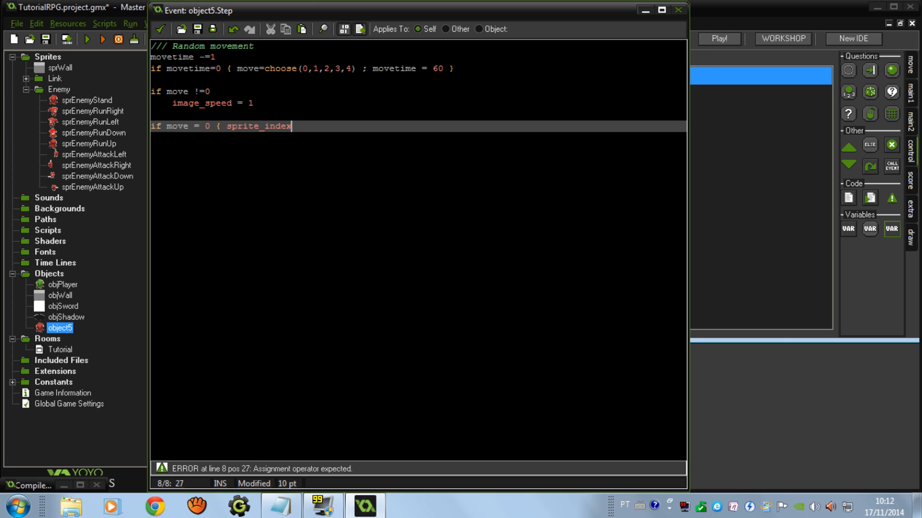
{"action": "key", "text": "Backspace"}
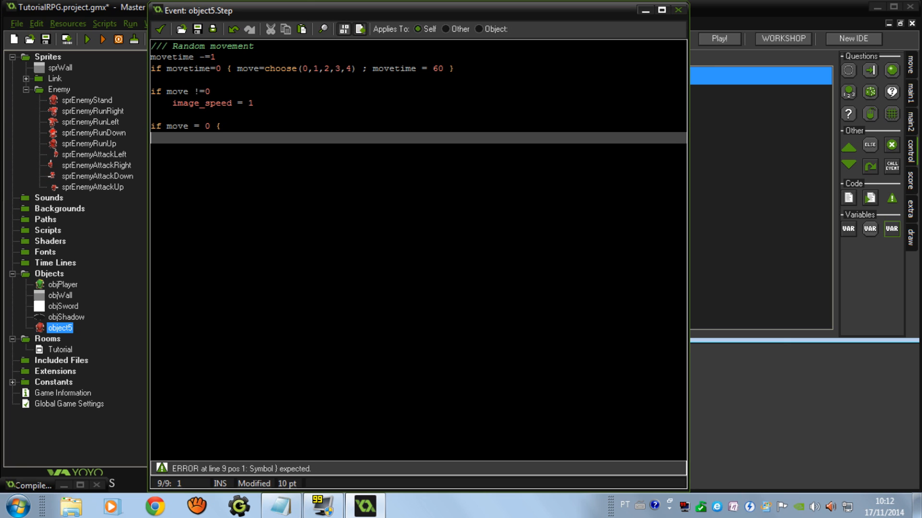
{"action": "type", "text": "if sprite"}
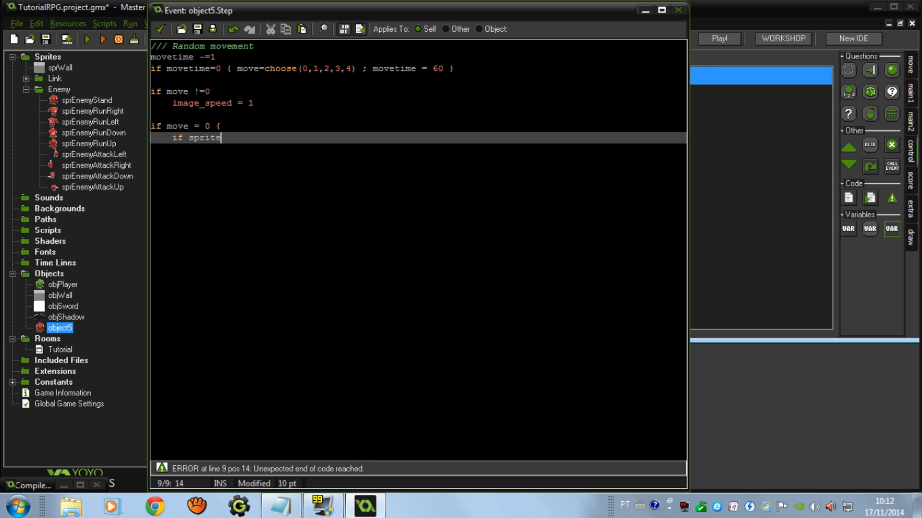
{"action": "type", "text": "_index"}
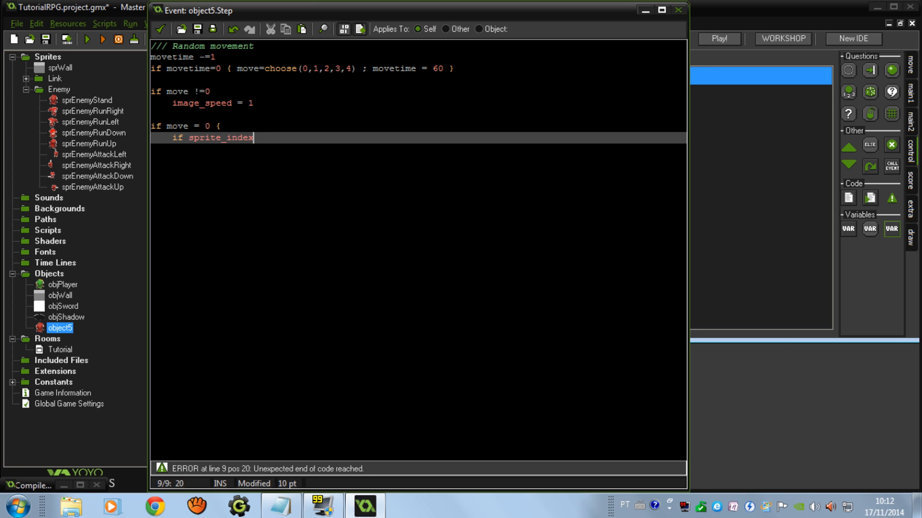
{"action": "type", "text": "= sprEnemyRu"}
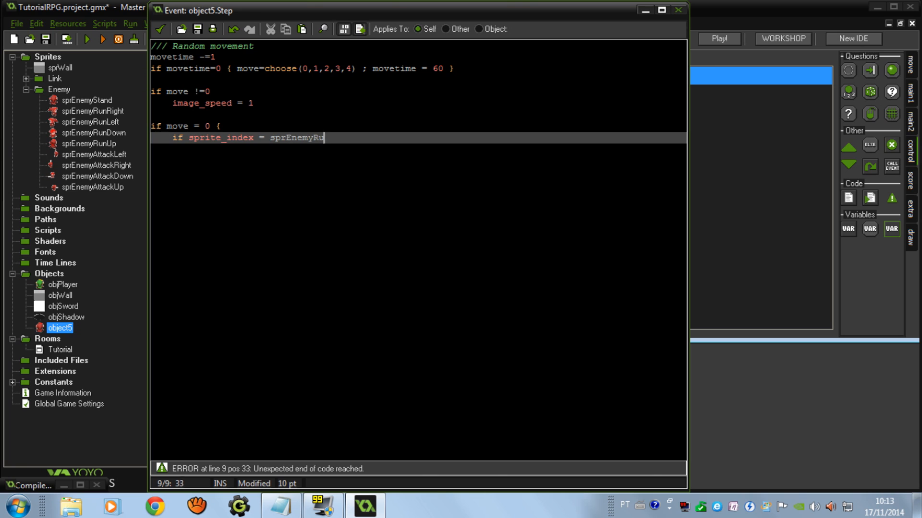
{"action": "type", "text": "nUp"}
{"action": "type", "text": "image_ind"}
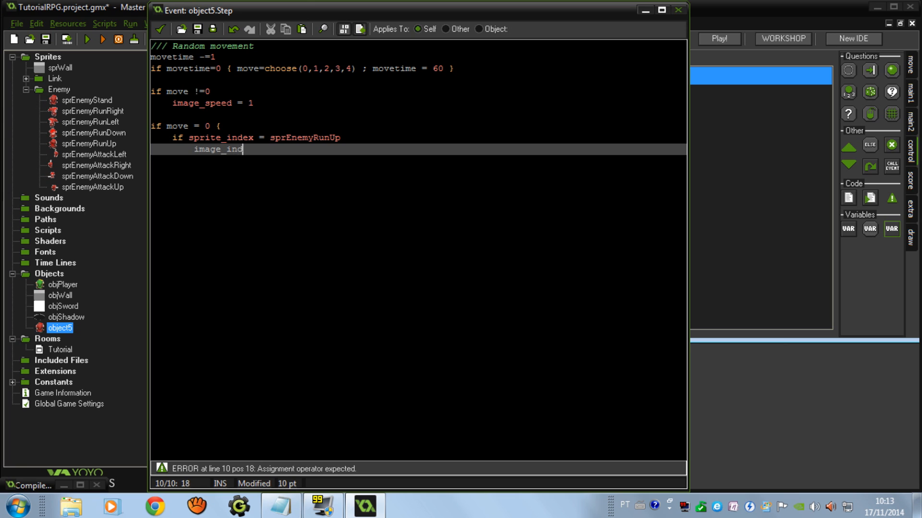
{"action": "type", "text": "ex = 0"}
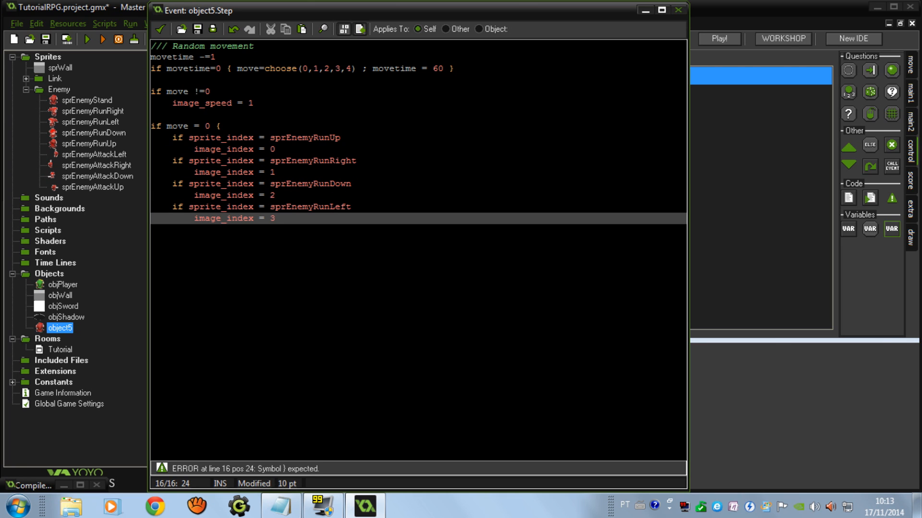
{"action": "key", "text": "Return"}
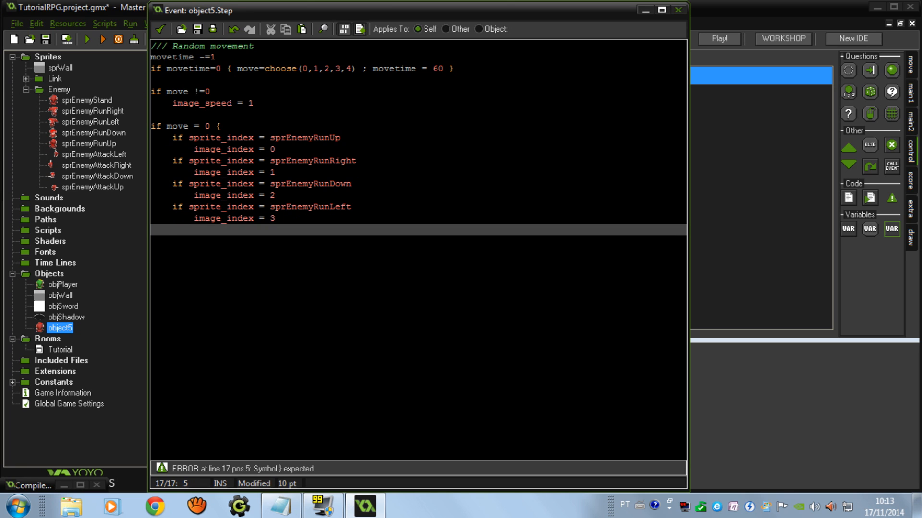
{"action": "type", "text": "image_speed = 0"}
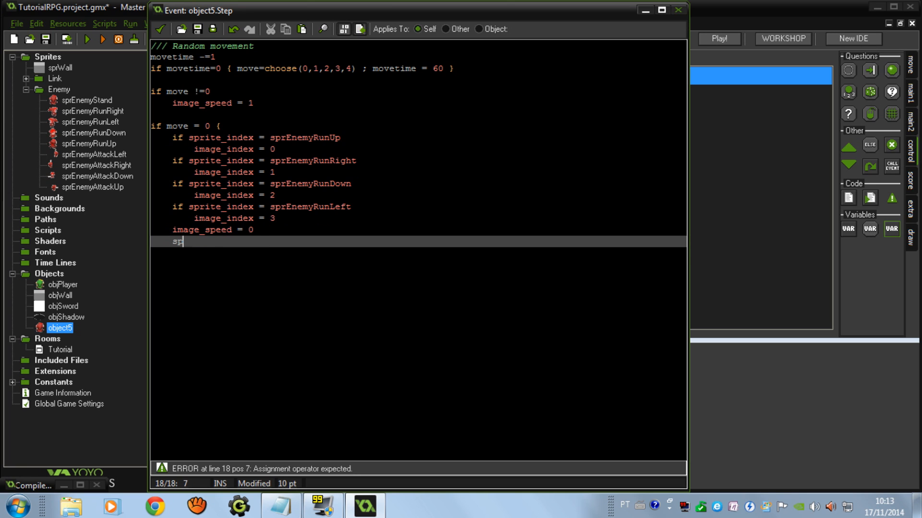
Switch sprite_index to sprEnemyStand inside the stopped-enemy block.
{"action": "type", "text": "rite_index="}
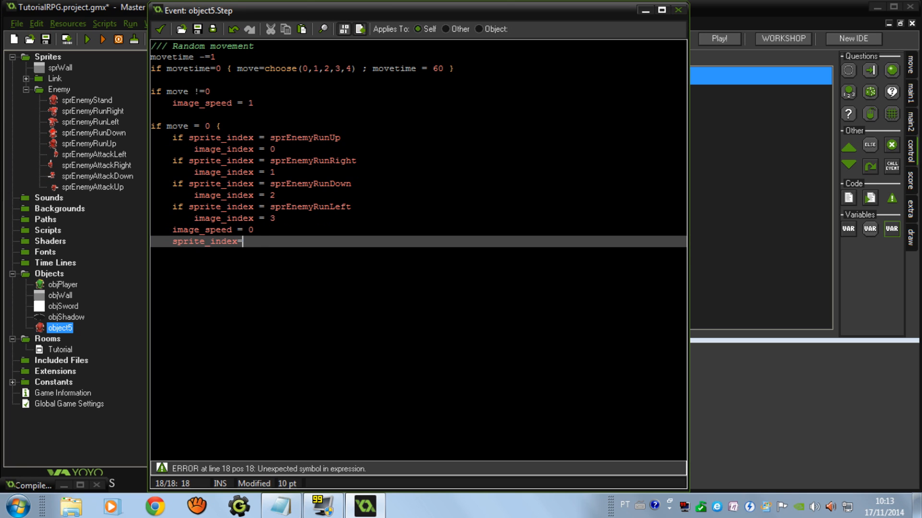
{"action": "type", "text": "s"}
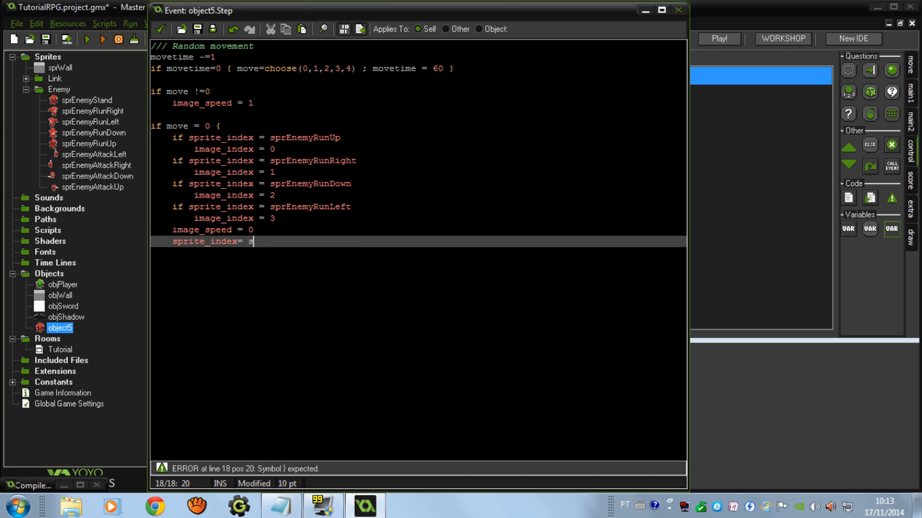
{"action": "type", "text": "prEnemyStand"}
{"action": "type", "text": "}"}
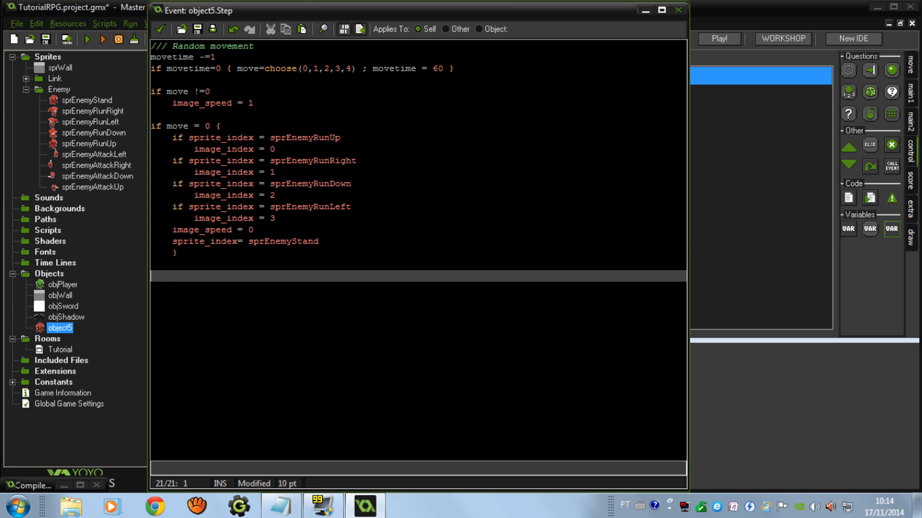
Write the move = 1 block setting sprite_index to sprEnemyRunUp.
{"action": "type", "text": "if move = 1"}
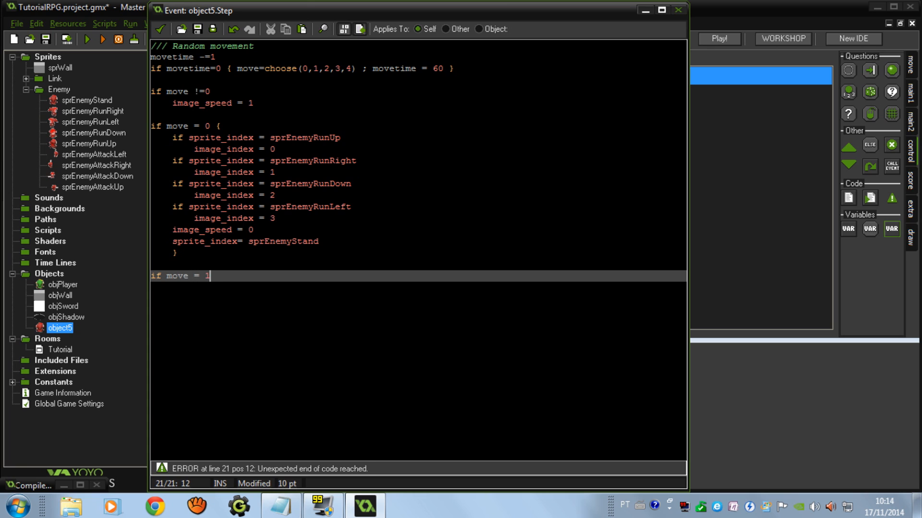
{"action": "type", "text": "{"}
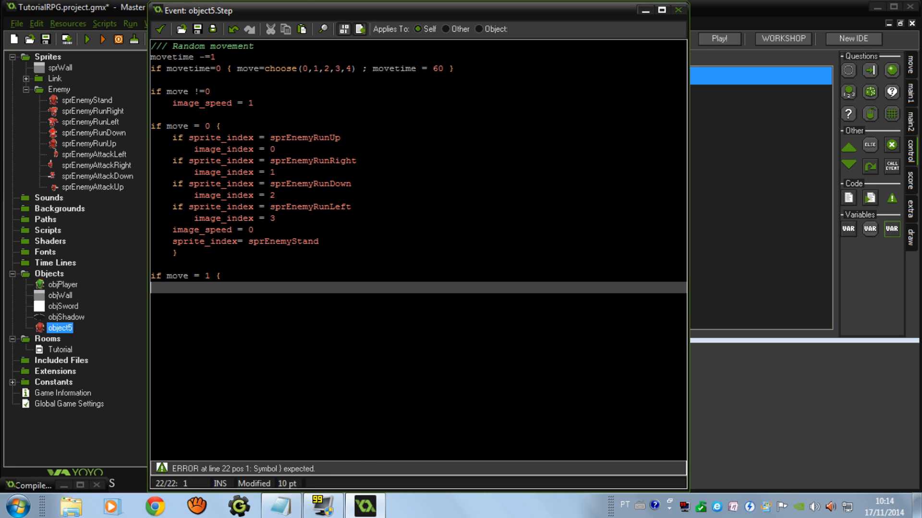
{"action": "type", "text": "s"}
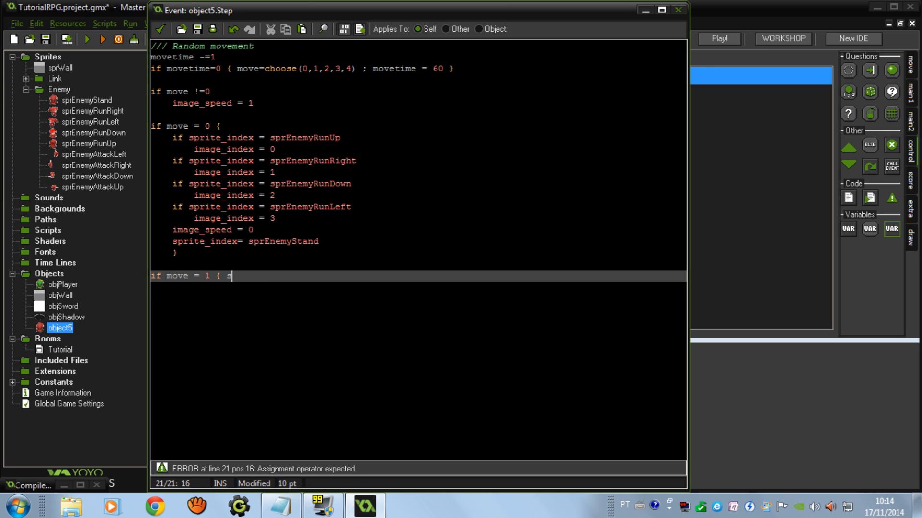
{"action": "type", "text": "prite_index ="}
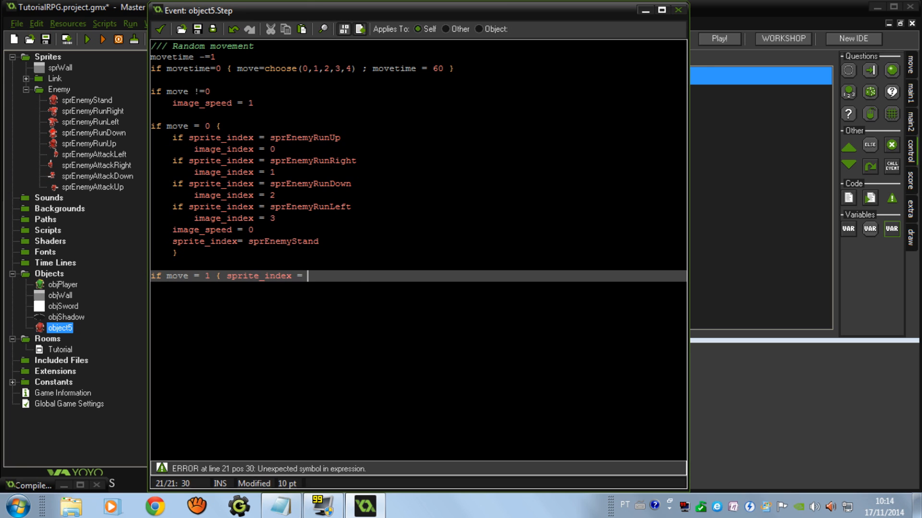
{"action": "type", "text": "sprEnemyUp"}
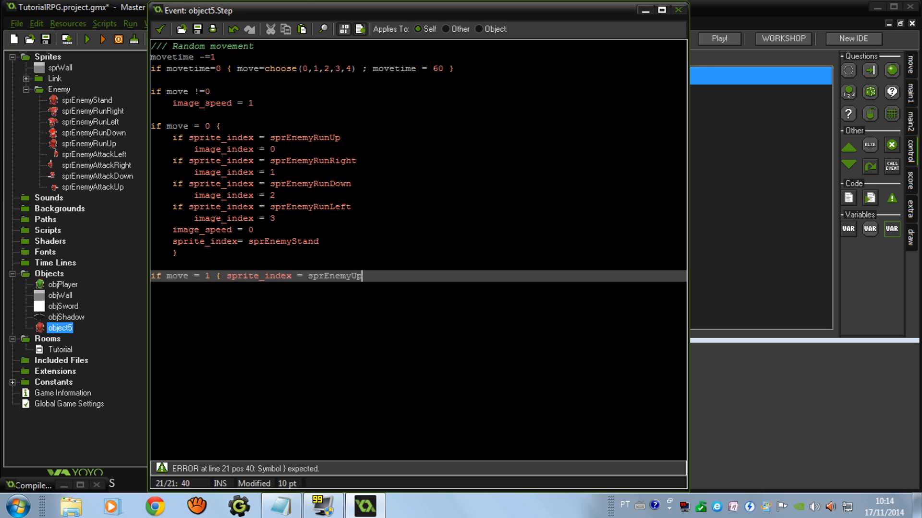
{"action": "key", "text": "BackSpace"}
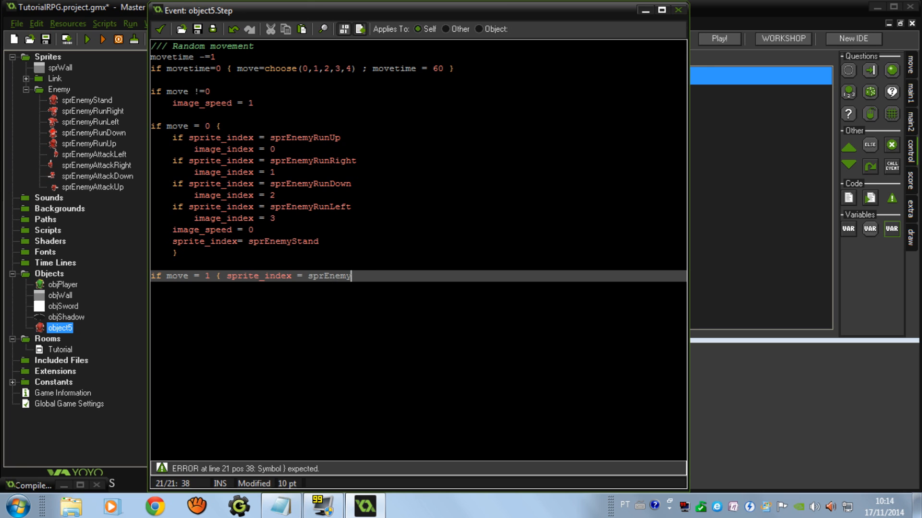
{"action": "type", "text": "RunUp"}
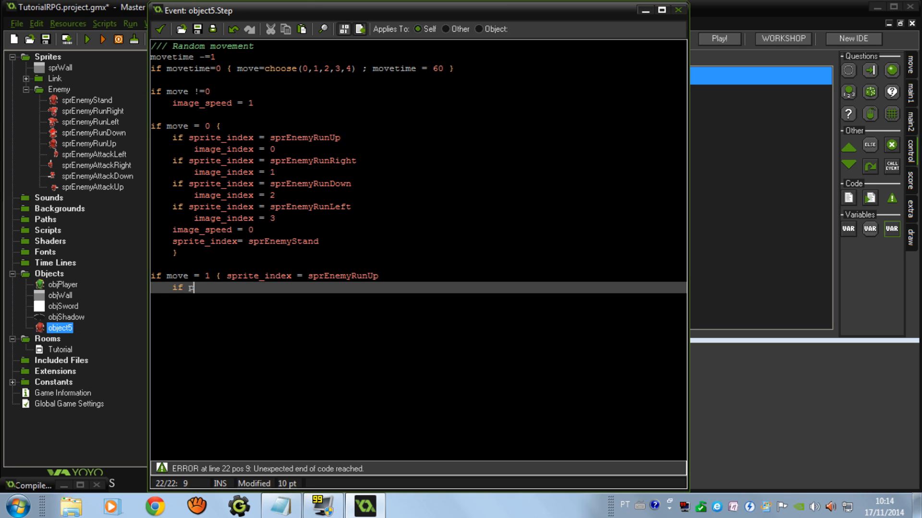
Move up 2 pixels when place_free(x,y-2), then duplicate the block for the other directions.
{"action": "type", "text": "lace_free"}
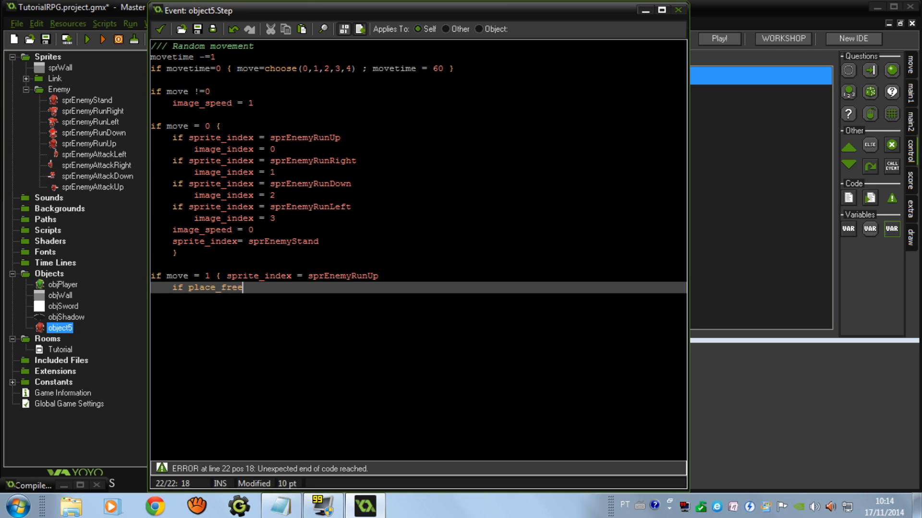
{"action": "type", "text": "(x,y-"}
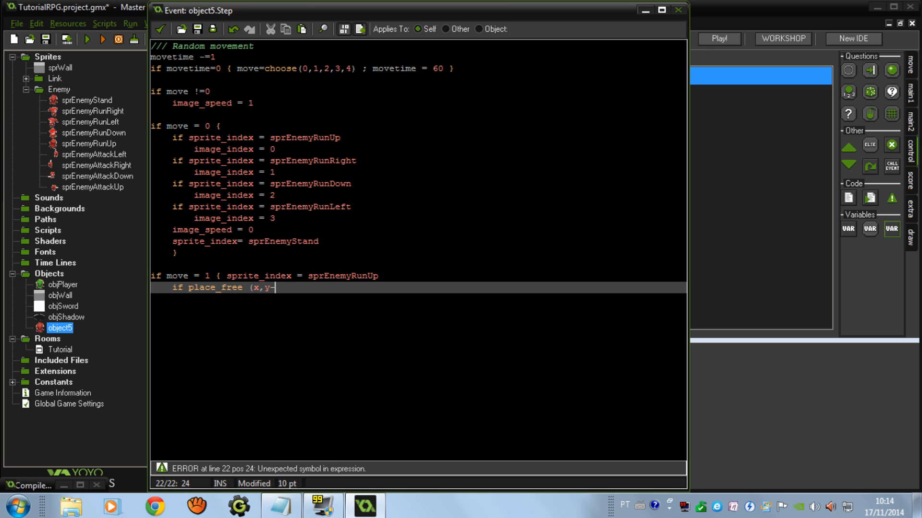
{"action": "type", "text": "2"}
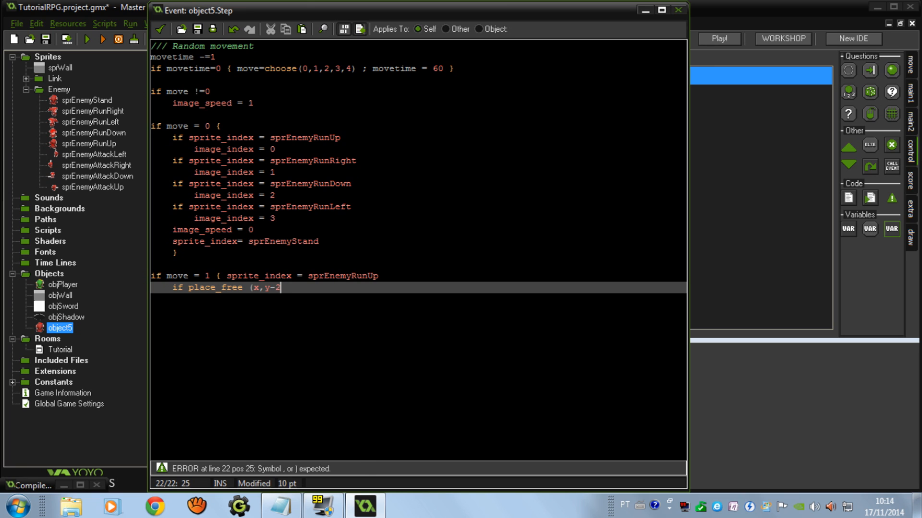
{"action": "type", "text": ") y-=2"}
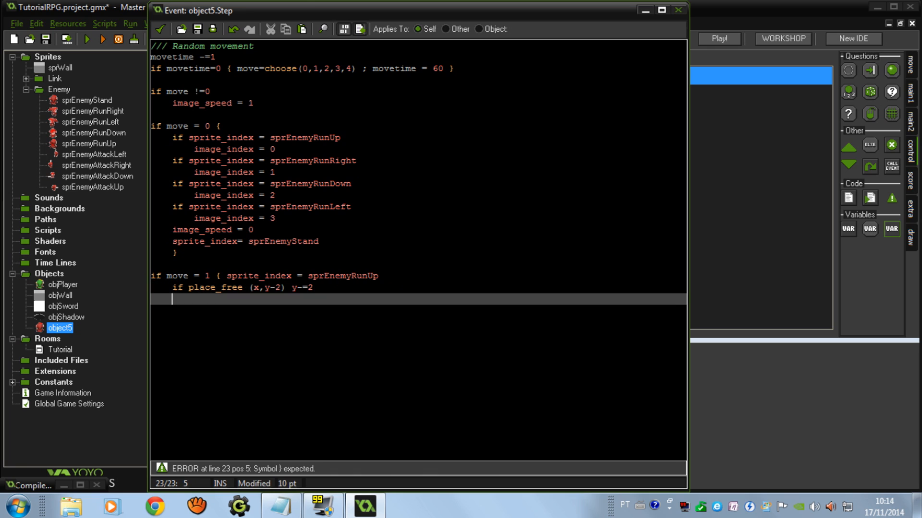
{"action": "type", "text": "}"}
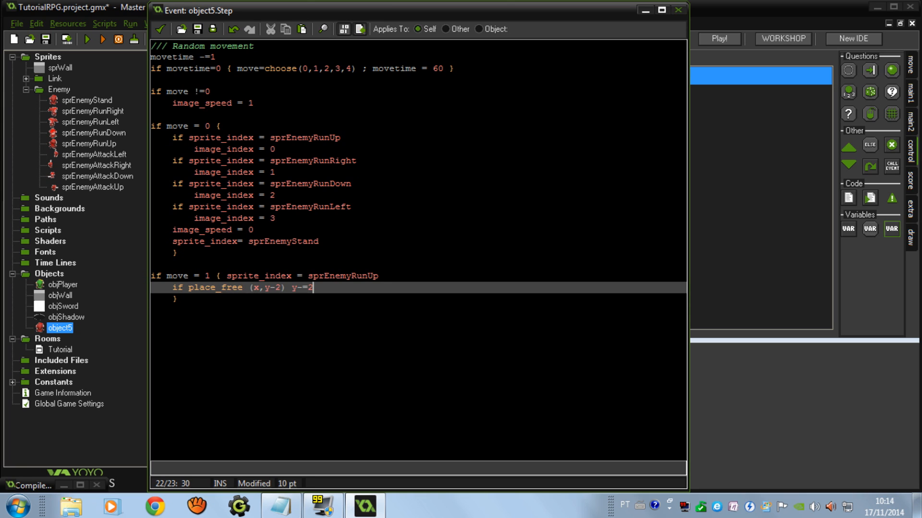
{"action": "key", "text": "Backspace"}
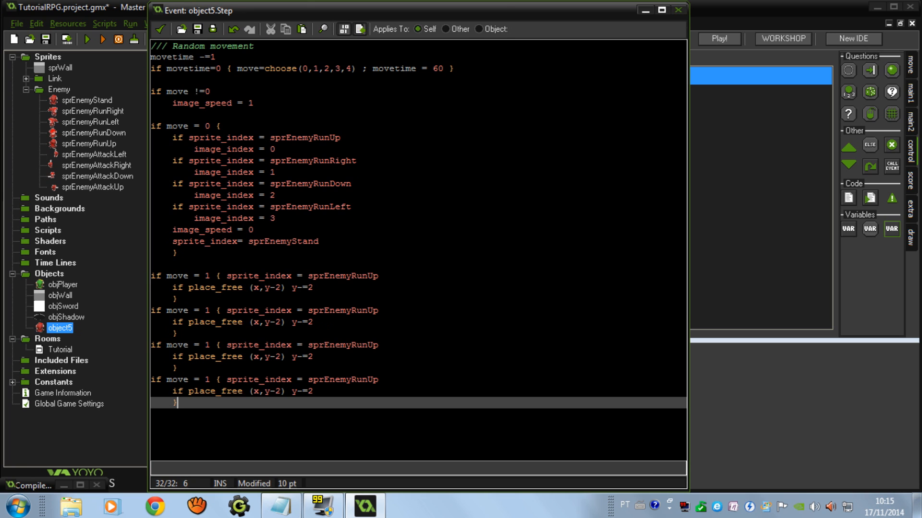
{"action": "left_click", "coordinate": [210, 310]}
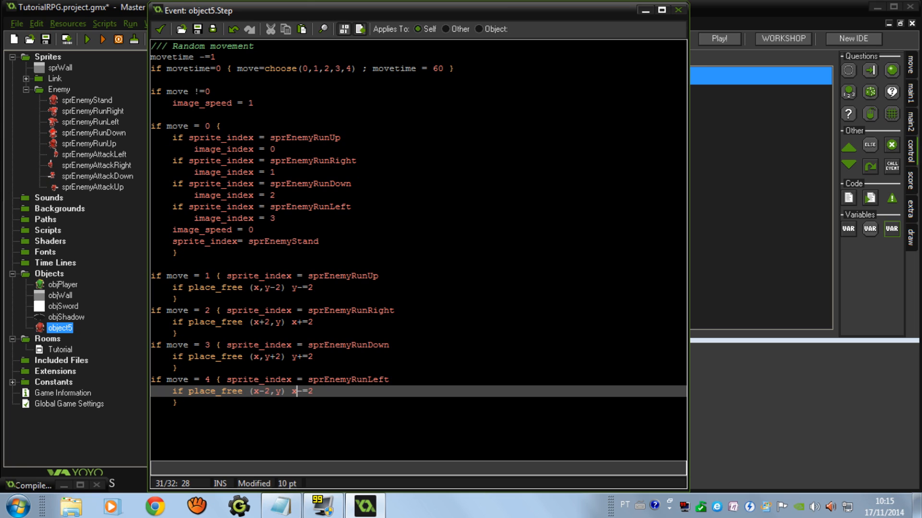
Wrap Random movement so it runs only when attack is 0 and objPlayer is over 75 away.
{"action": "left_click", "coordinate": [253, 46]}
{"action": "type", "text": "if *"}
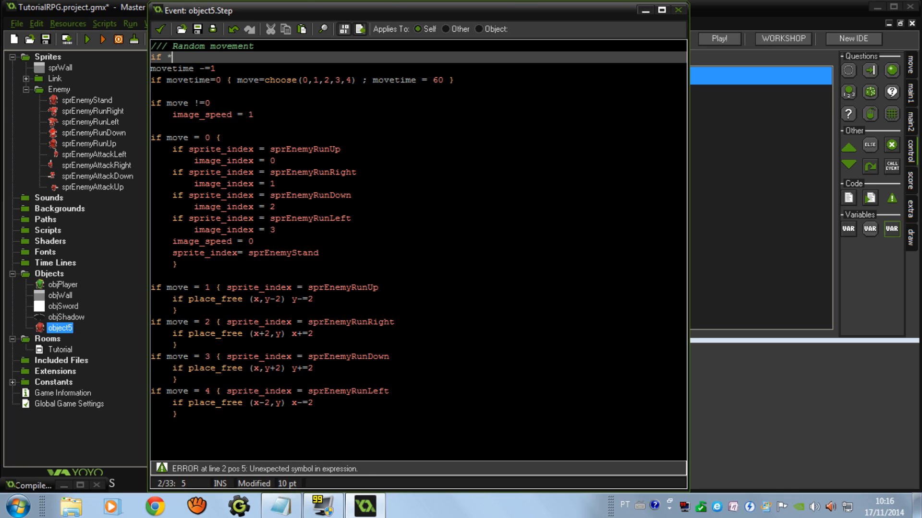
{"action": "type", "text": "( atta"}
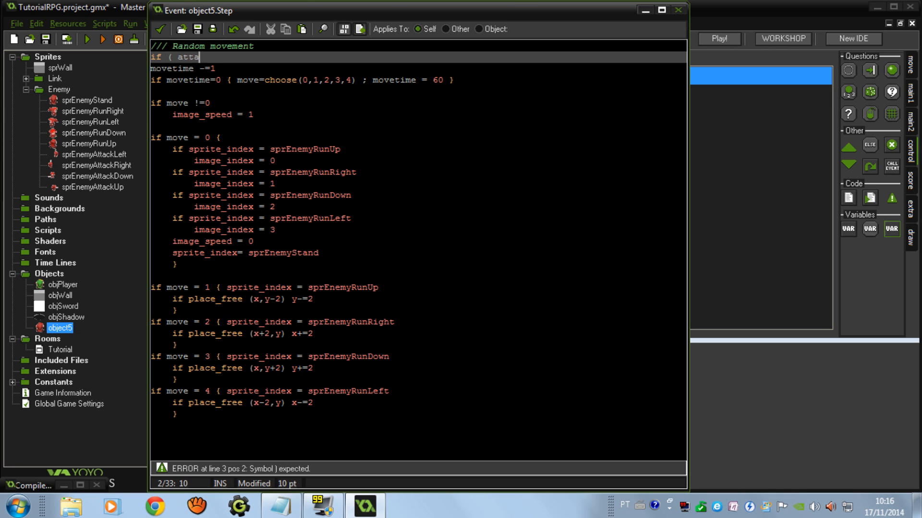
{"action": "type", "text": "ck = 9"}
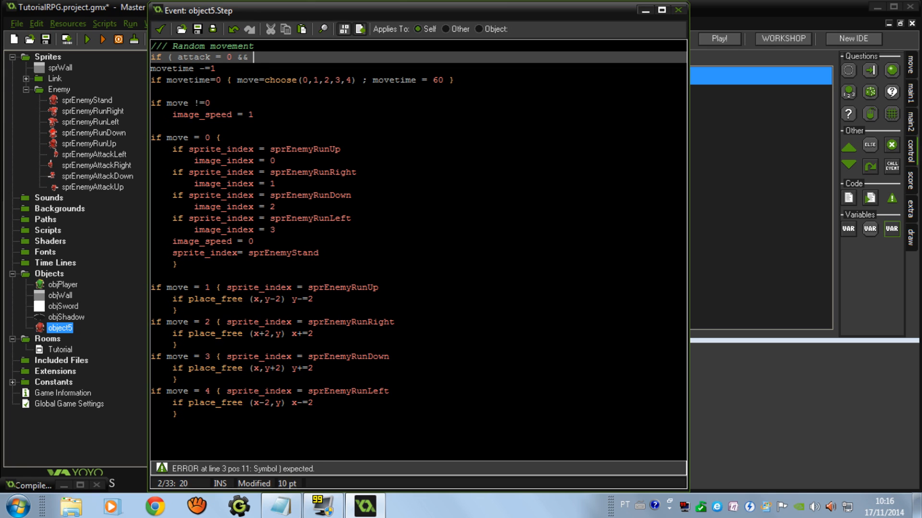
{"action": "type", "text": "distance_to_object (ob"}
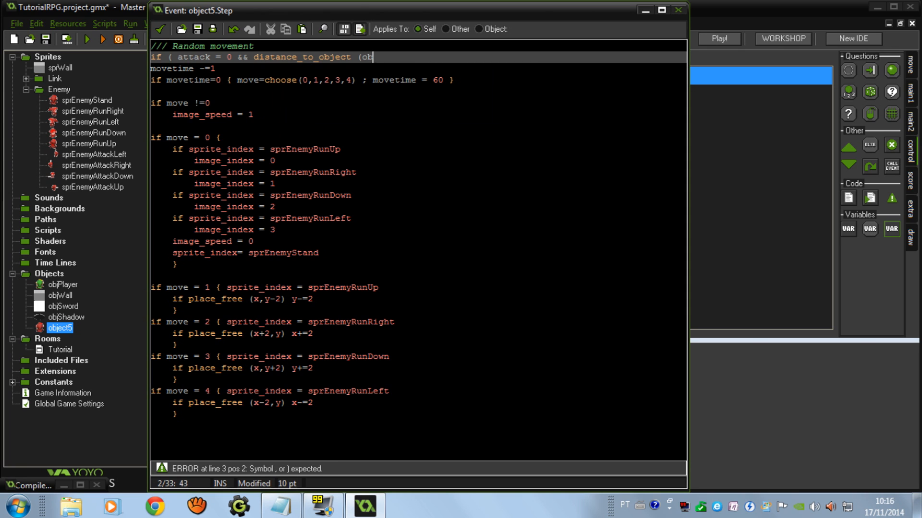
{"action": "type", "text": "jPlayer) <"}
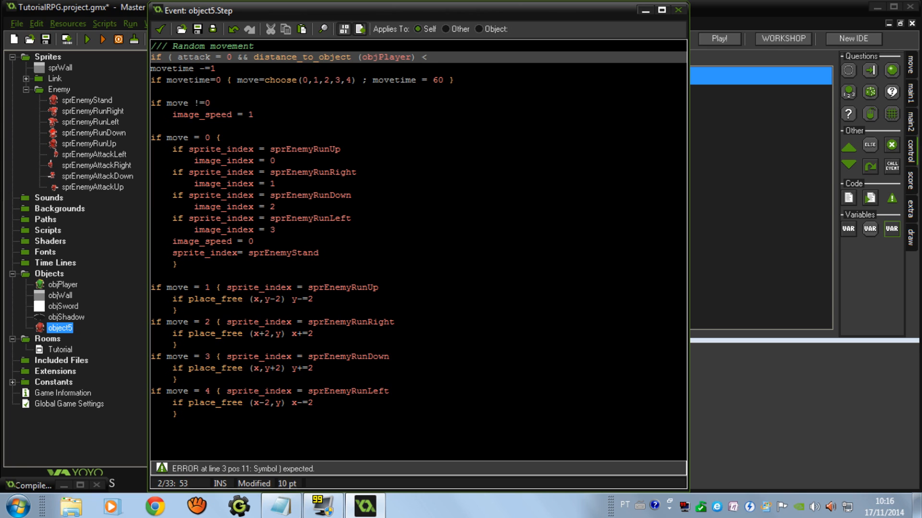
{"action": "type", "text": "75 )"}
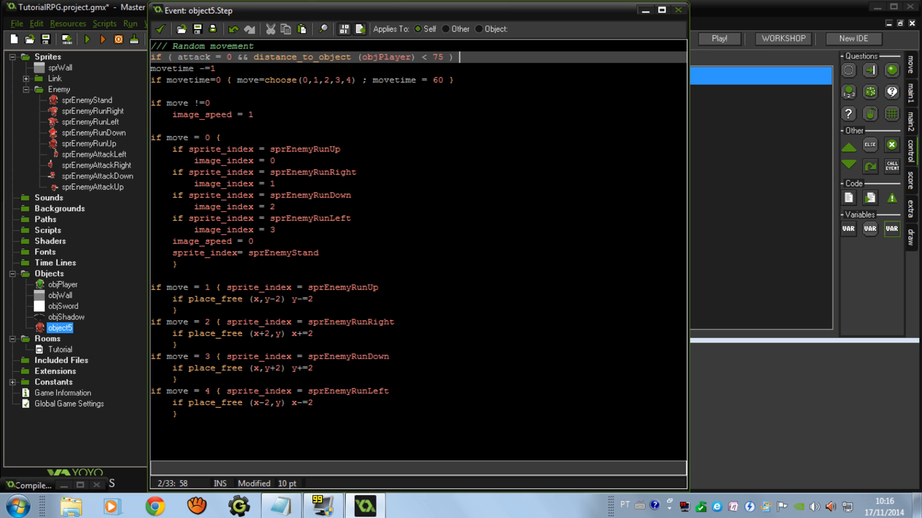
{"action": "type", "text": "{"}
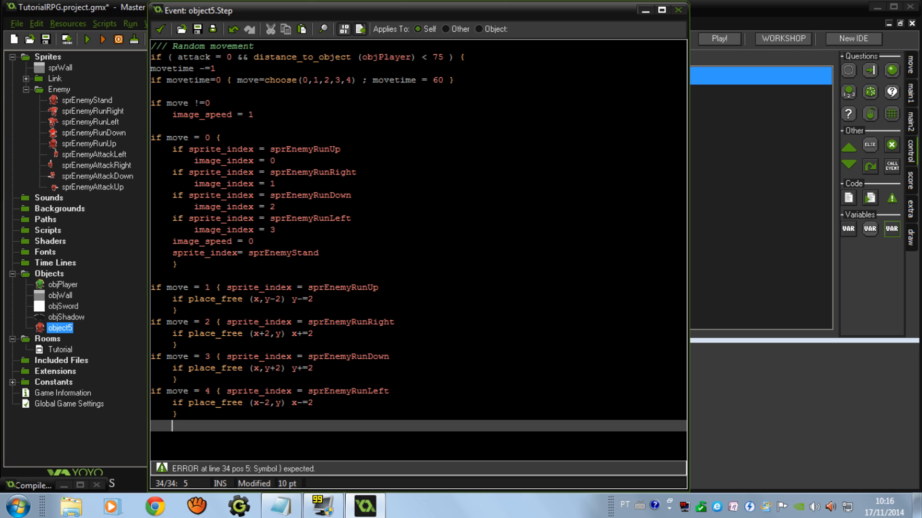
{"action": "type", "text": "}"}
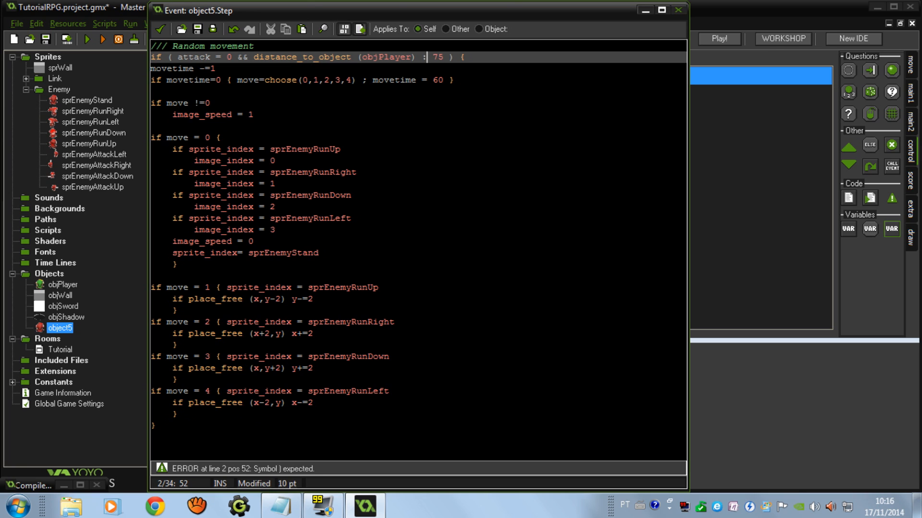
{"action": "type", "text": ">"}
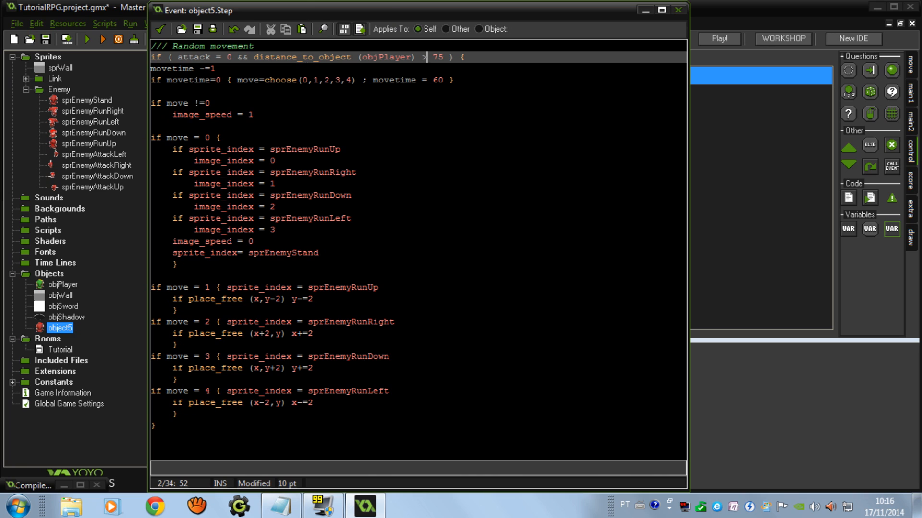
{"action": "left_click", "coordinate": [427, 56]}
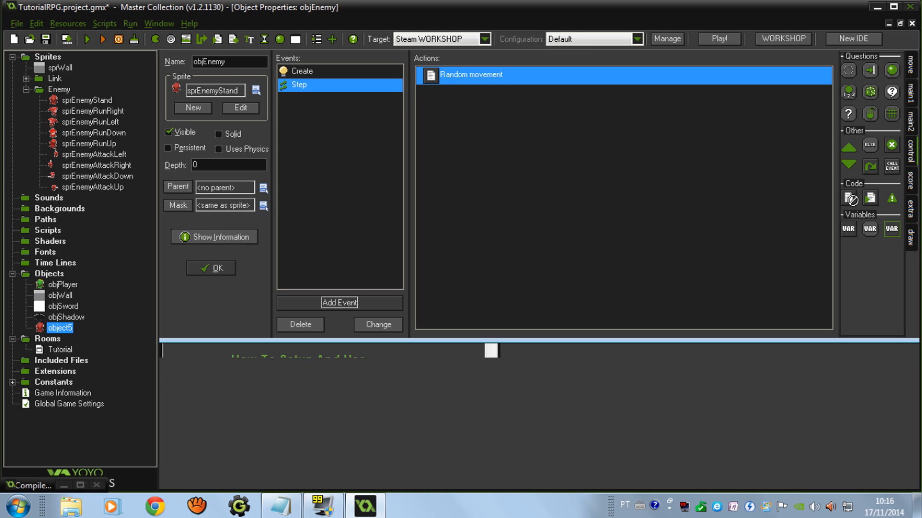
Add a second Step code block titled /// Chase Movement.
{"action": "double_click", "coordinate": [471, 75]}
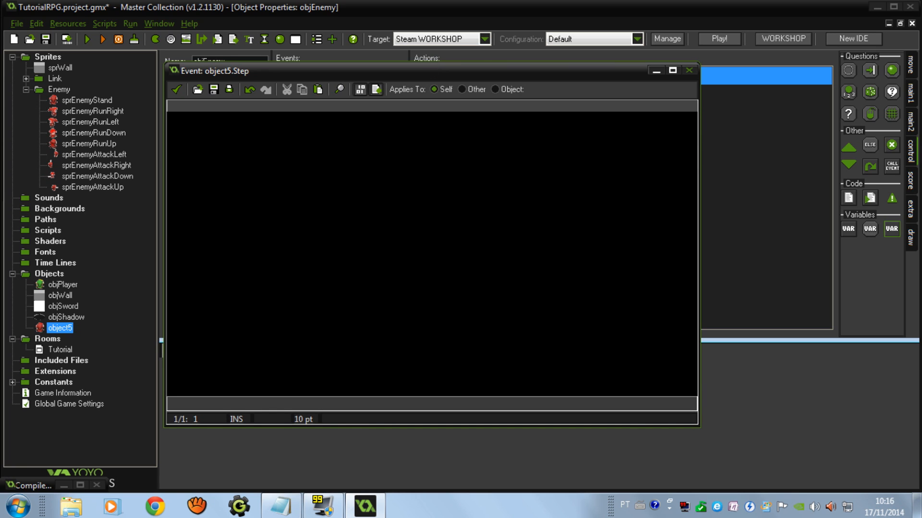
{"action": "type", "text": "/// Chase M"}
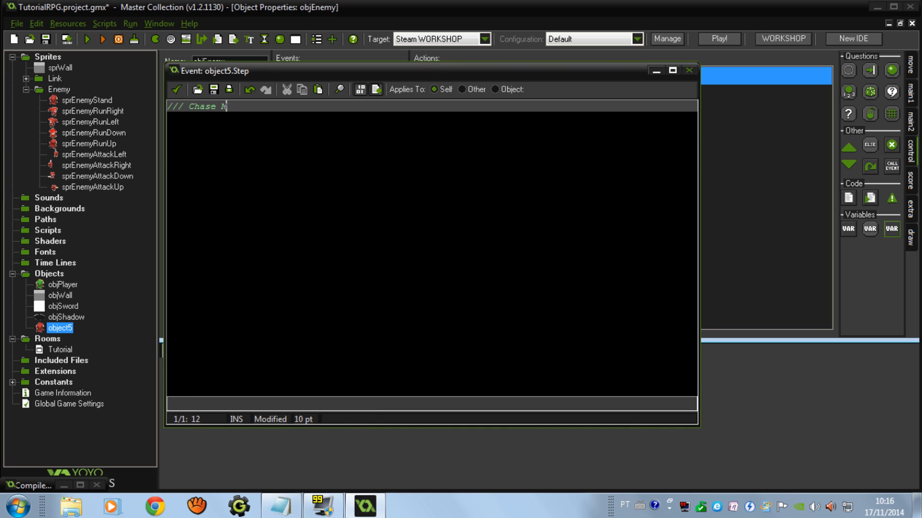
{"action": "type", "text": "ovement"}
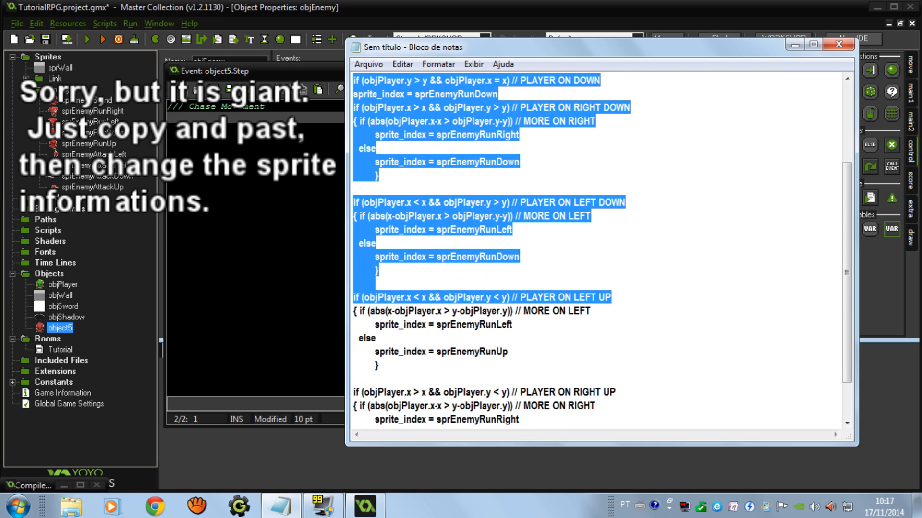
{"action": "scroll", "scroll_direction": "down", "scroll_amount": 3}
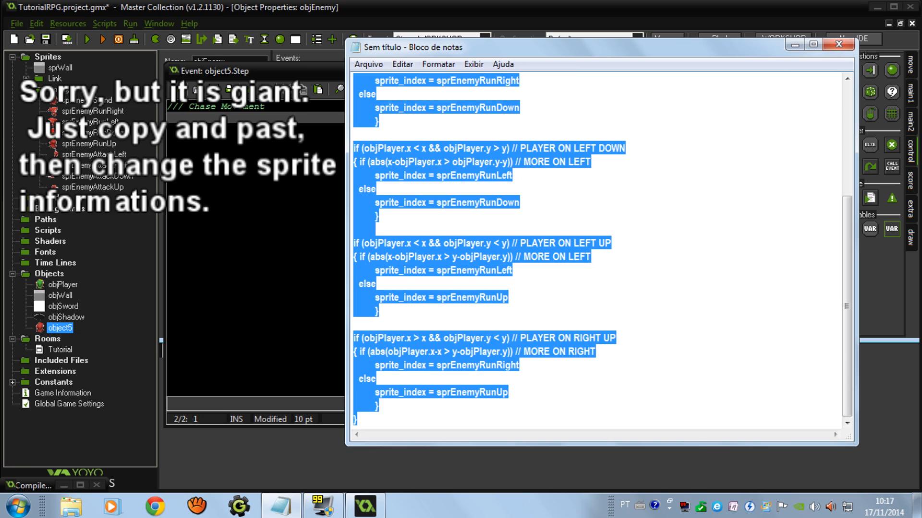
{"action": "left_click", "coordinate": [837, 43]}
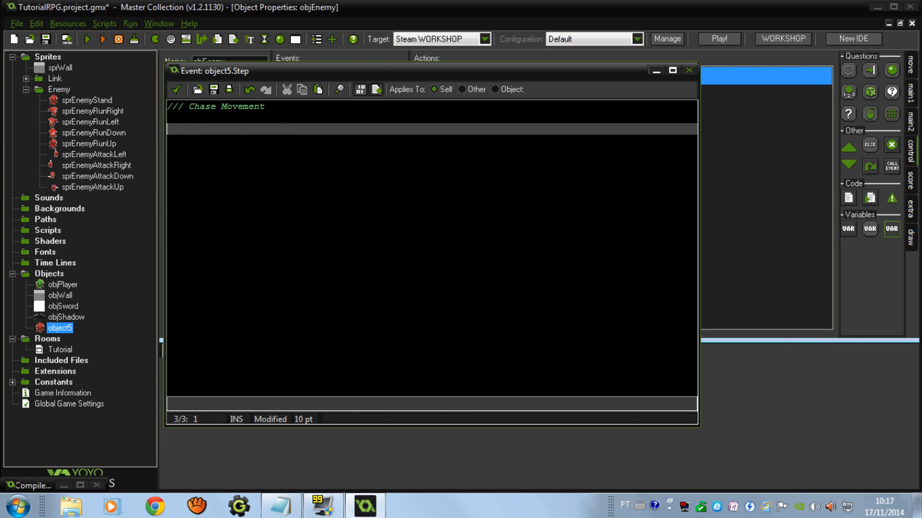
Write the distance_to_object(objPlayer) condition and bring in the step-toward and run-sprite code.
{"action": "type", "text": "if distan"}
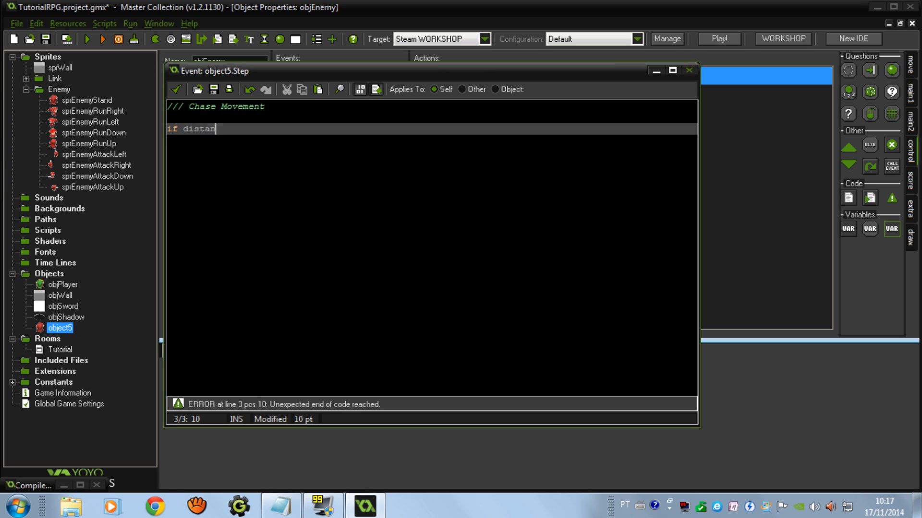
{"action": "type", "text": "ce_to_object (ob"}
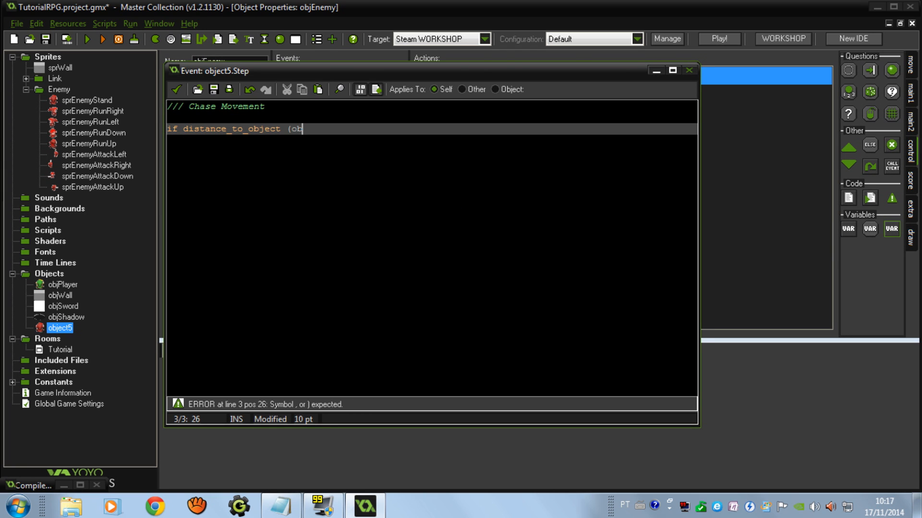
{"action": "type", "text": "jPlayer)"}
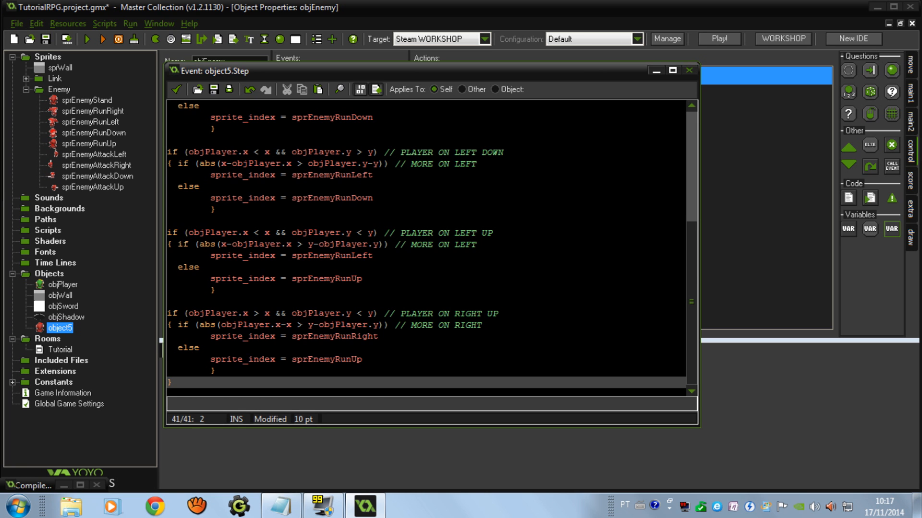
{"action": "scroll", "scroll_direction": "up", "scroll_amount": 3}
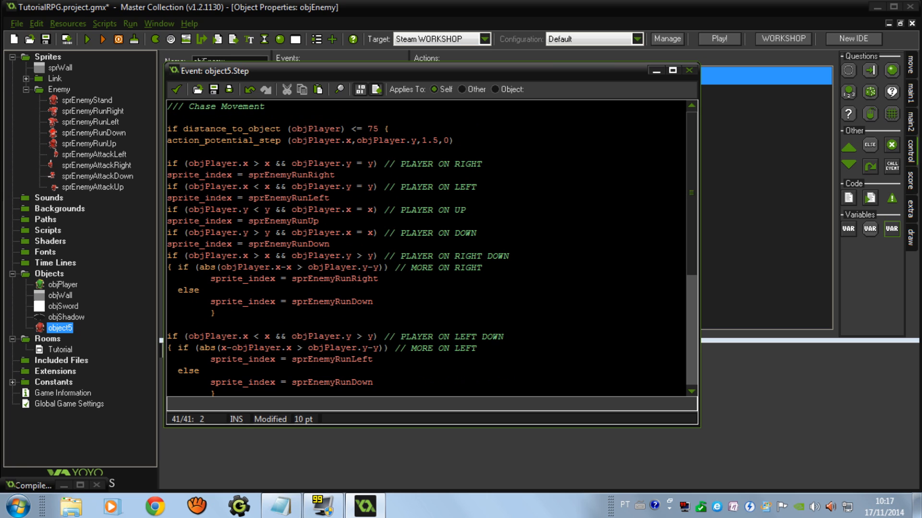
{"action": "scroll", "scroll_direction": "down", "scroll_amount": 3}
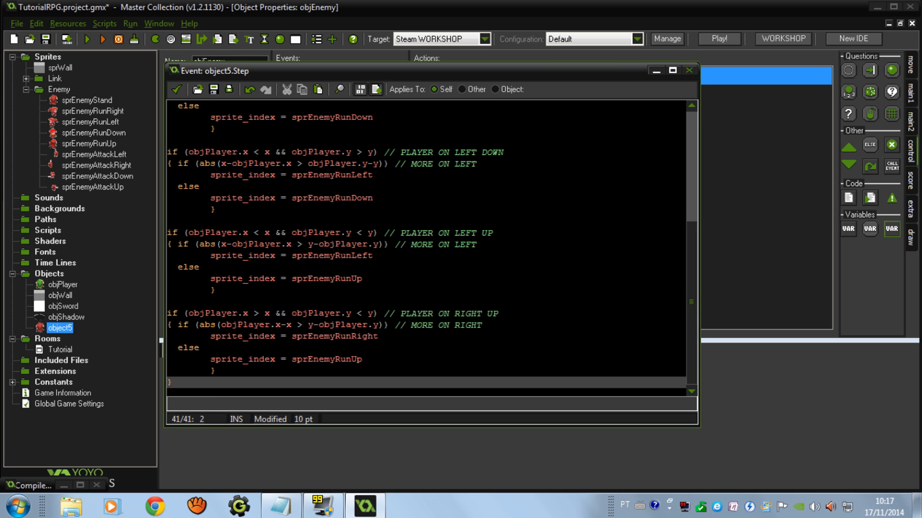
{"action": "mouse_move", "coordinate": [714, 274]}
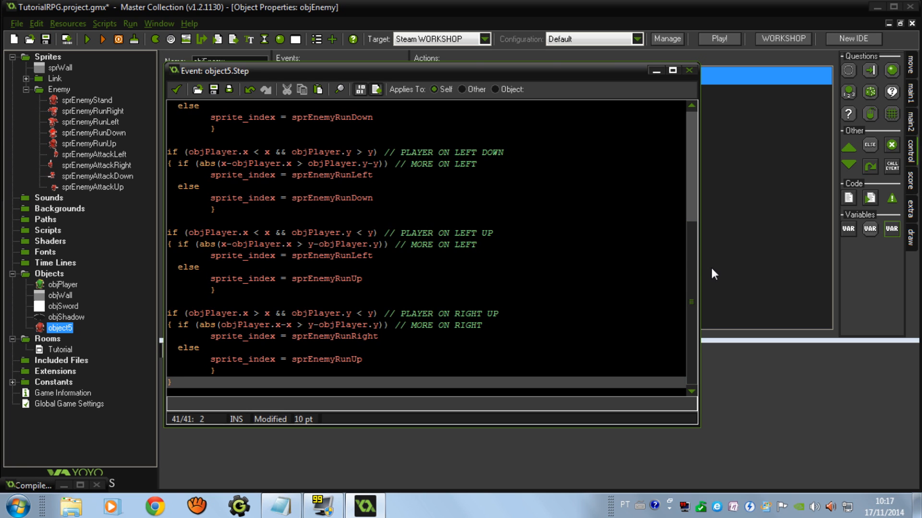
{"action": "scroll", "scroll_direction": "up", "scroll_amount": 3}
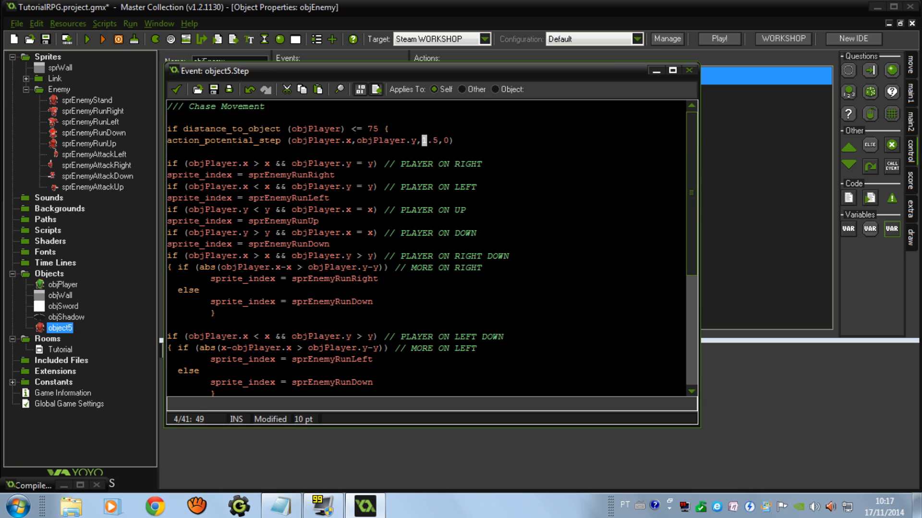
{"action": "type", "text": "2"}
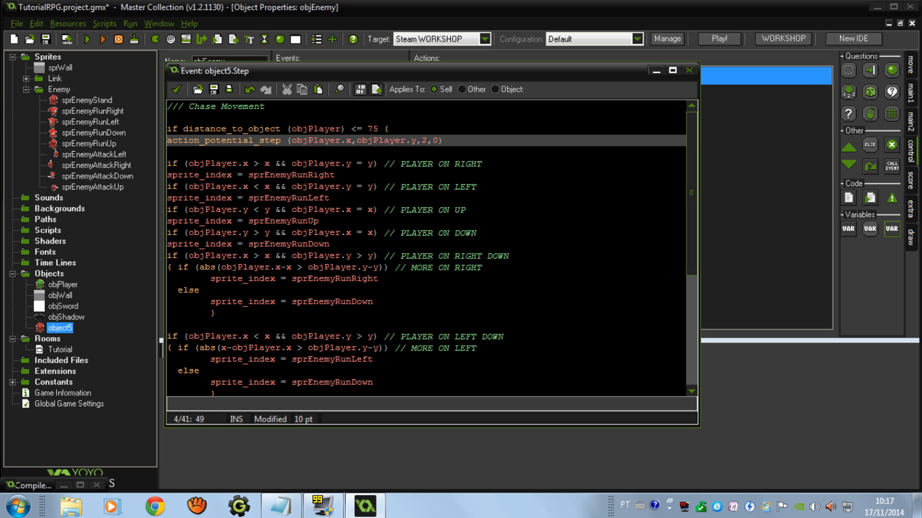
{"action": "scroll", "scroll_direction": "down", "scroll_amount": 3}
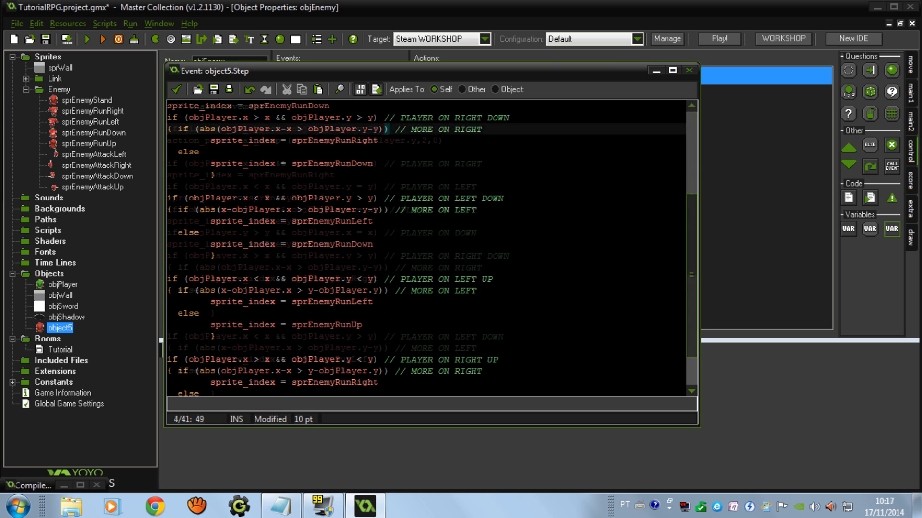
{"action": "scroll", "scroll_direction": "up", "scroll_amount": 3}
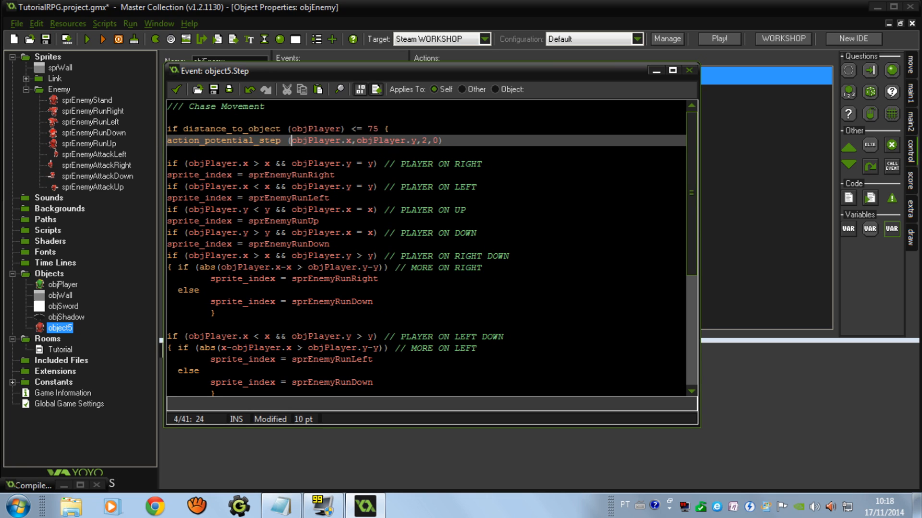
{"action": "double_click", "coordinate": [319, 140]}
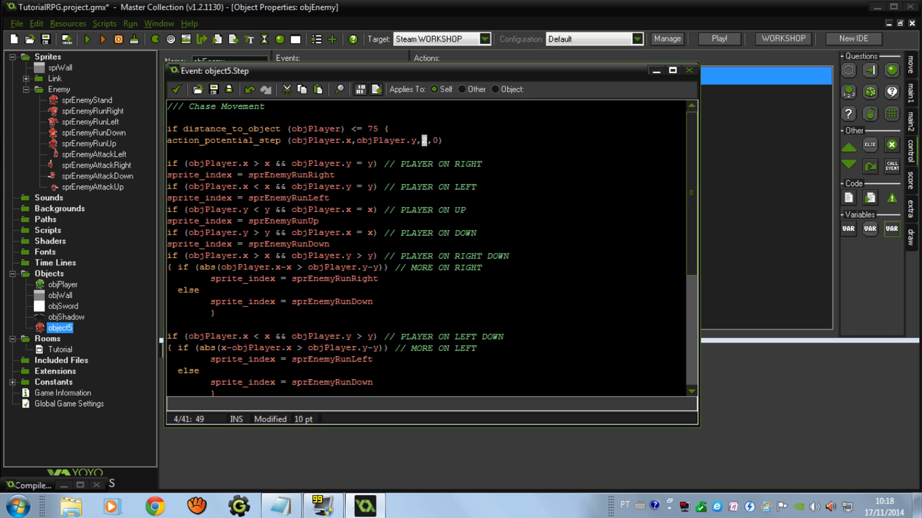
{"action": "type", "text": "2,"}
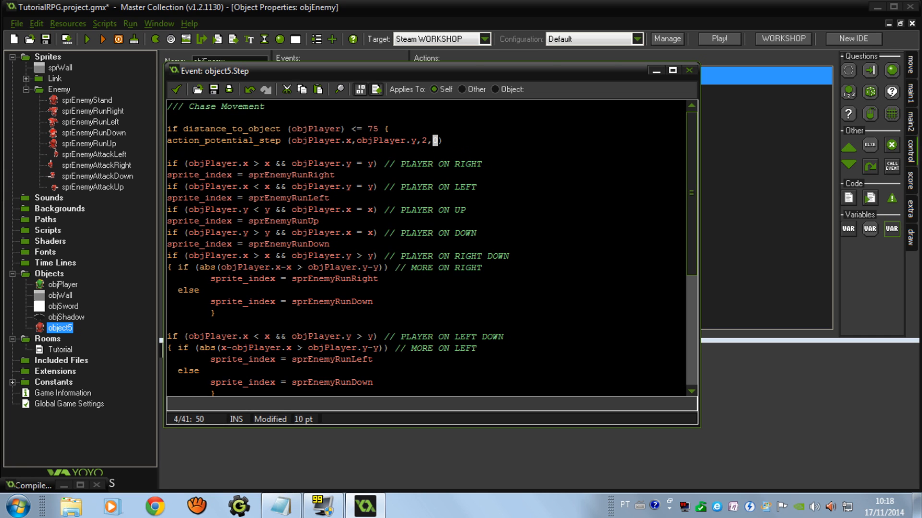
{"action": "scroll", "scroll_direction": "down", "scroll_amount": 3}
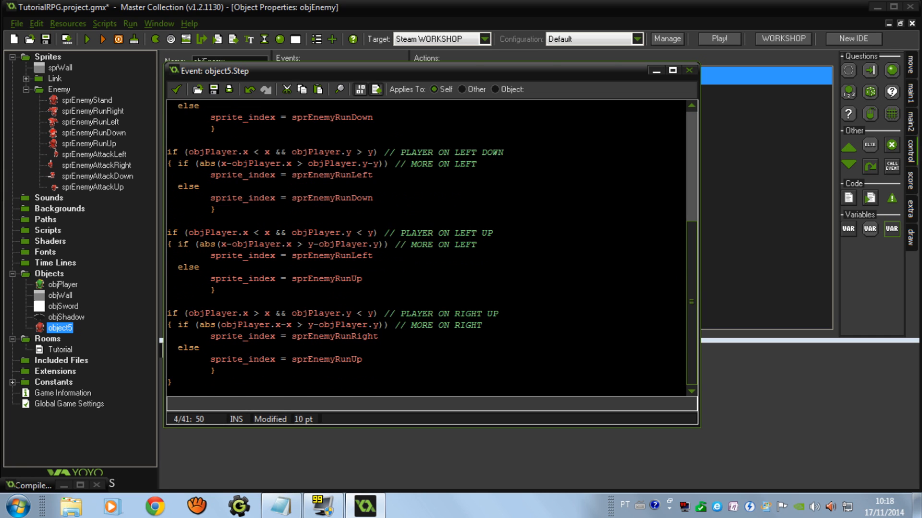
{"action": "scroll", "scroll_direction": "up", "scroll_amount": 3}
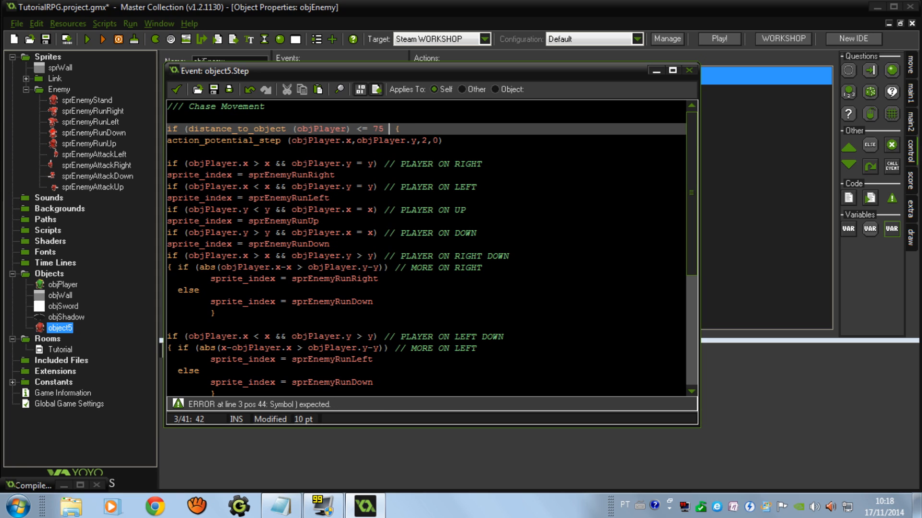
{"action": "type", "text": "&& attack ="}
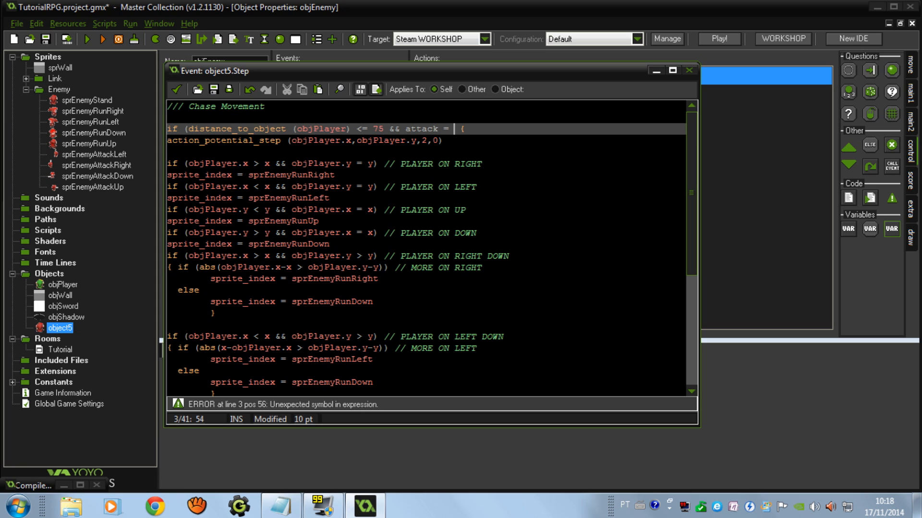
{"action": "scroll", "scroll_direction": "down", "scroll_amount": 3}
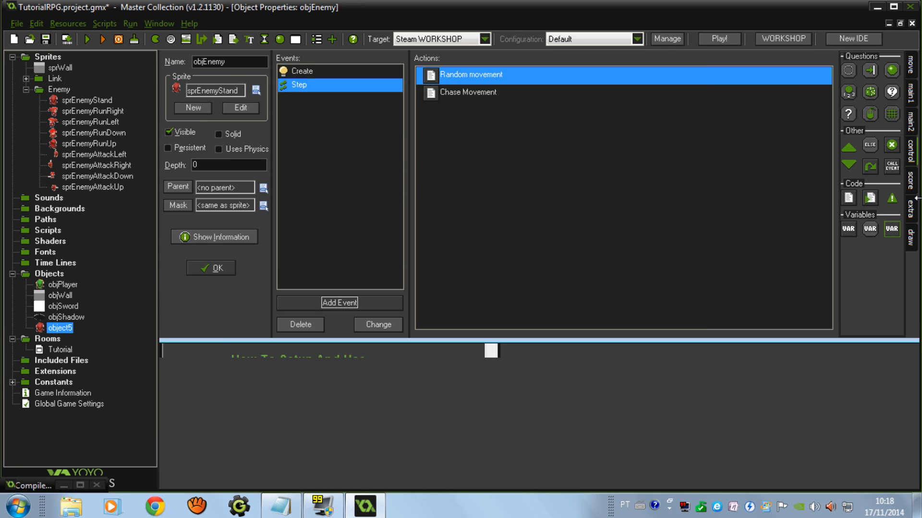
{"action": "mouse_move", "coordinate": [850, 198]}
{"action": "type", "text": "/// Attack"}
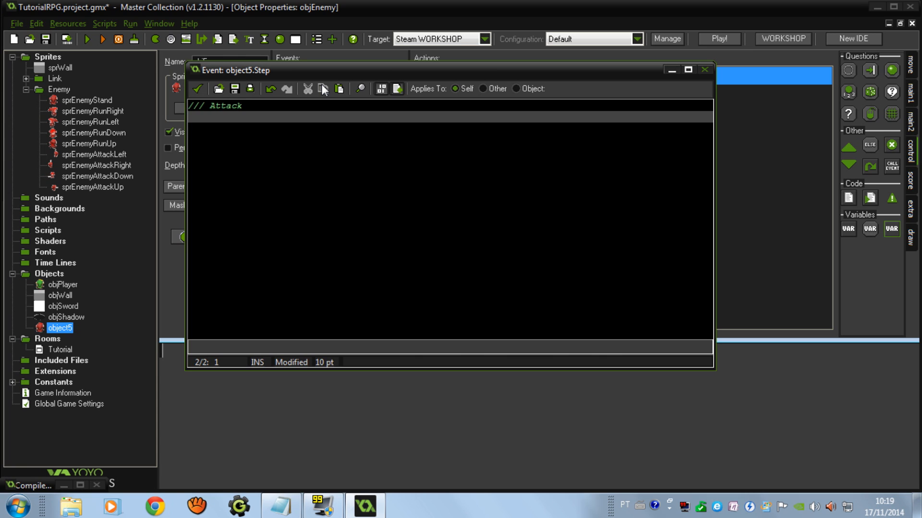
{"action": "type", "text": "if"}
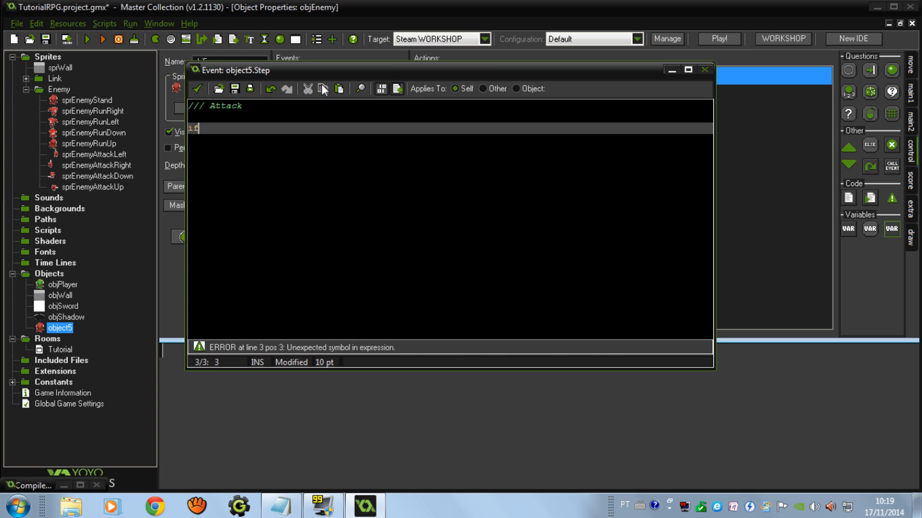
{"action": "type", "text": "( attack"}
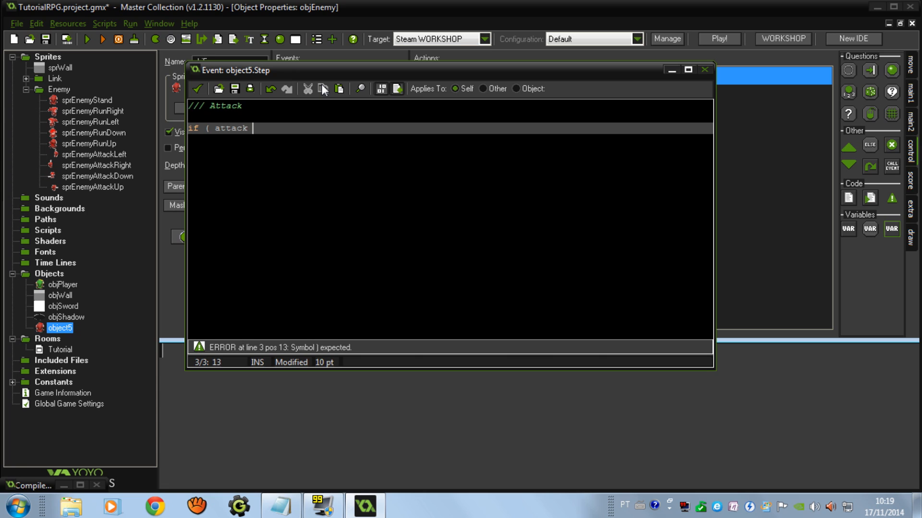
{"action": "type", "text": "= 0 &&"}
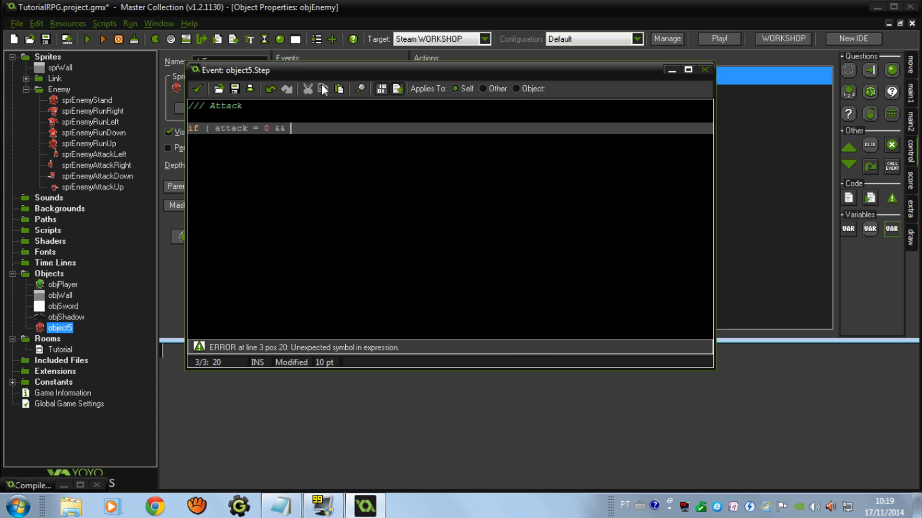
{"action": "type", "text": "distance_to_object ("}
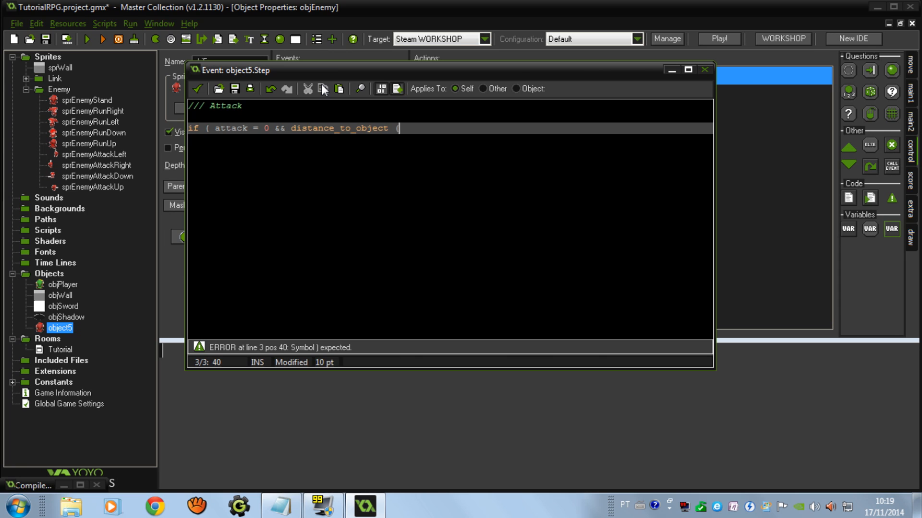
{"action": "type", "text": "objpl"}
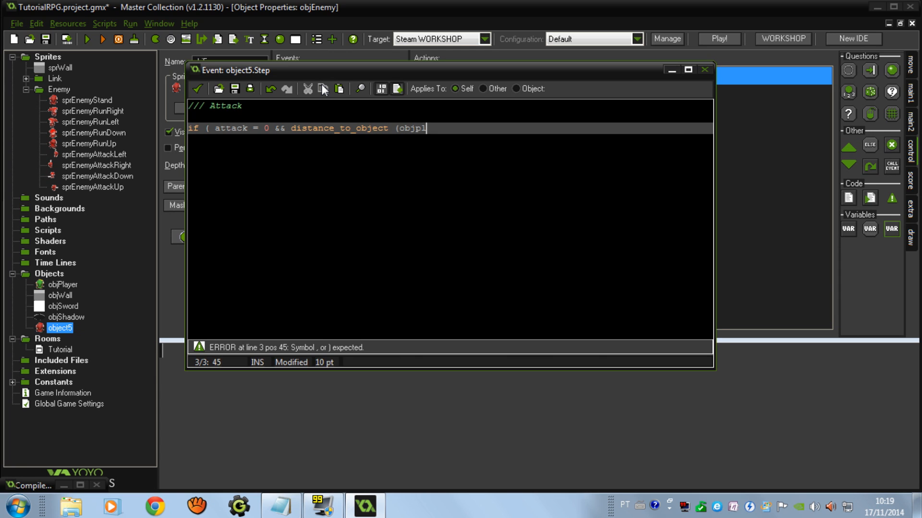
{"action": "key", "text": "Backspace"}
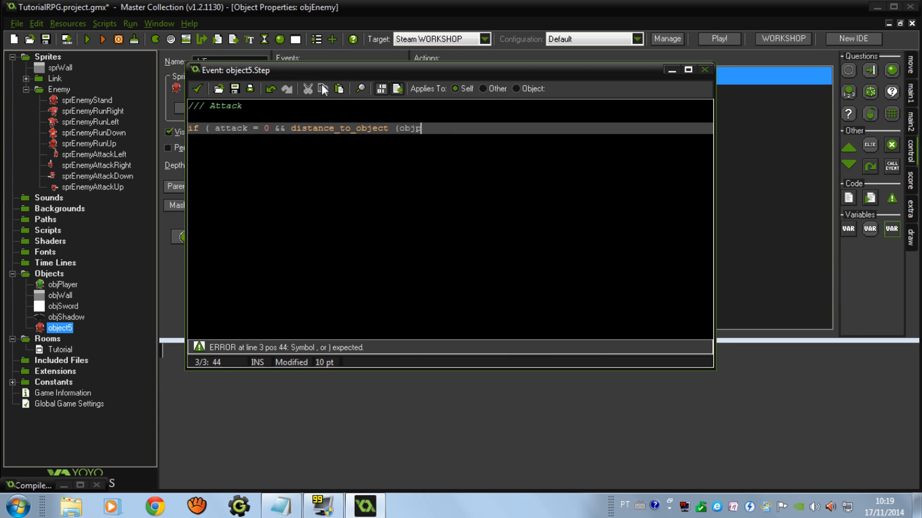
{"action": "type", "text": "layer) <="}
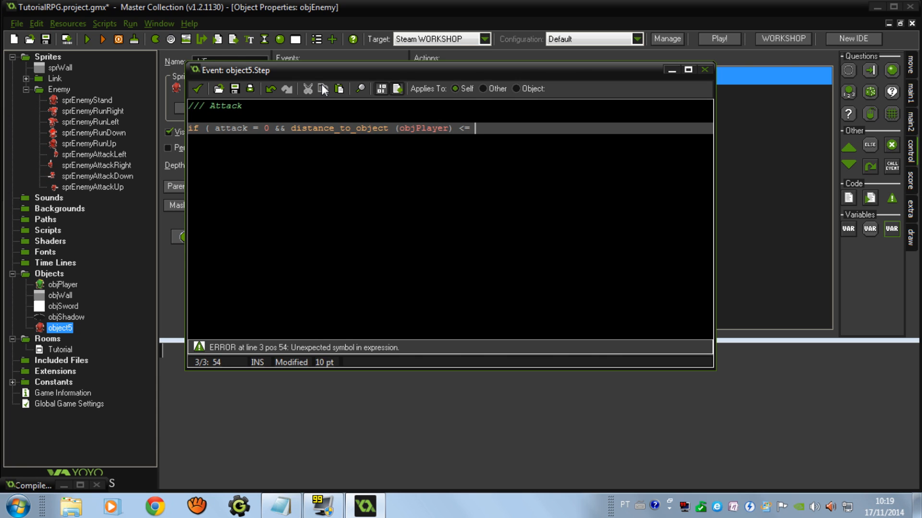
{"action": "type", "text": "4 )"}
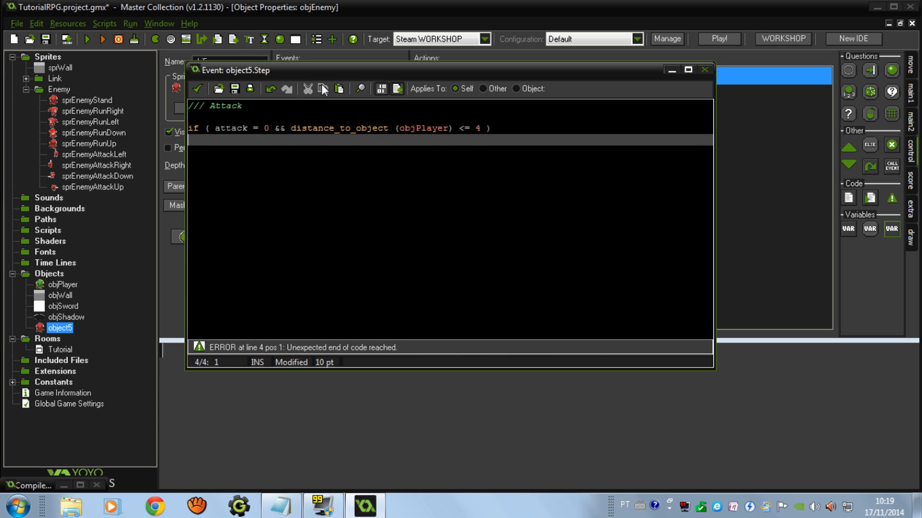
{"action": "type", "text": "taco"}
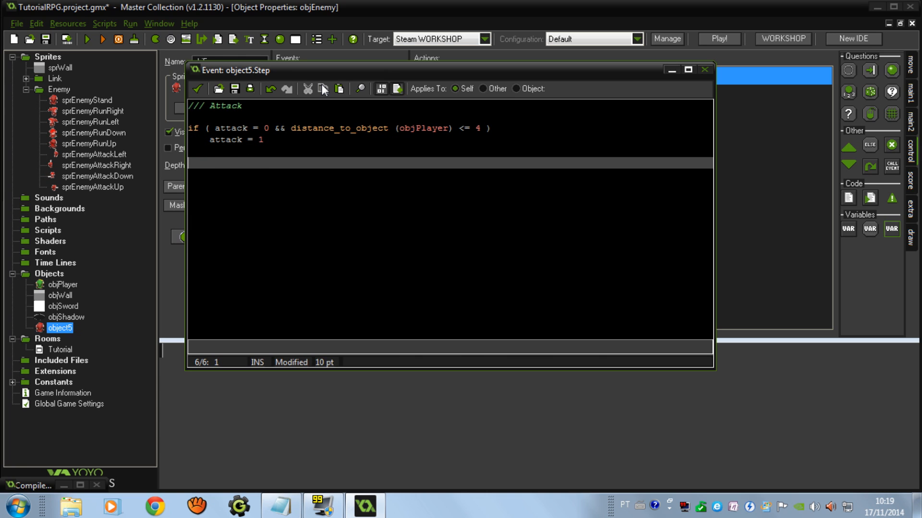
{"action": "type", "text": "if attack = 1 {"}
{"action": "type", "text": "if spr"}
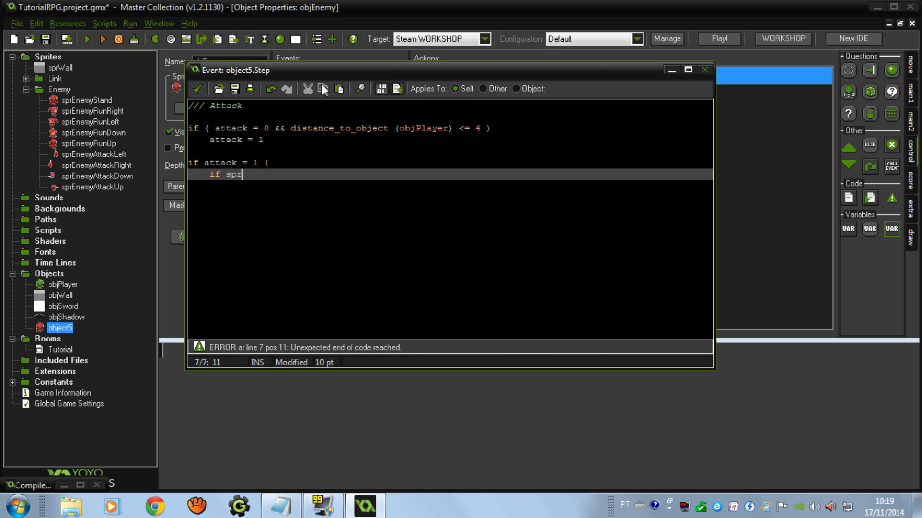
{"action": "type", "text": "ite_index ="}
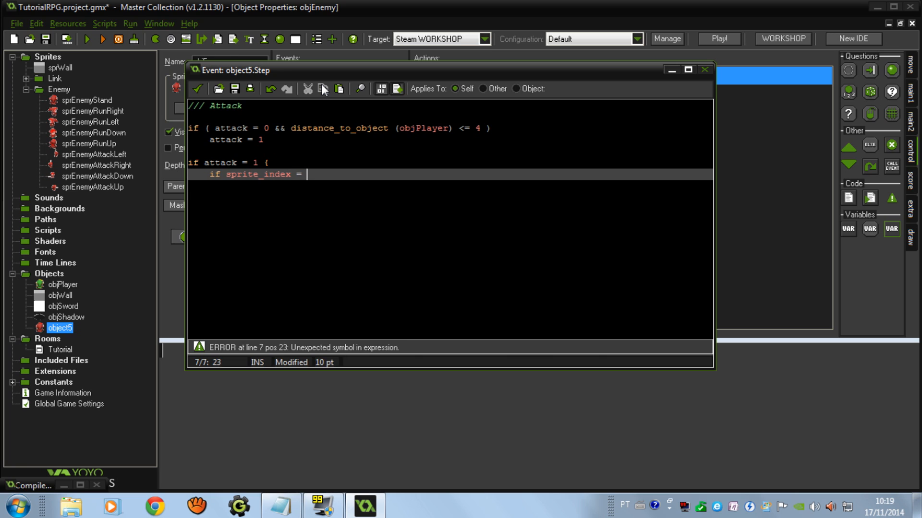
{"action": "type", "text": "sprEnemyRunUp"}
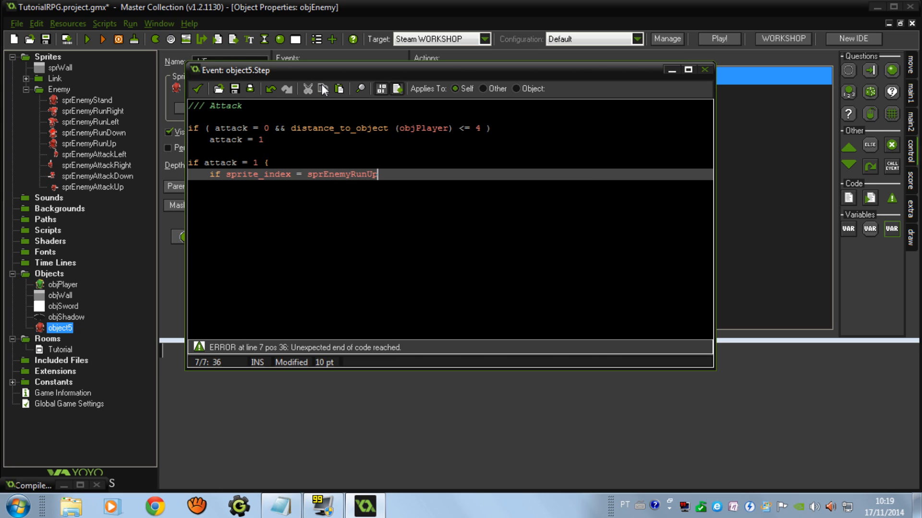
{"action": "key", "text": "Return"}
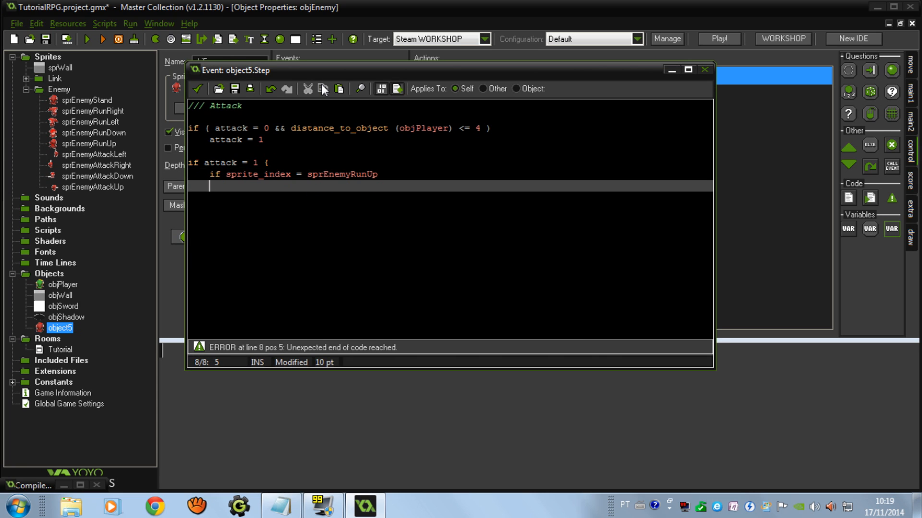
{"action": "type", "text": "sprite"}
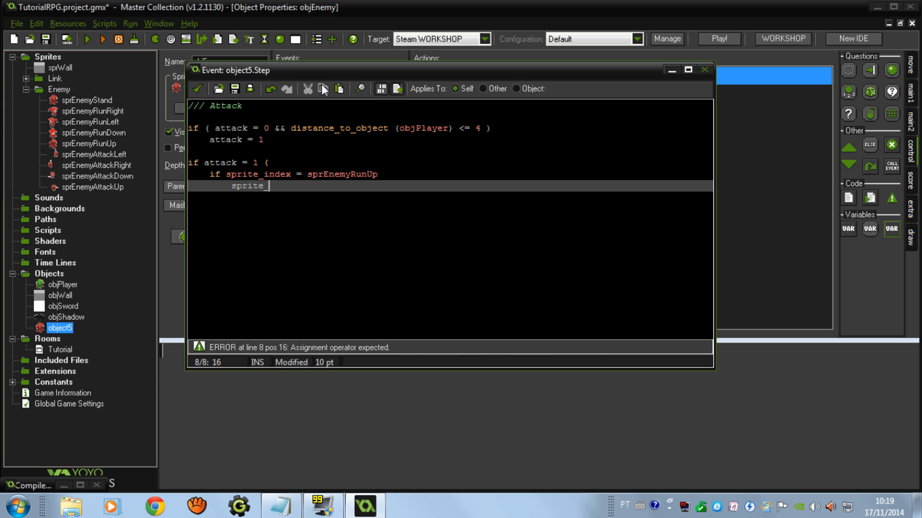
{"action": "type", "text": "_index ="}
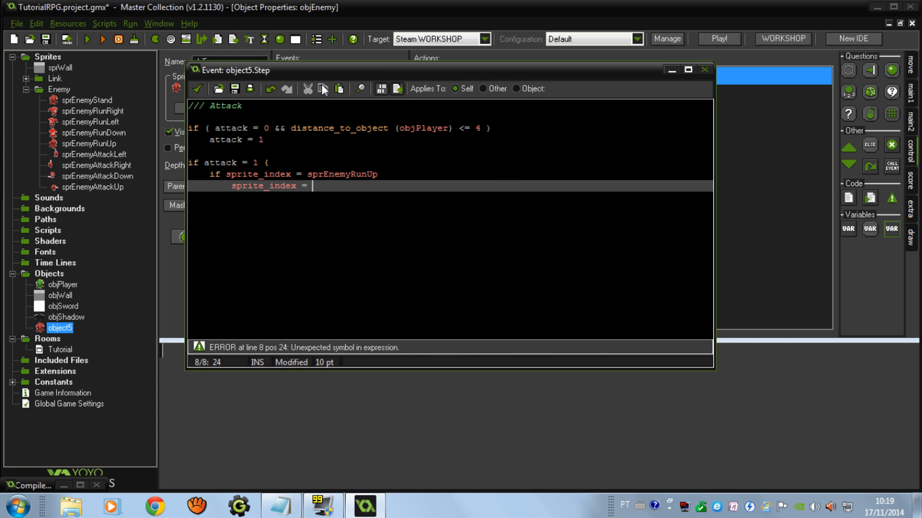
{"action": "type", "text": "sprE"}
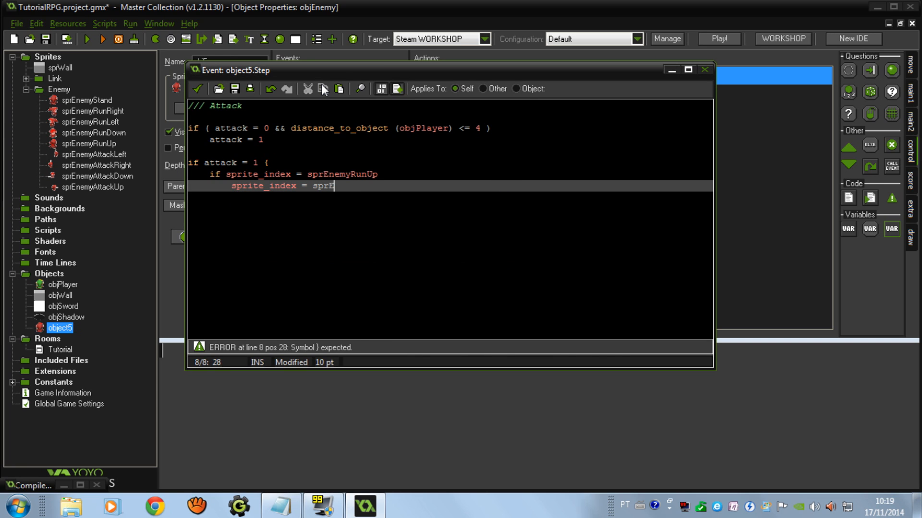
{"action": "type", "text": "nemy"}
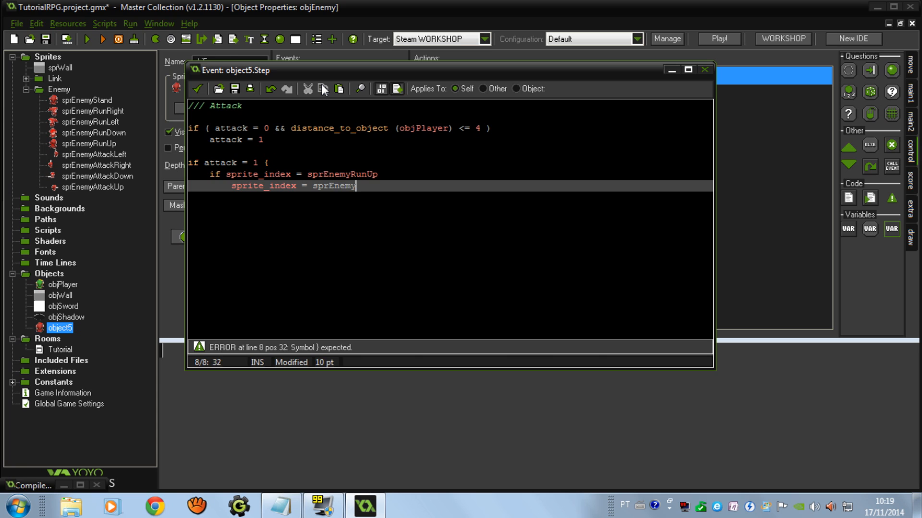
{"action": "type", "text": "AttackUp"}
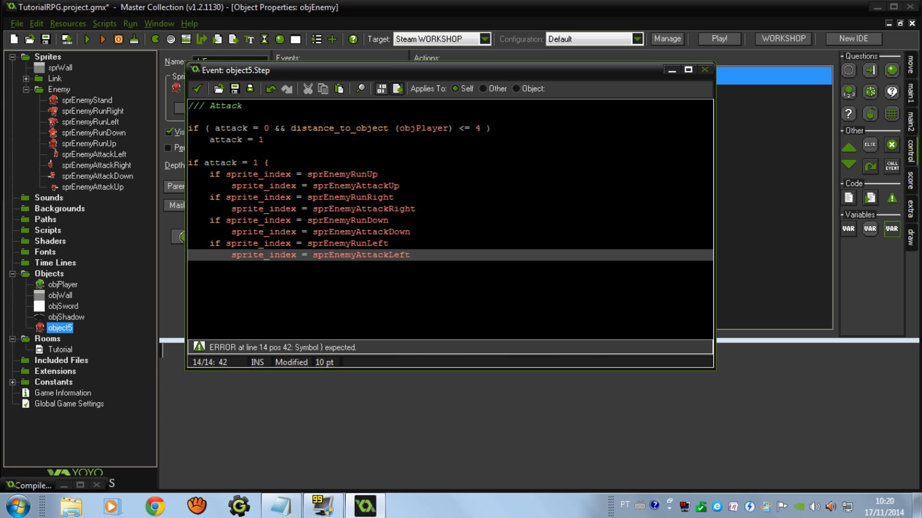
{"action": "mouse_move", "coordinate": [758, 263]}
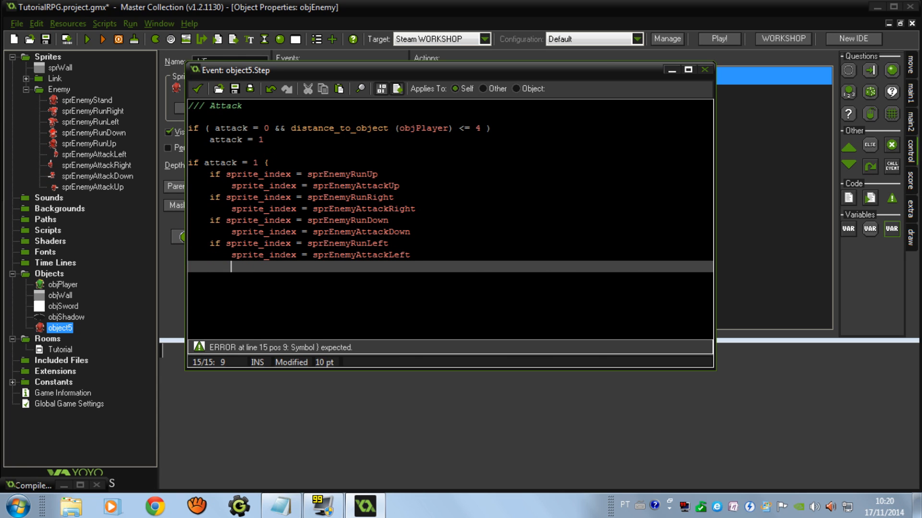
{"action": "type", "text": "}"}
{"action": "left_click", "coordinate": [449, 129]}
{"action": "type", "text": " {"}
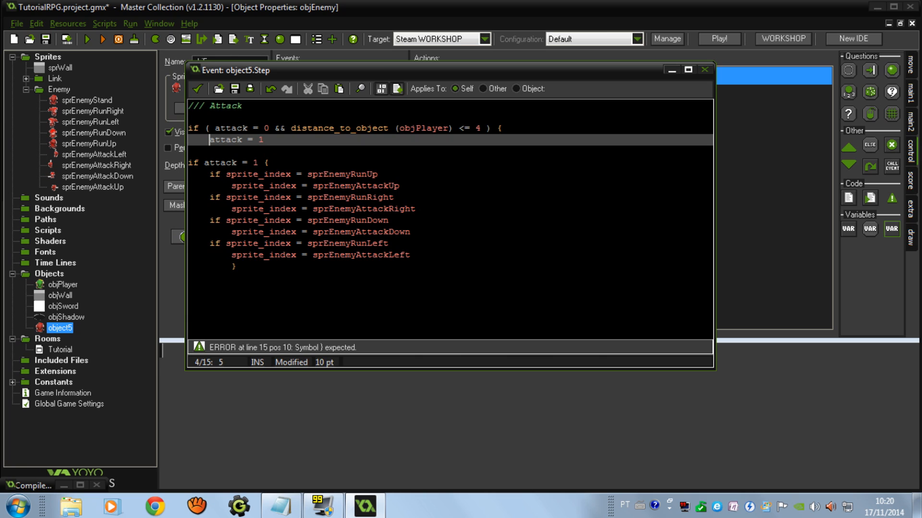
{"action": "left_click", "coordinate": [265, 140]}
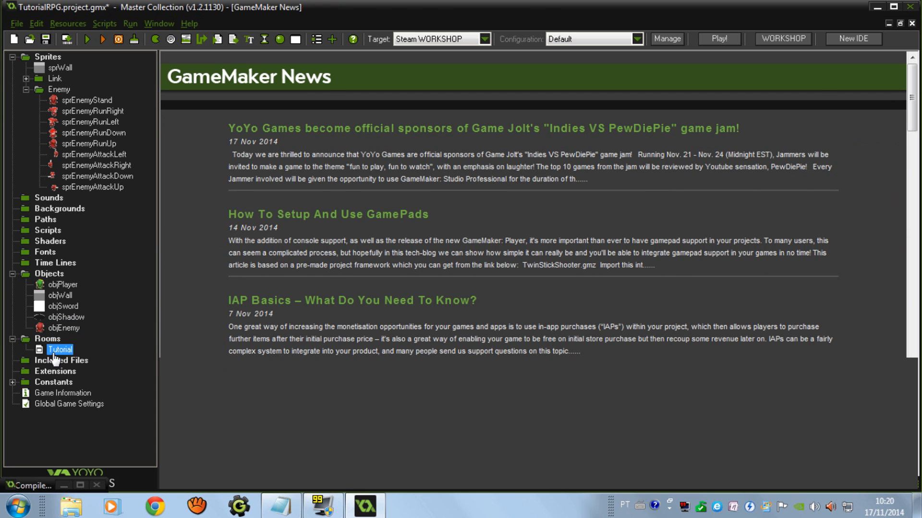
{"action": "double_click", "coordinate": [59, 349]}
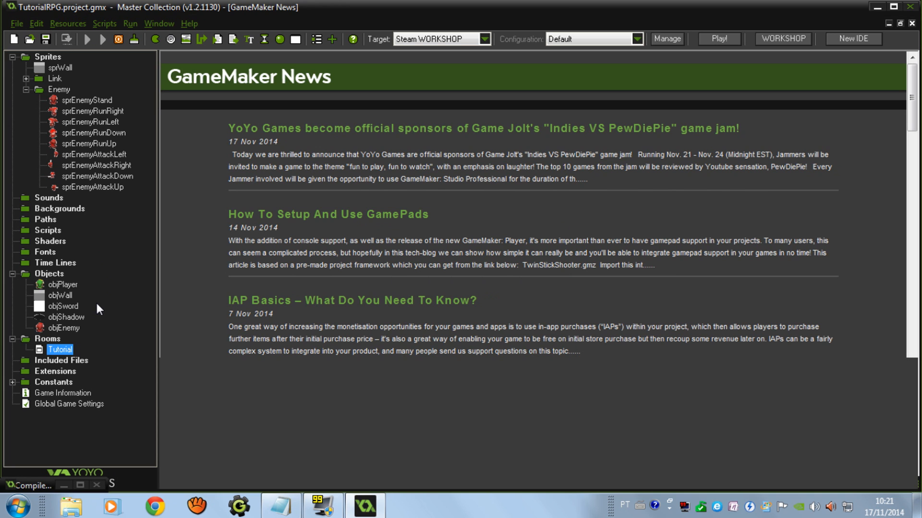
{"action": "left_click", "coordinate": [718, 38]}
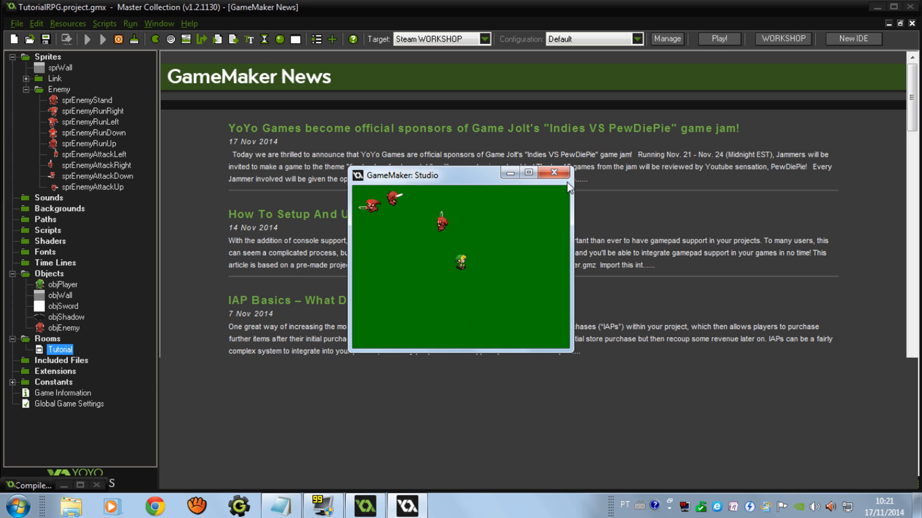
{"action": "left_click", "coordinate": [553, 172]}
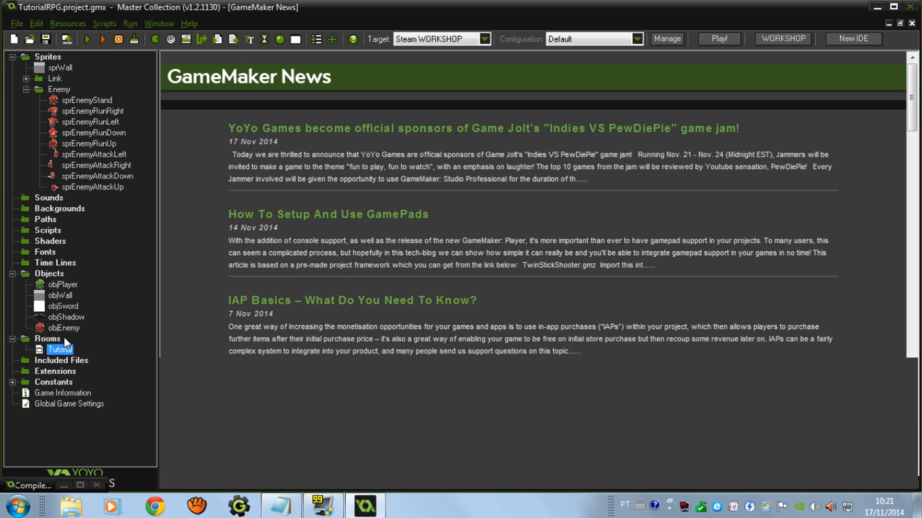
{"action": "double_click", "coordinate": [64, 328]}
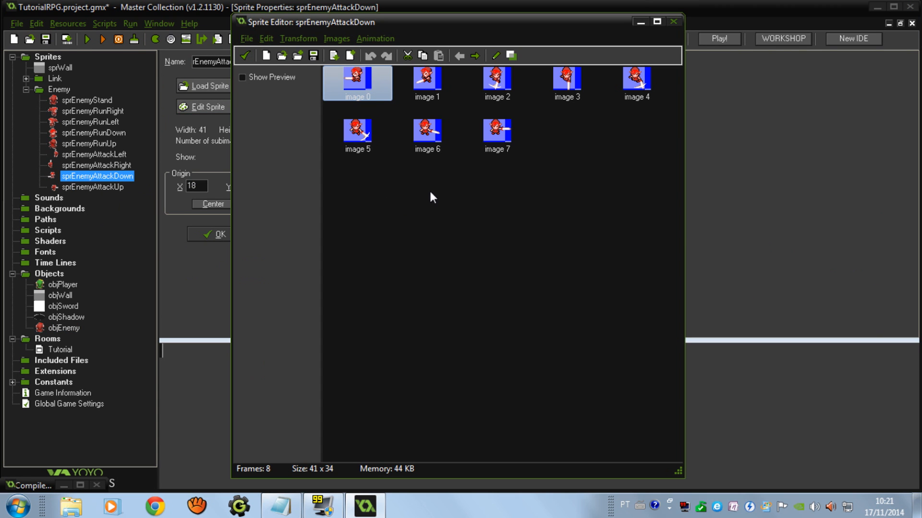
{"action": "mouse_move", "coordinate": [527, 194]}
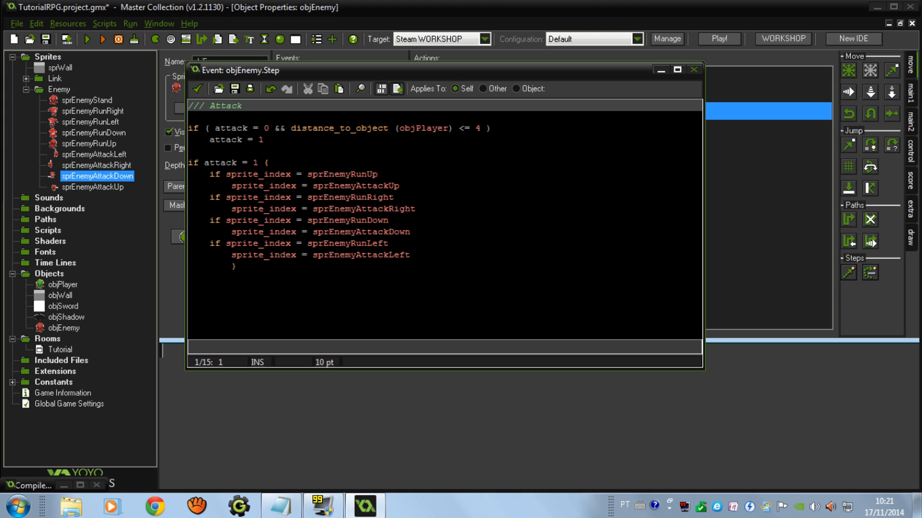
{"action": "left_click", "coordinate": [412, 254]}
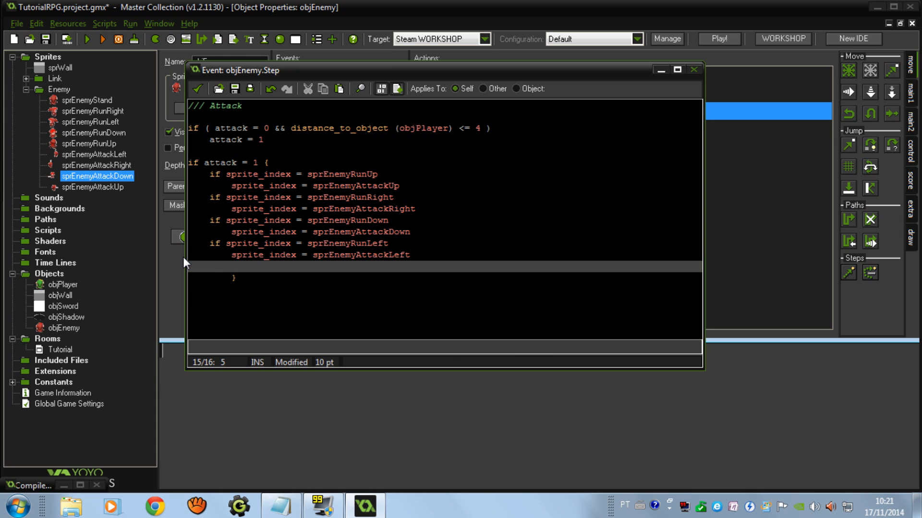
{"action": "type", "text": "if image"}
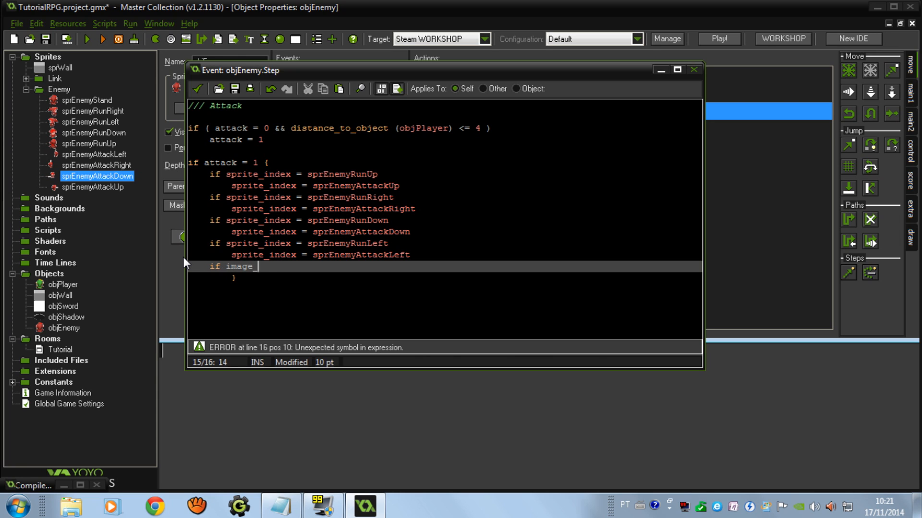
{"action": "type", "text": "_index = 7"}
{"action": "type", "text": "attack"}
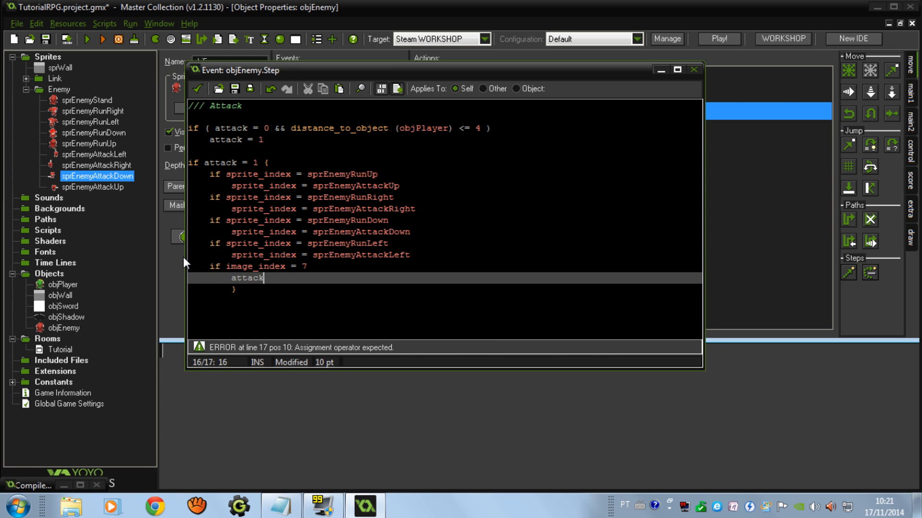
{"action": "type", "text": "= 0"}
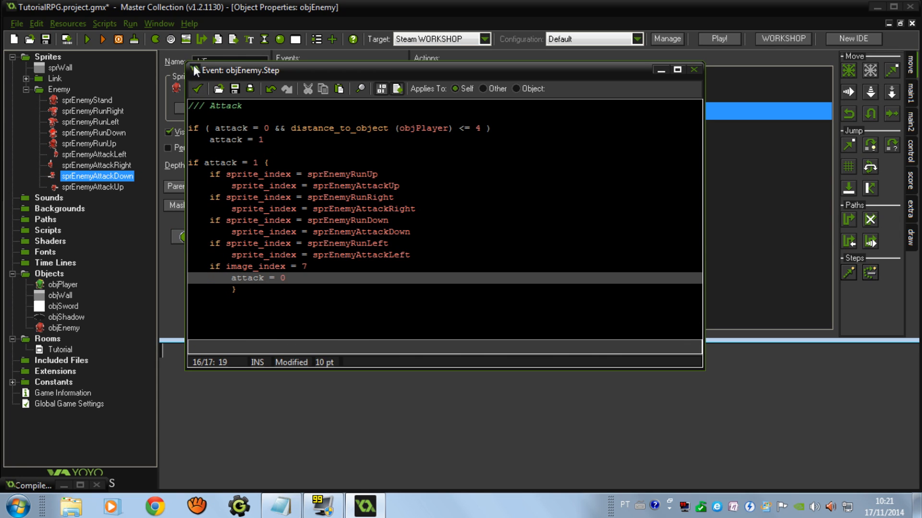
{"action": "left_click", "coordinate": [265, 141]}
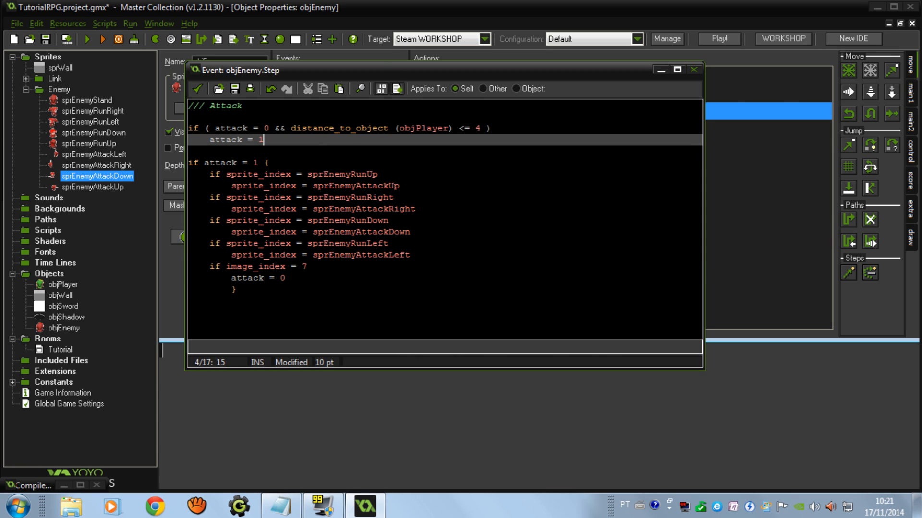
{"action": "type", "text": "; image"}
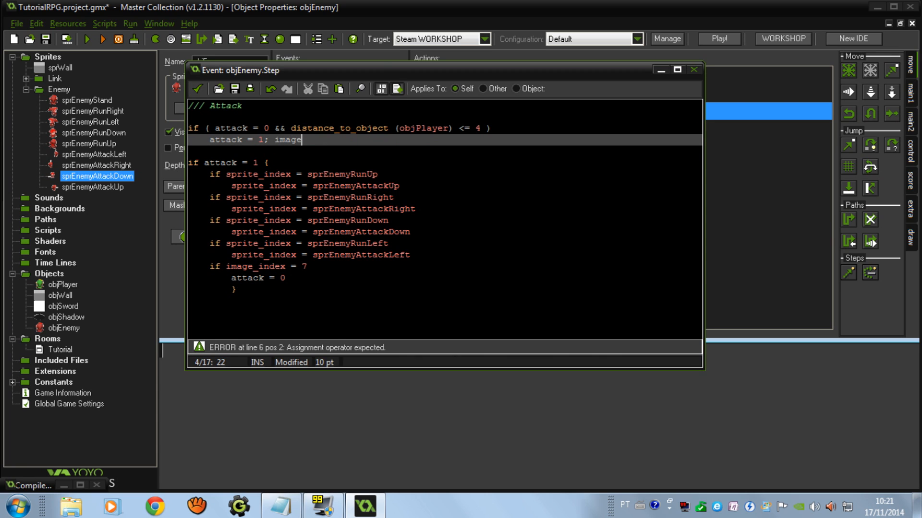
{"action": "type", "text": "_speed = 1"}
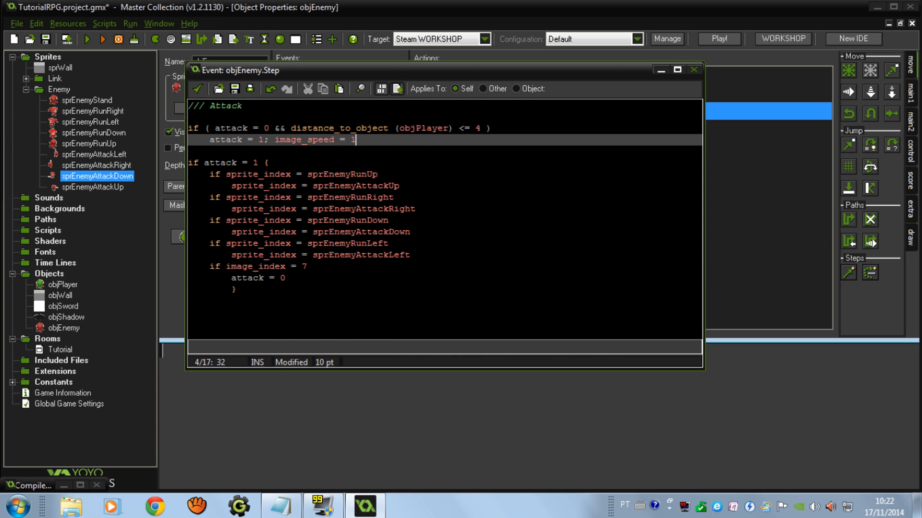
{"action": "type", "text": "{"}
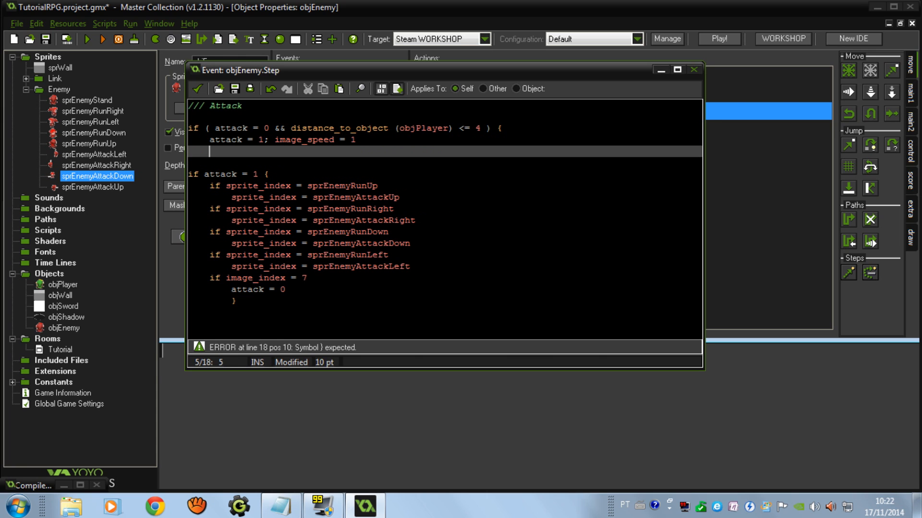
{"action": "type", "text": "}"}
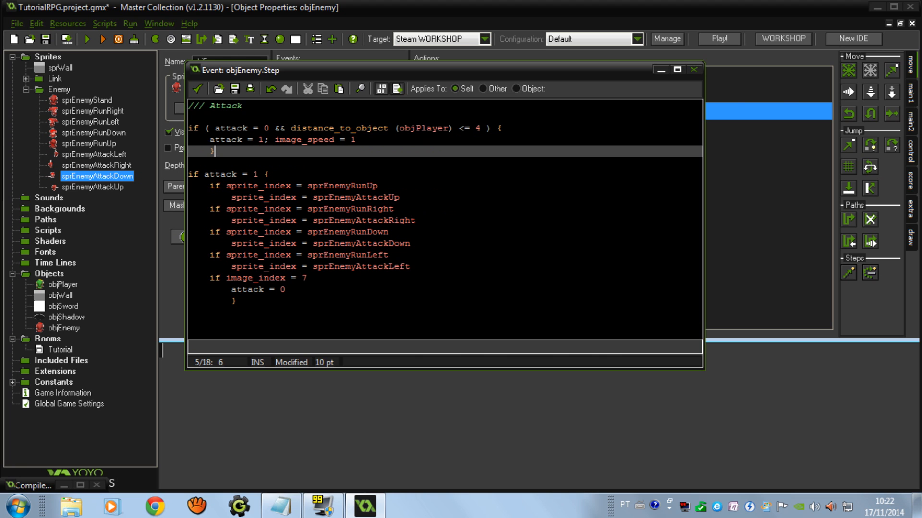